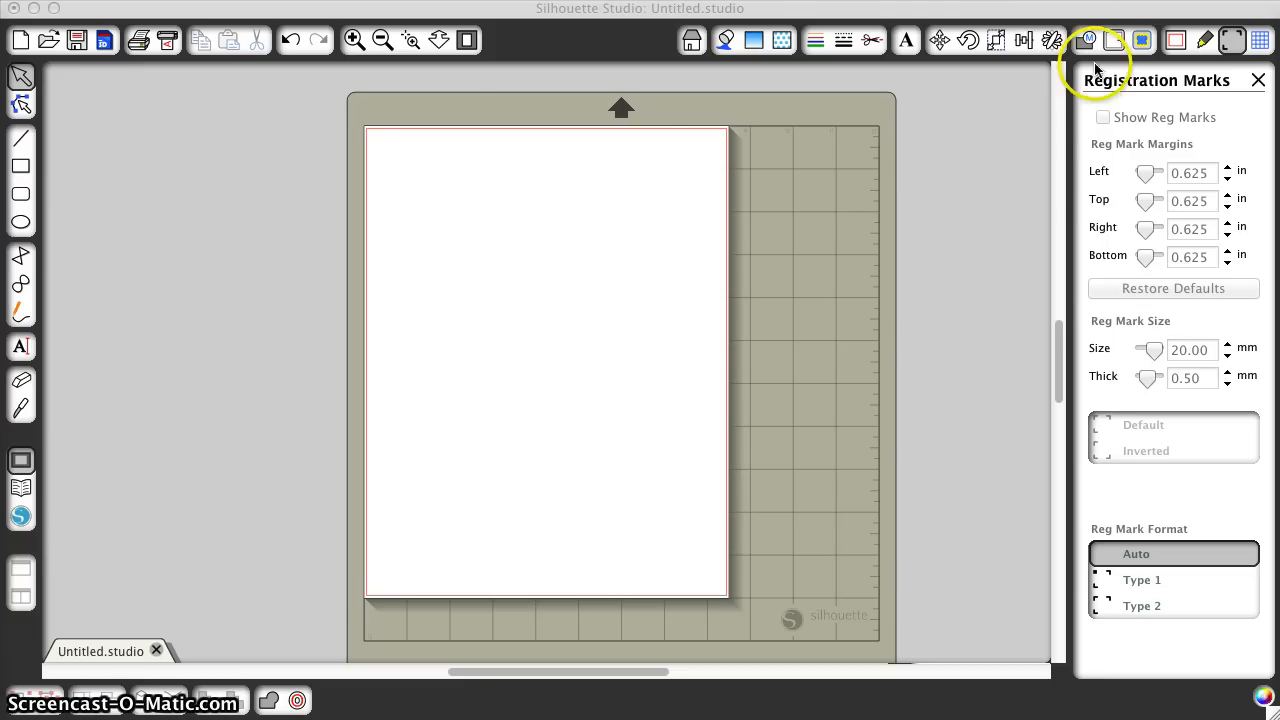
- Confirm Letter page size, enable Show Reg Marks and preview the marked page for printing
left_click(1176, 40)
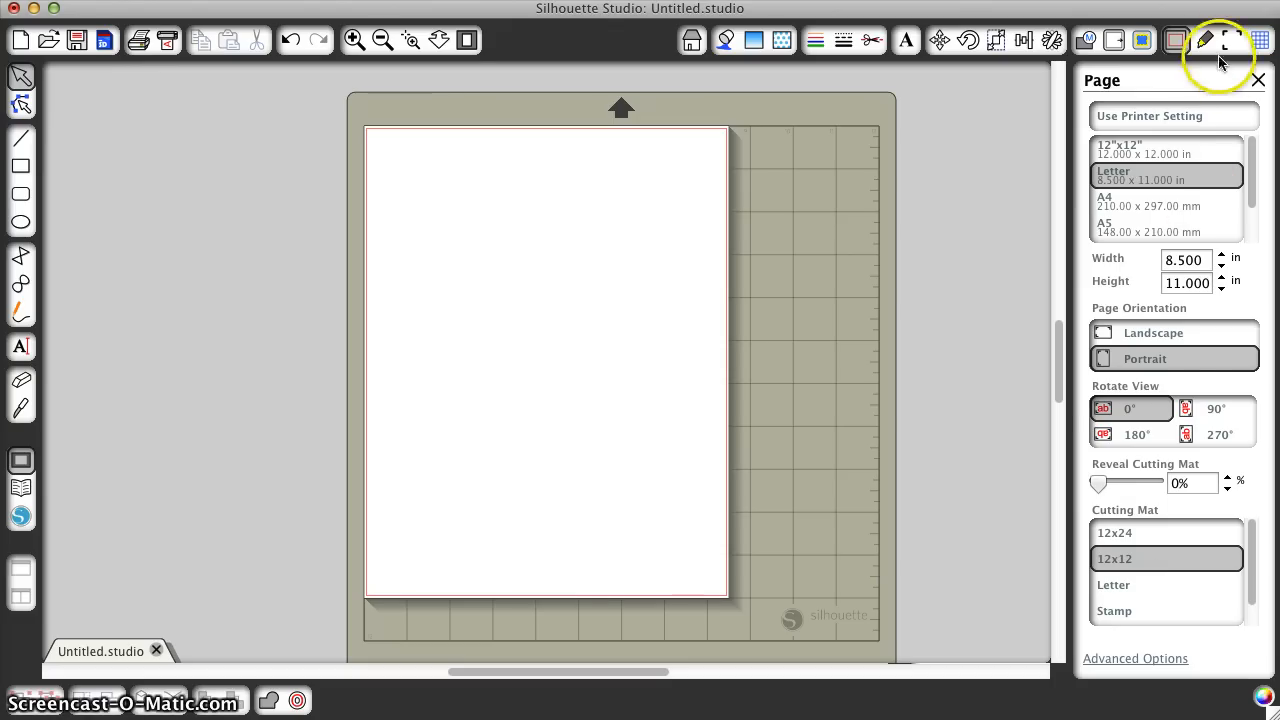
left_click(1232, 40)
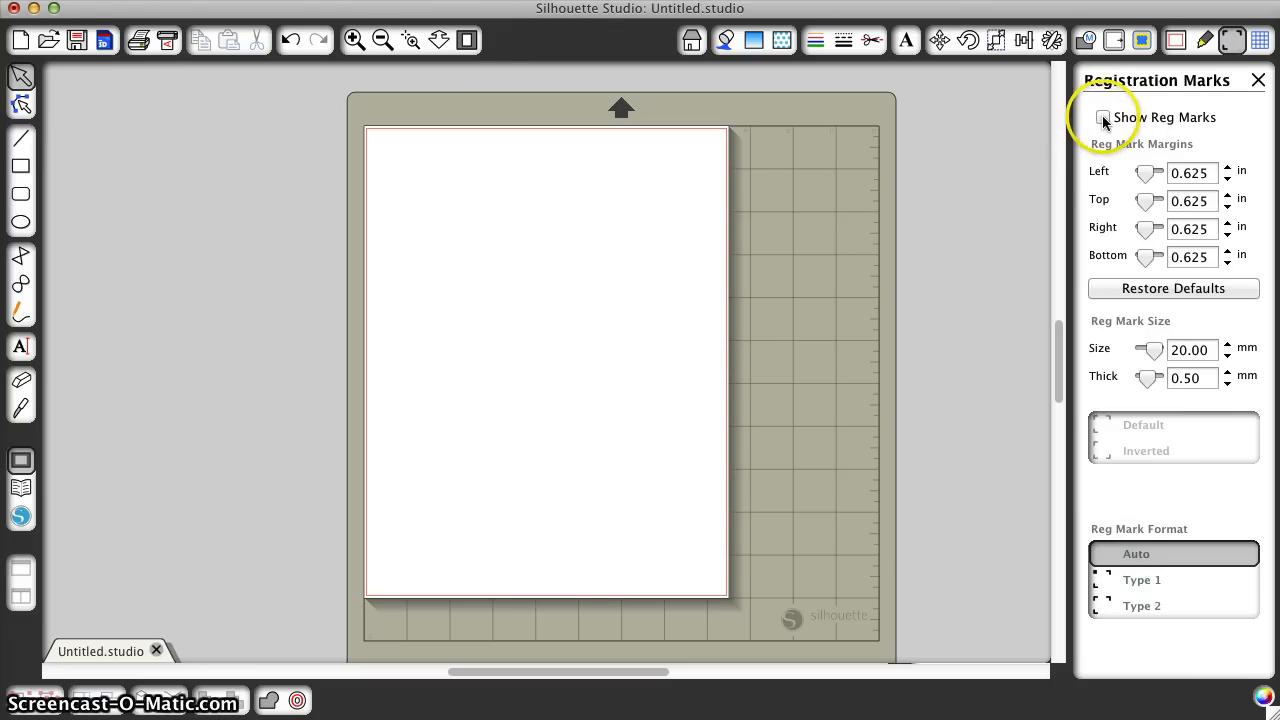
left_click(1104, 116)
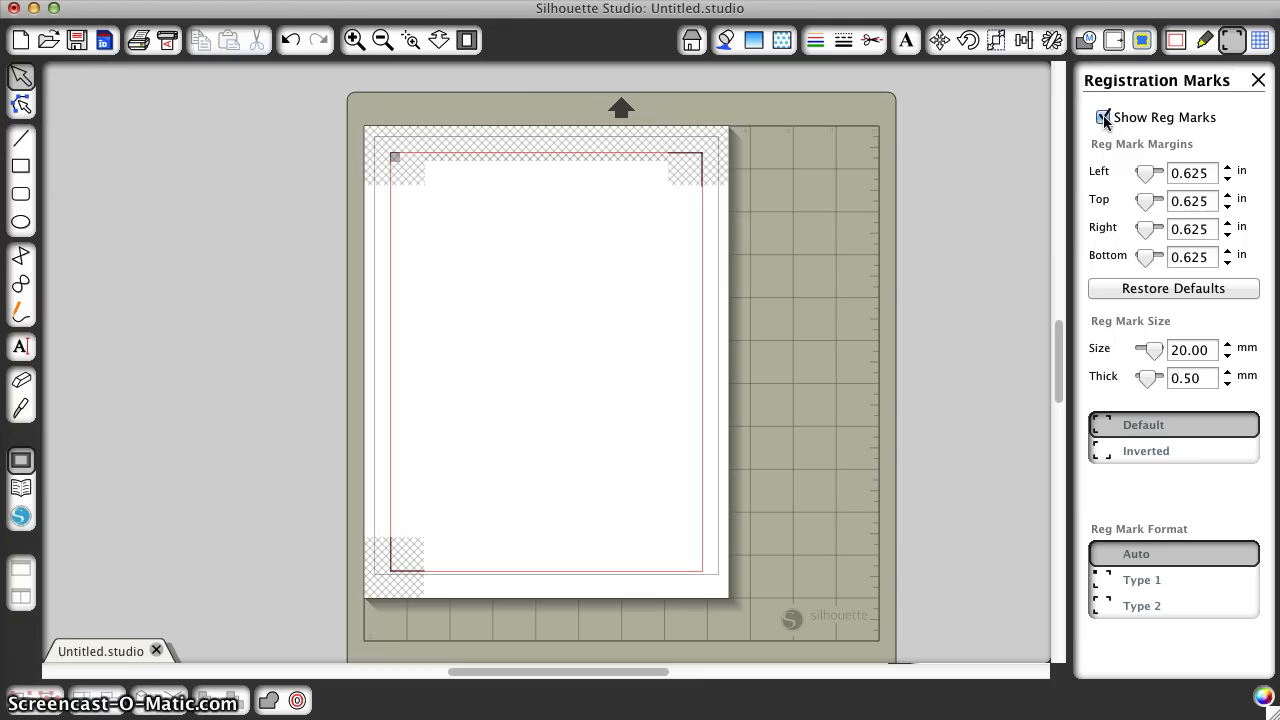
left_click(1104, 116)
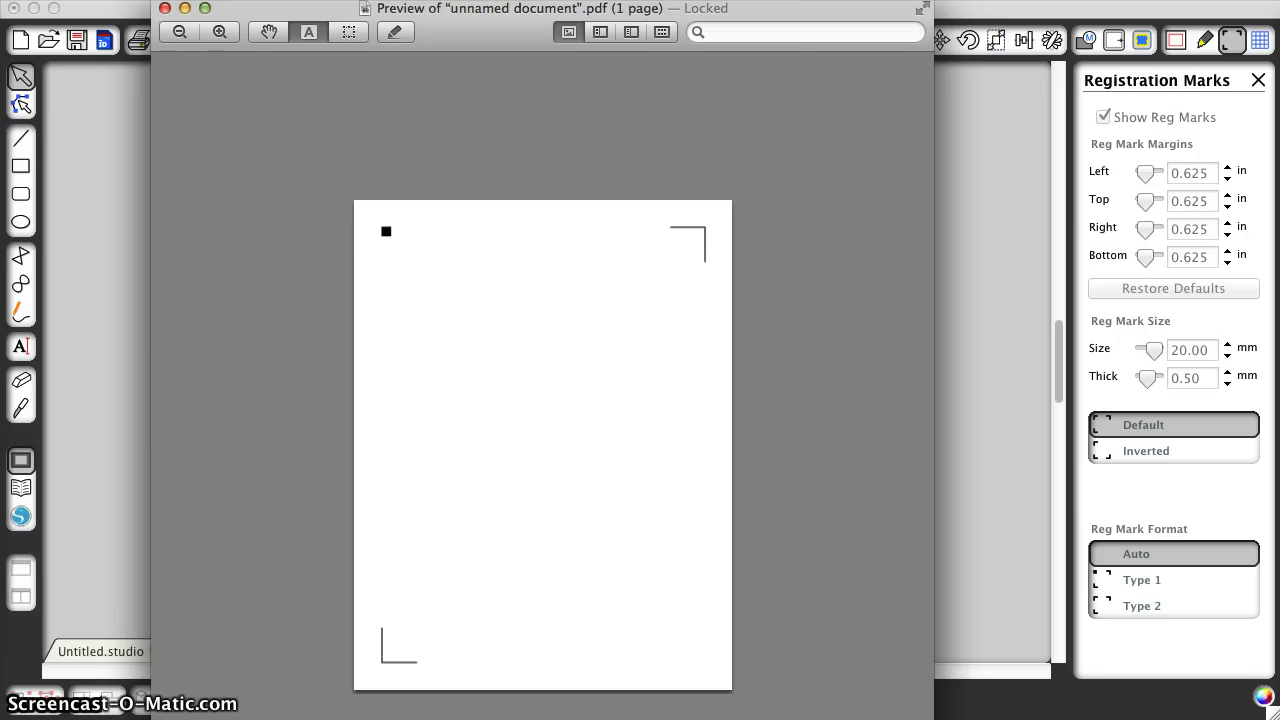
mouse_move(820, 576)
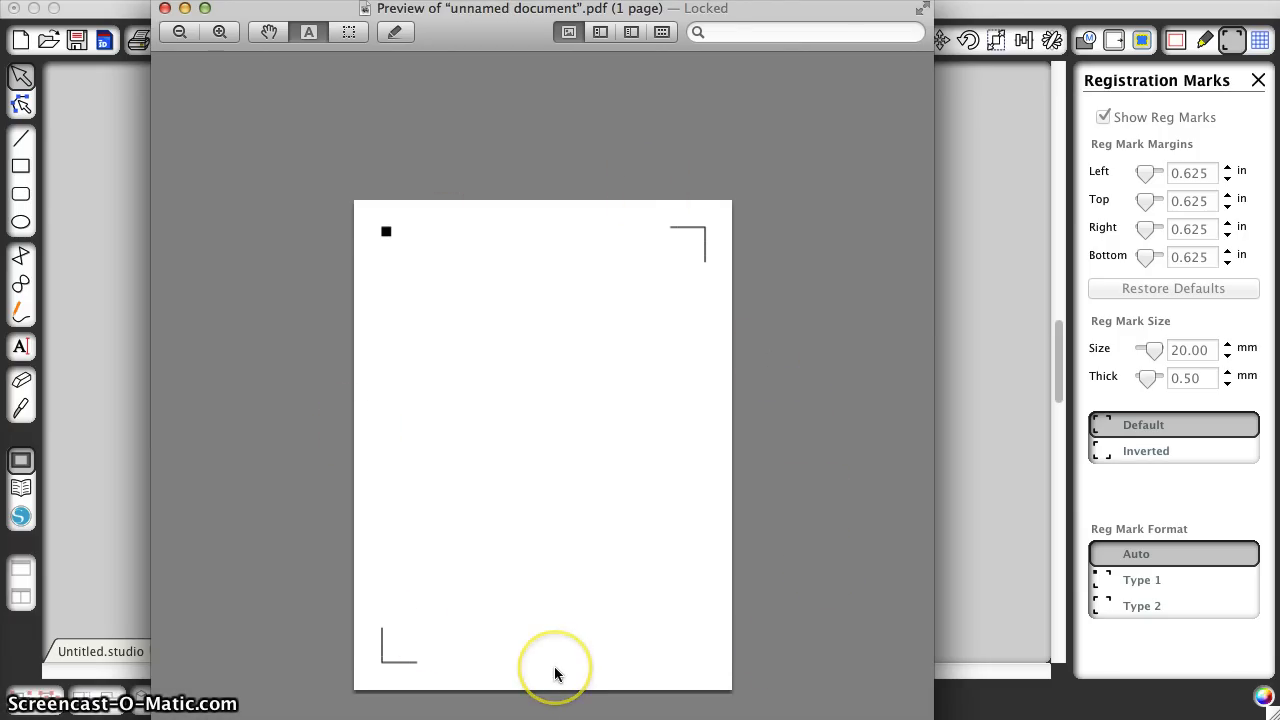
mouse_move(792, 600)
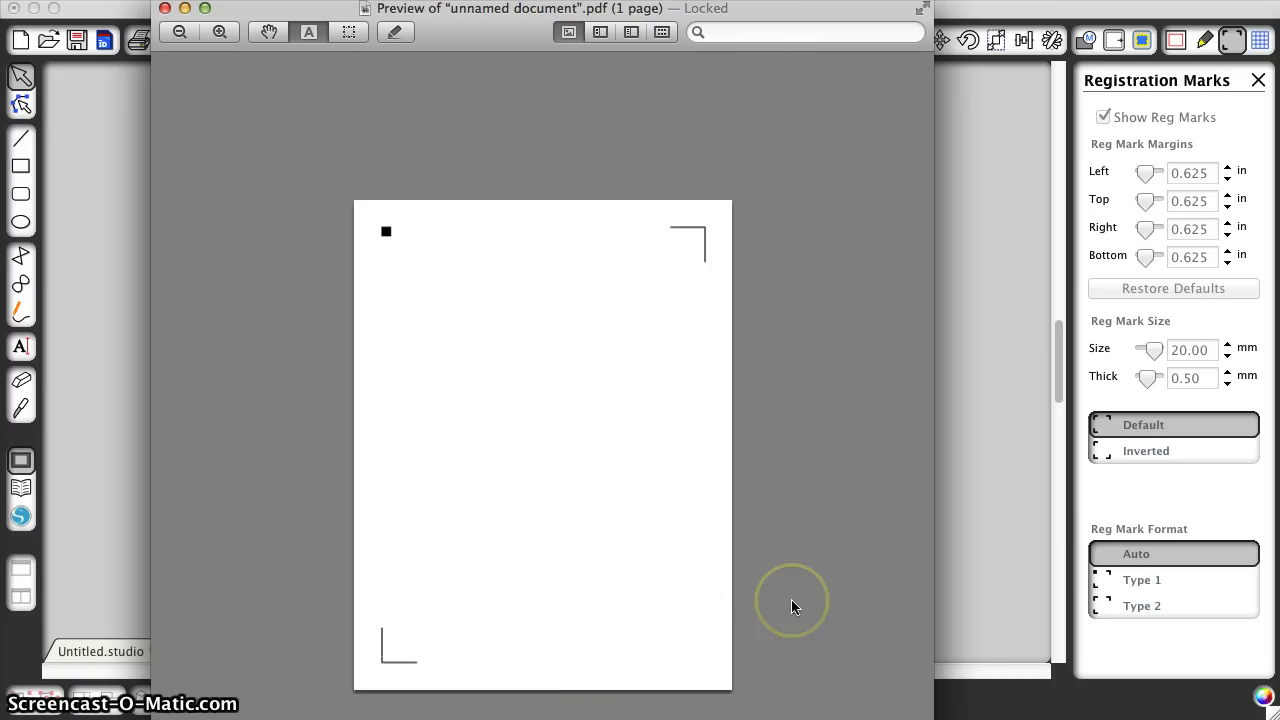
mouse_move(792, 608)
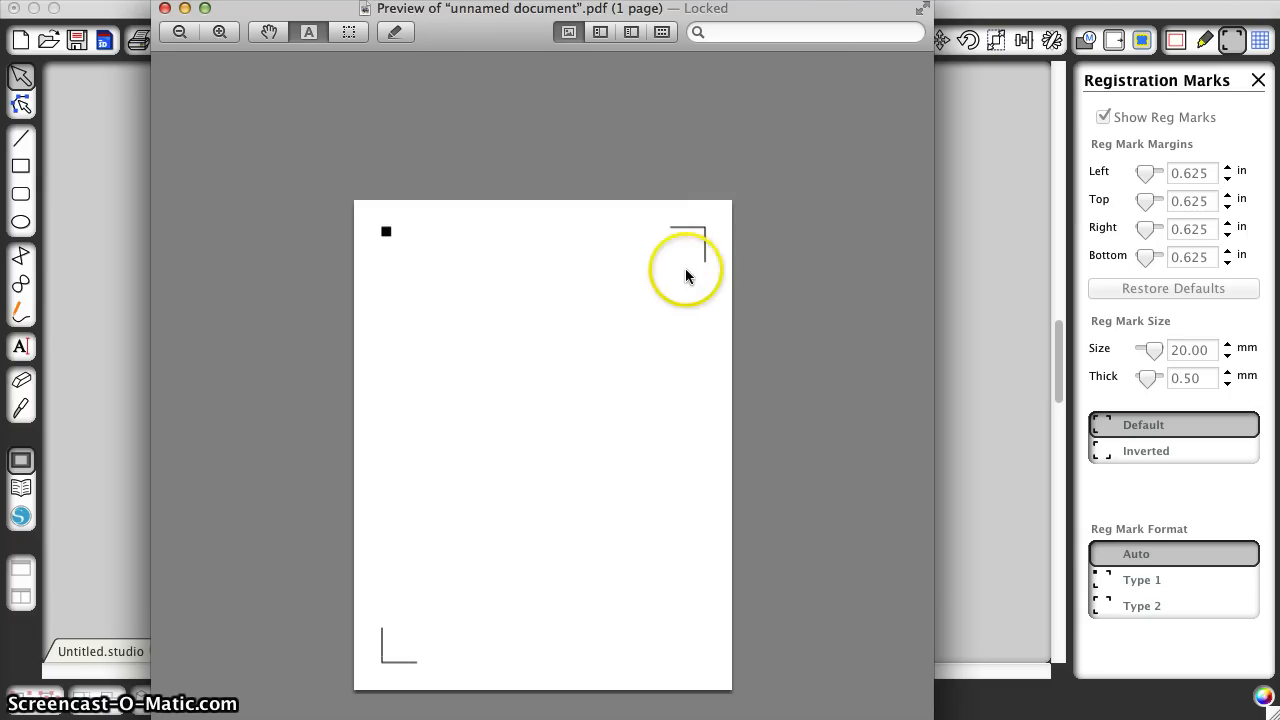
mouse_move(644, 258)
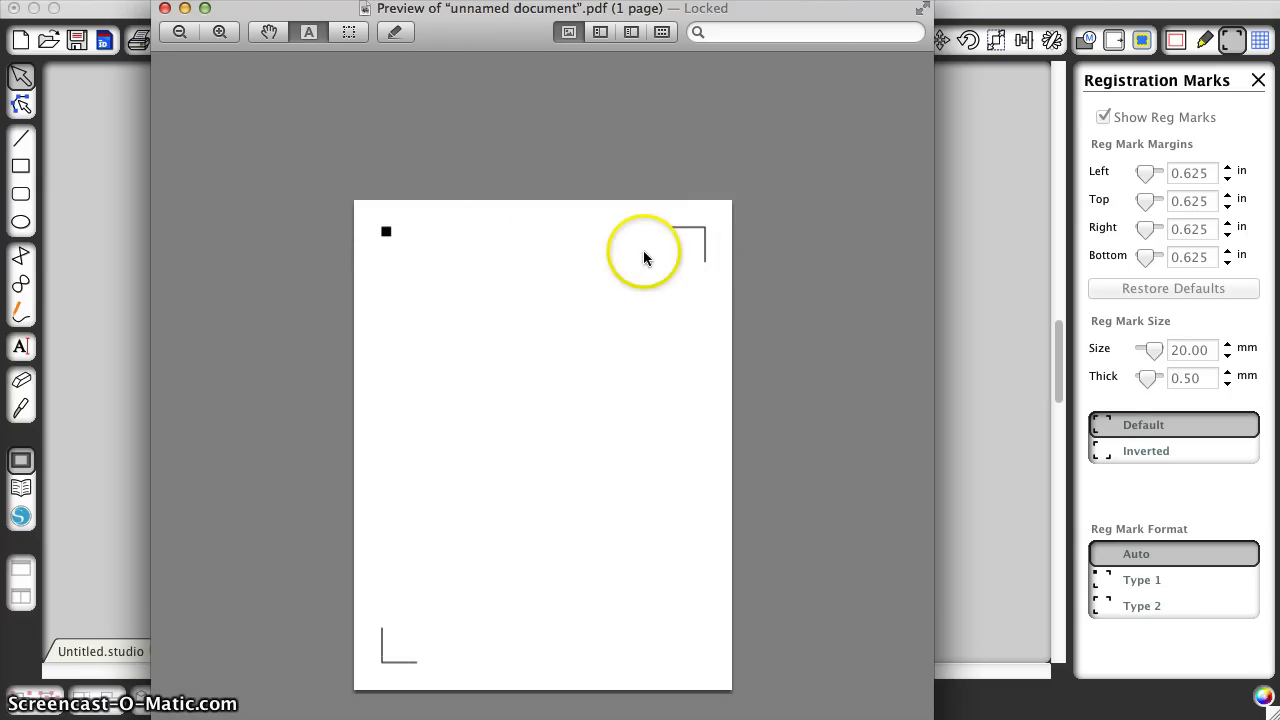
mouse_move(590, 636)
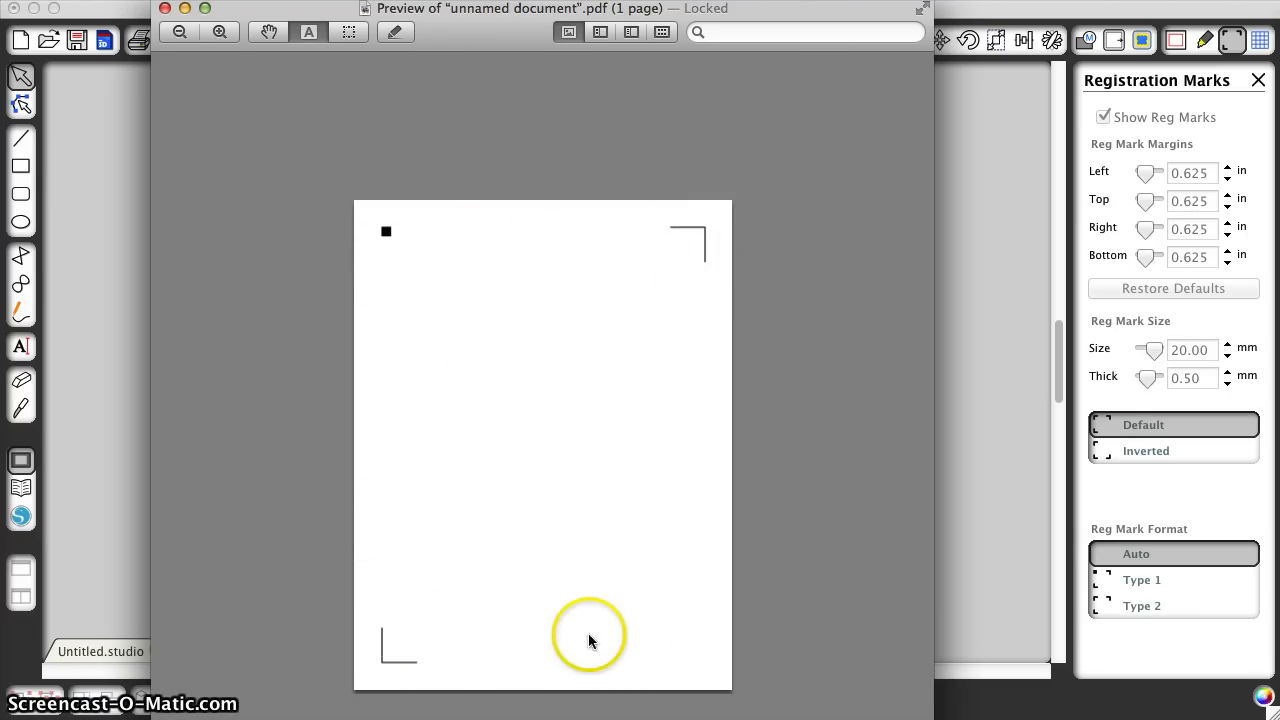
mouse_move(512, 560)
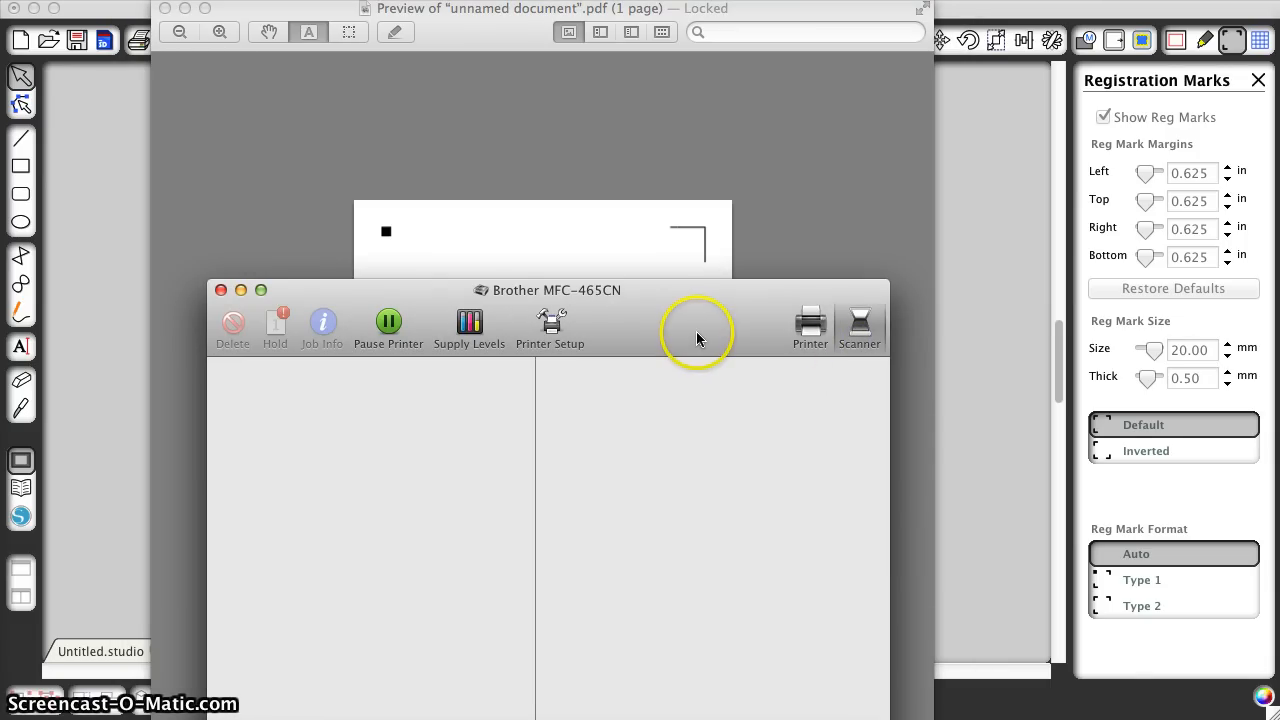
- Show the scanner settings: document feeder, color, 200 dpi, US Letter, JPEG to Desktop
left_click(860, 328)
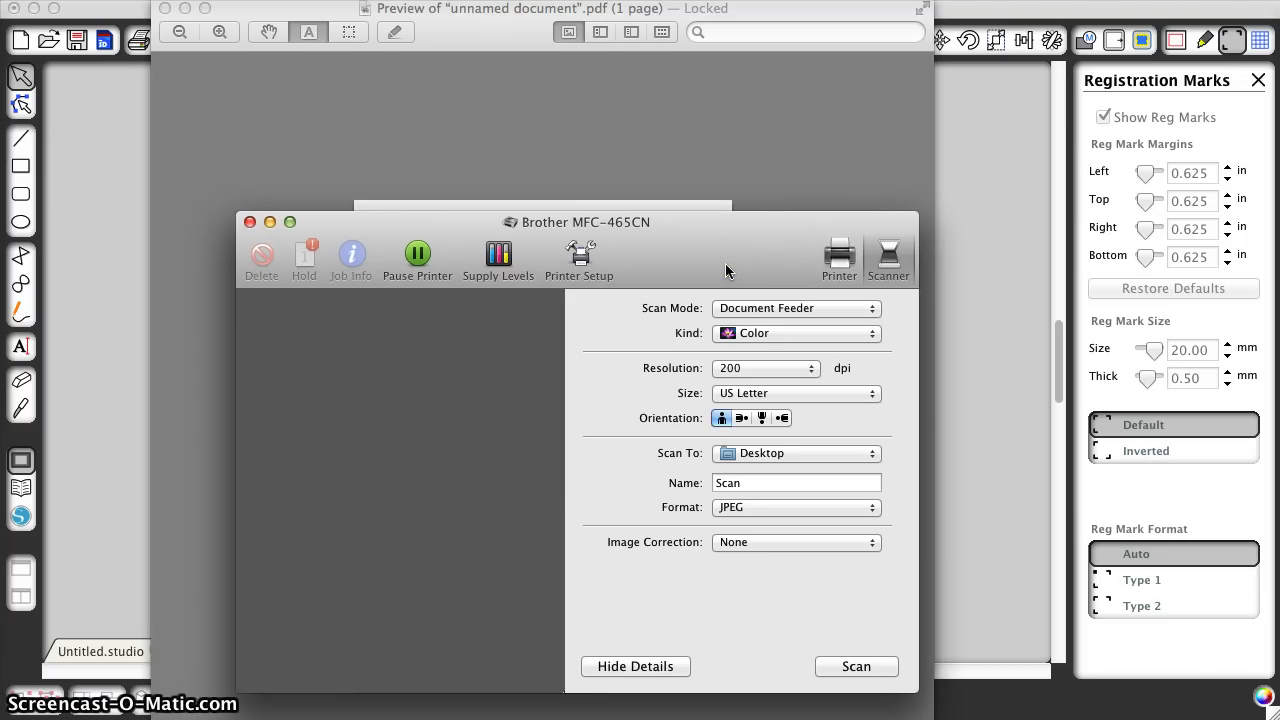
mouse_move(776, 378)
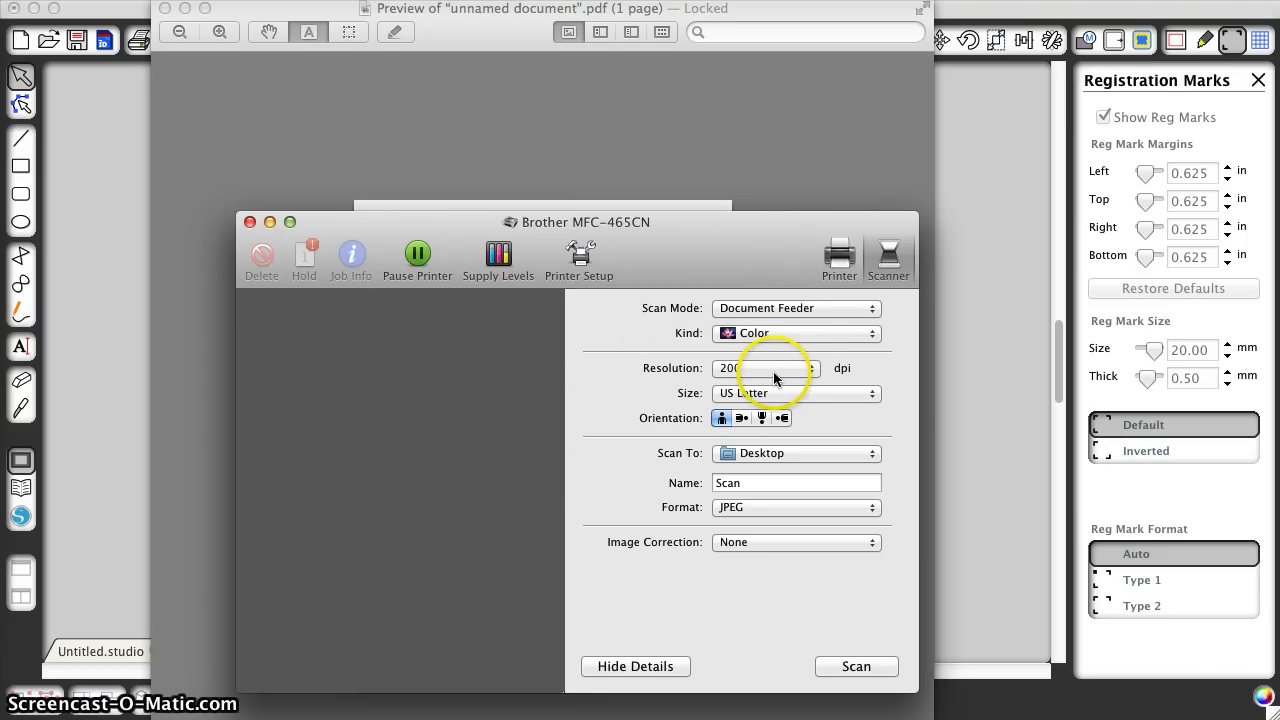
mouse_move(782, 520)
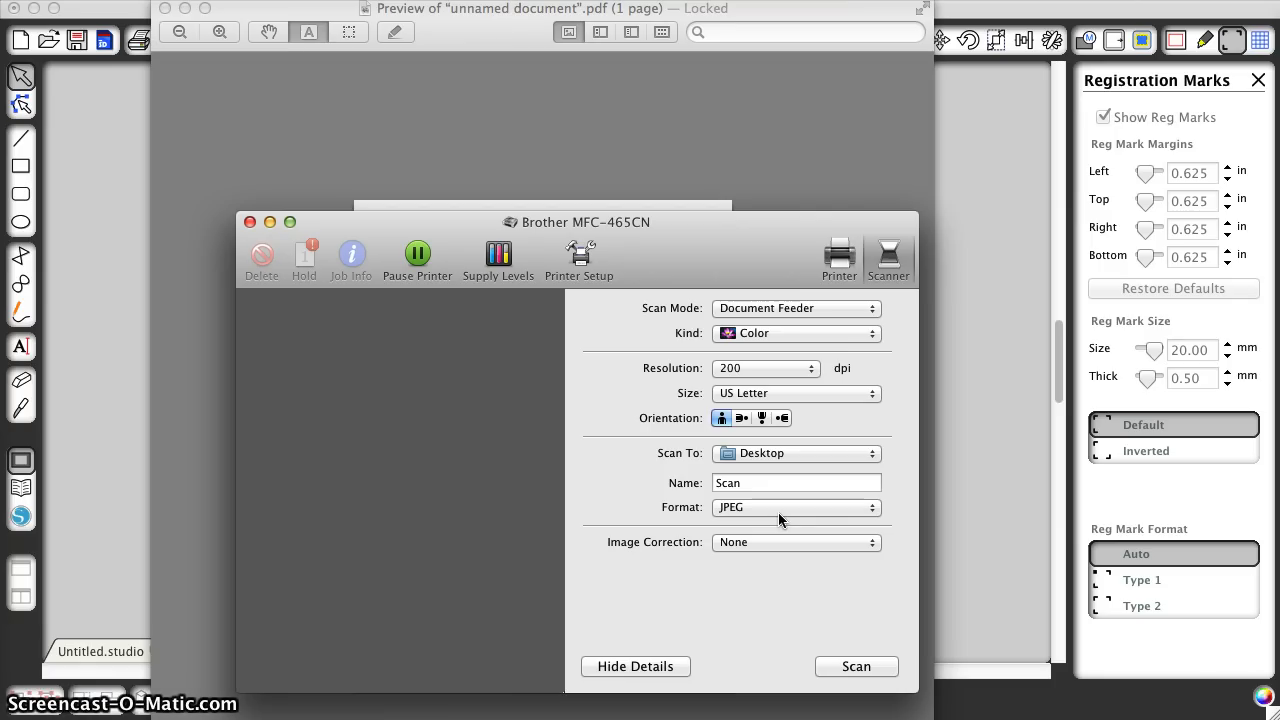
mouse_move(784, 164)
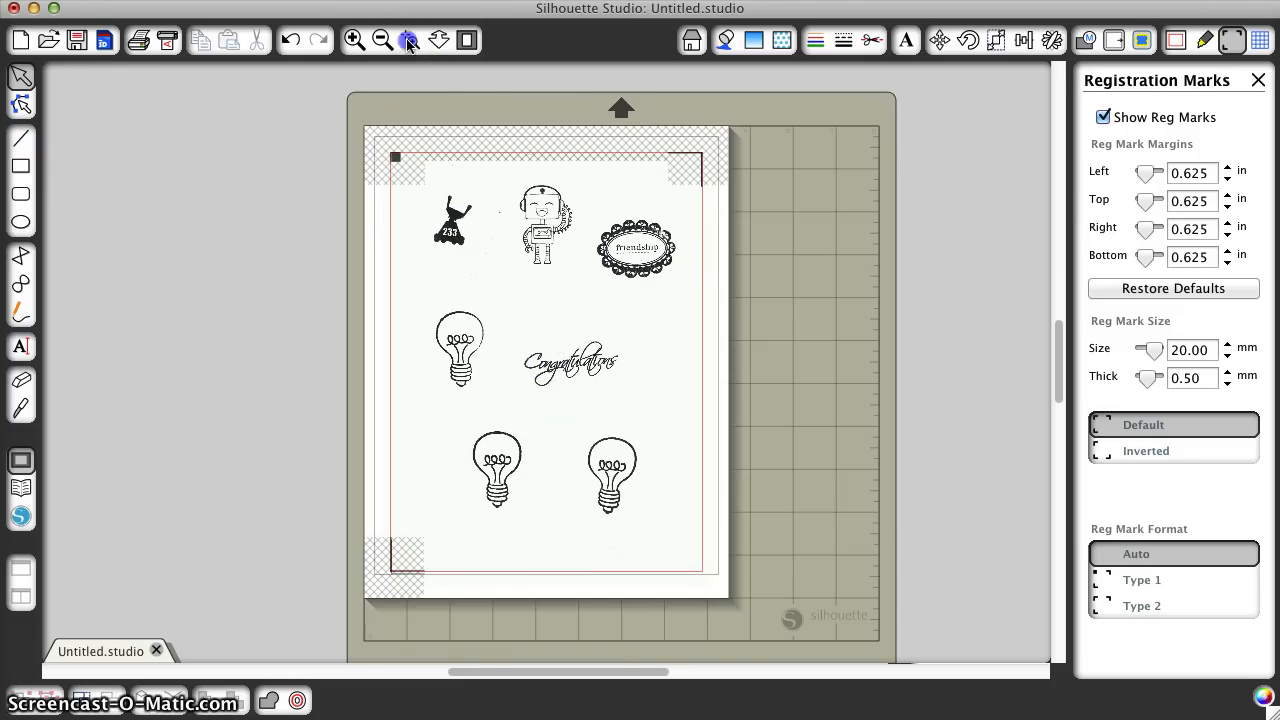
left_click(352, 40)
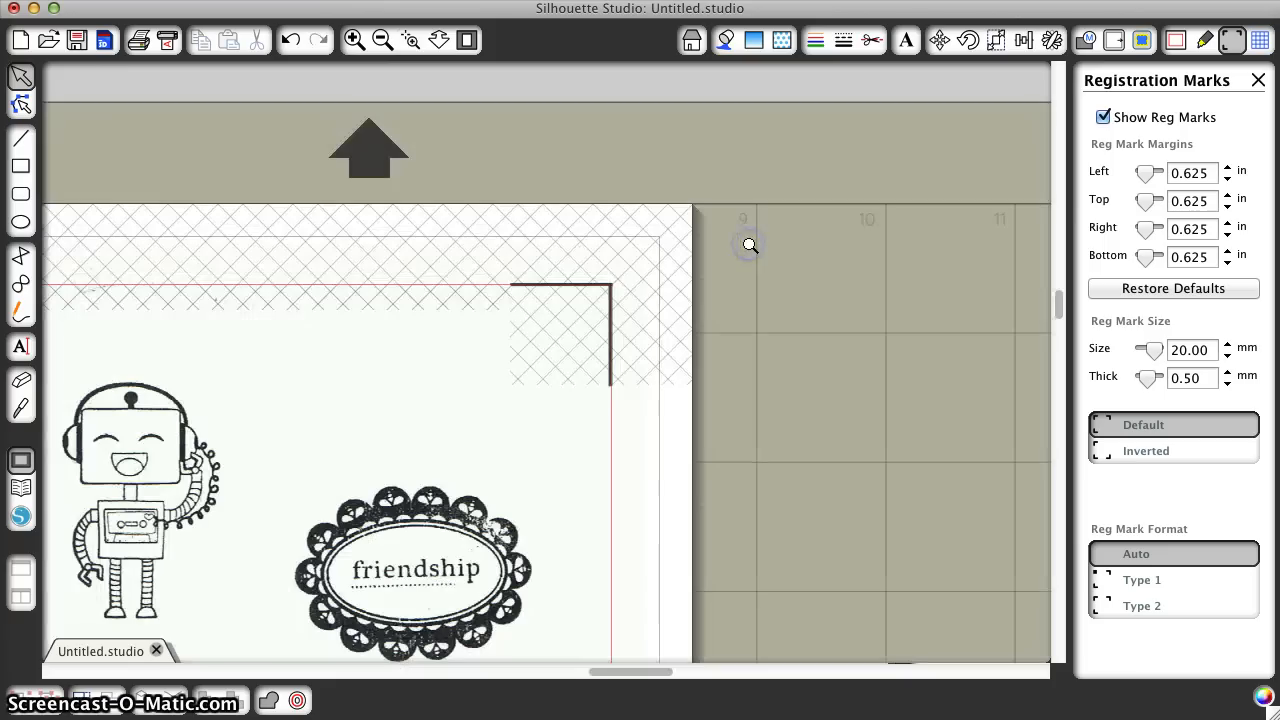
mouse_move(1084, 388)
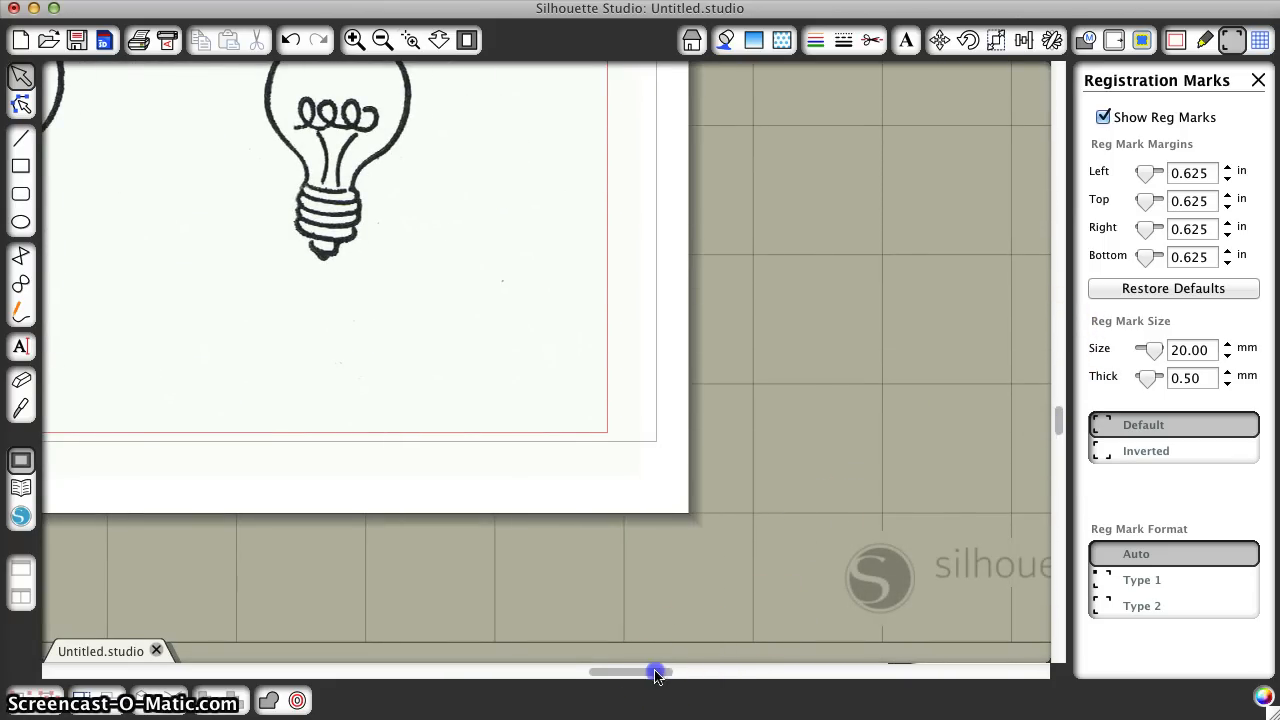
left_click_drag(656, 672, 560, 672)
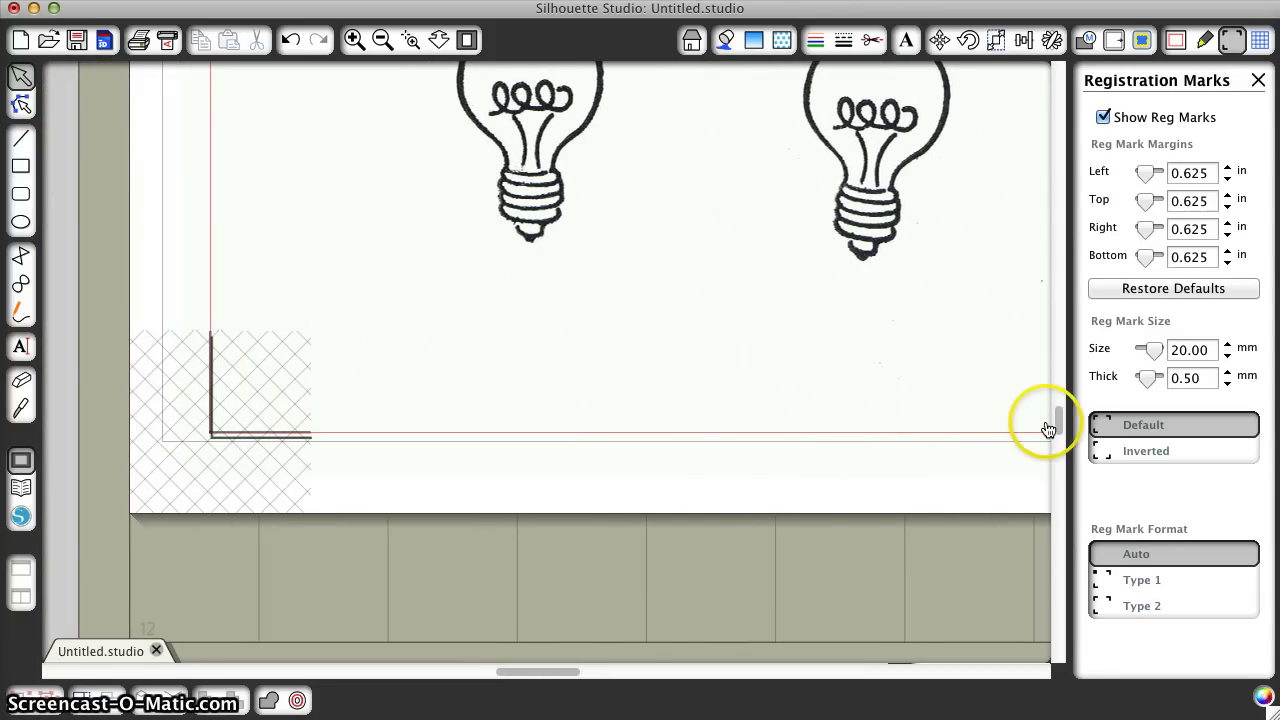
scroll("down", 3)
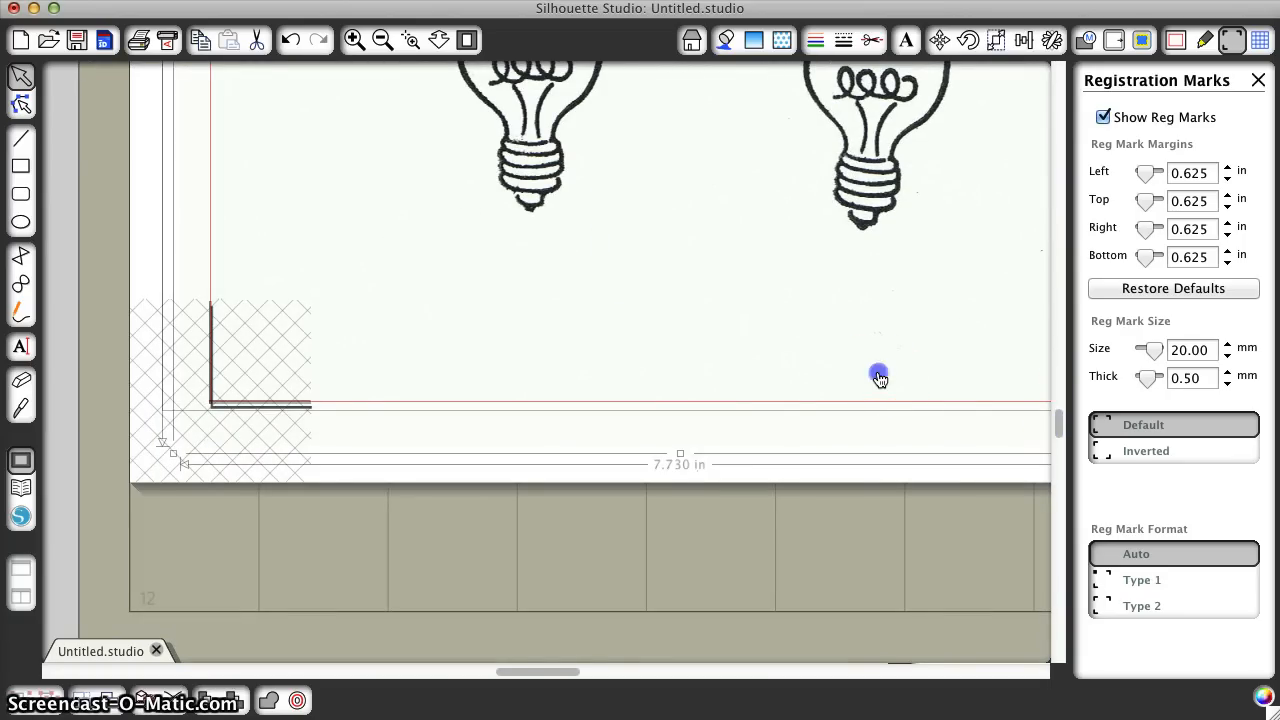
mouse_move(680, 456)
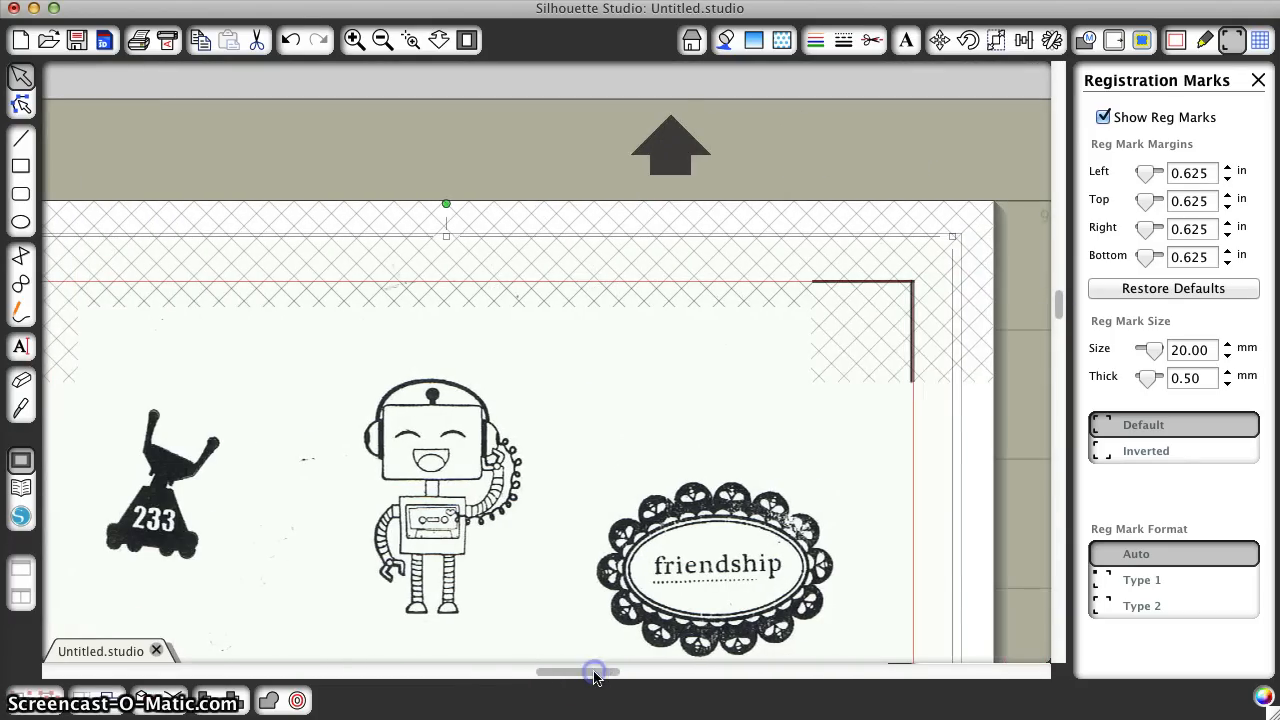
mouse_move(492, 158)
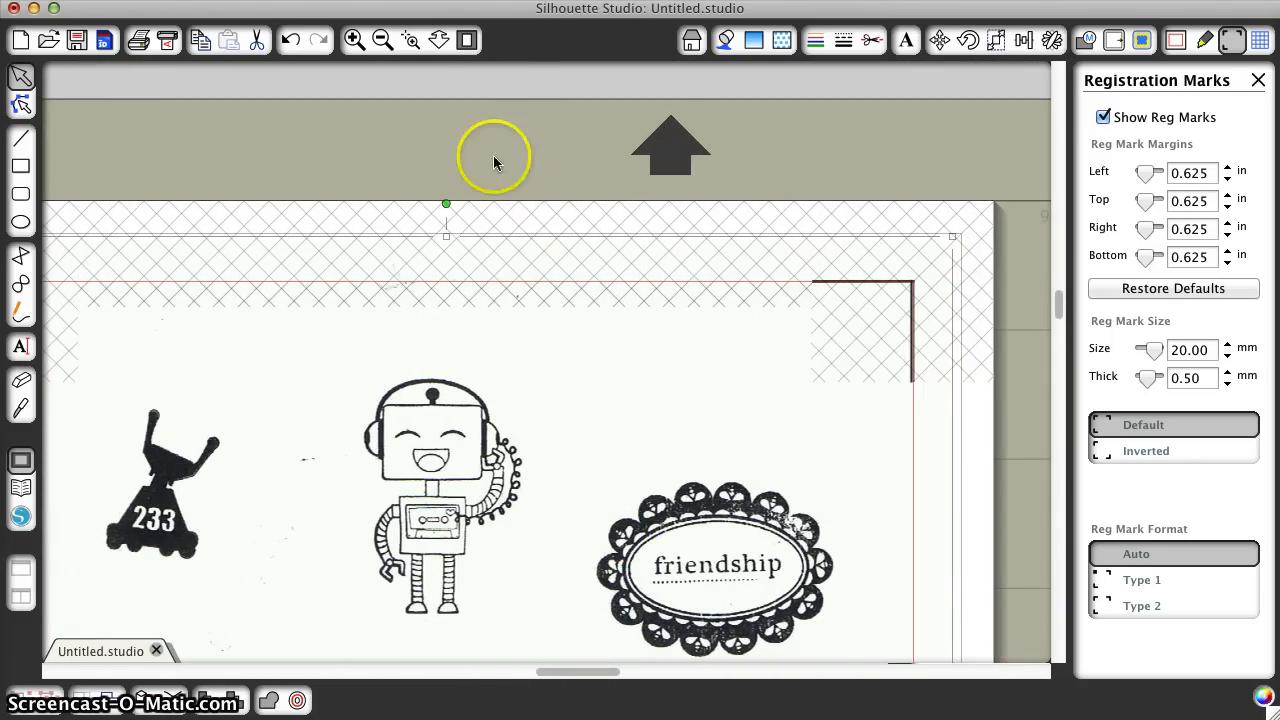
left_click(466, 40)
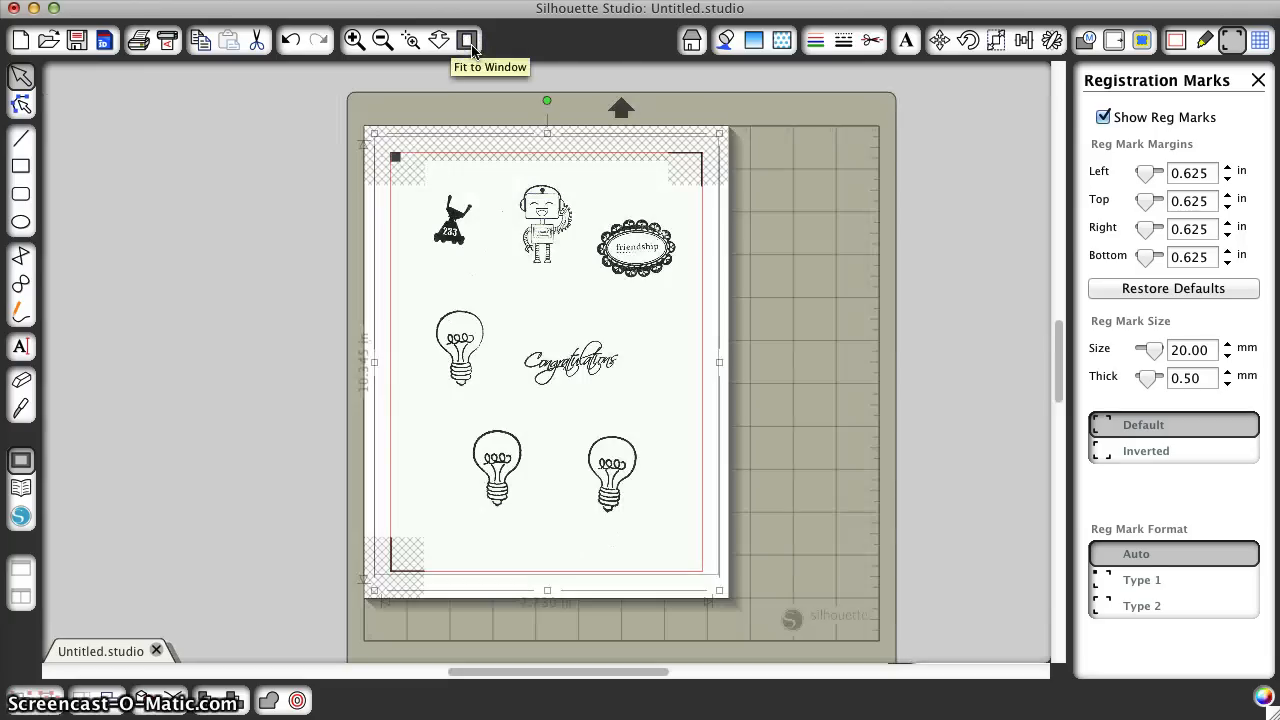
mouse_move(788, 124)
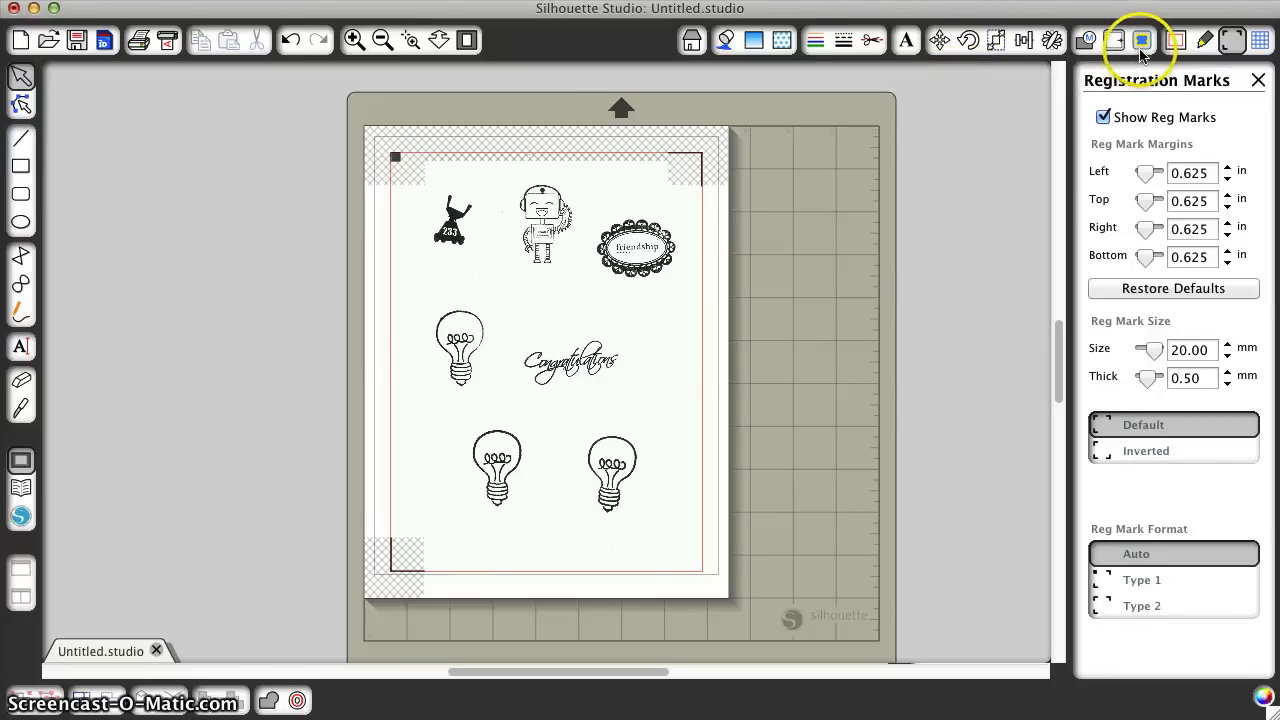
- Mark the stamped area for tracing and switch from the high pass to the low pass filter
left_click(1176, 40)
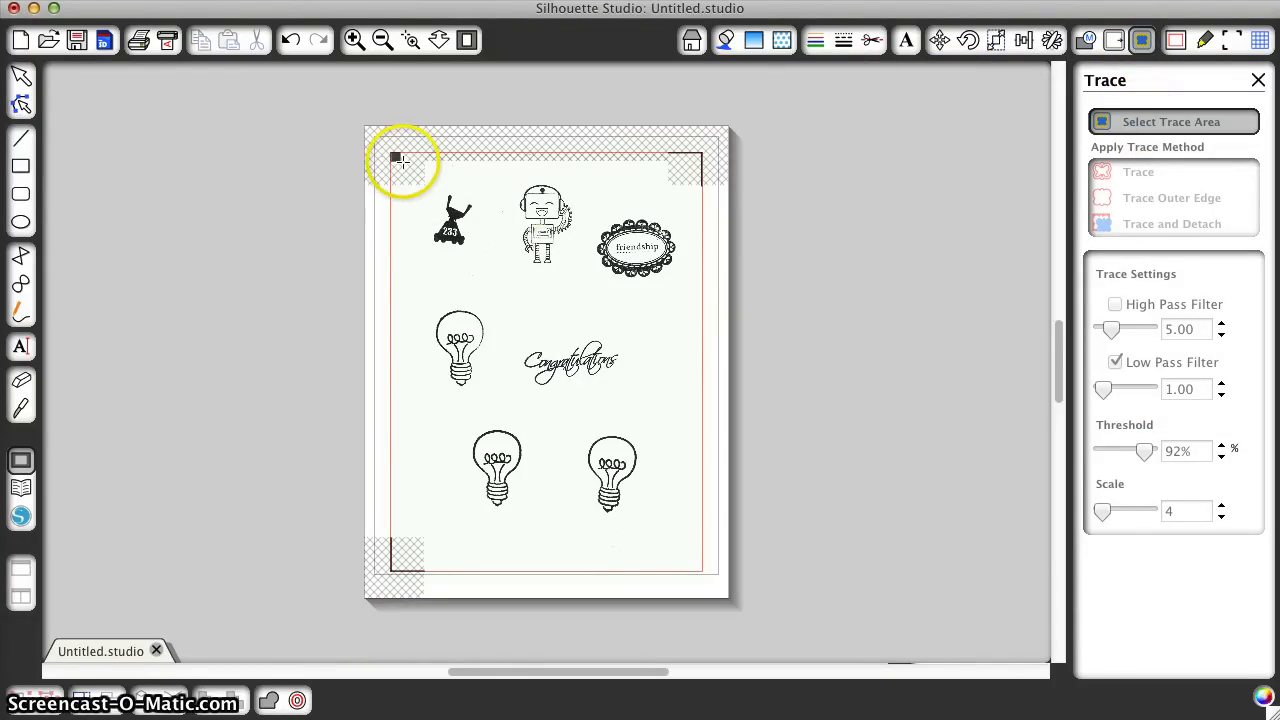
left_click_drag(398, 160, 710, 540)
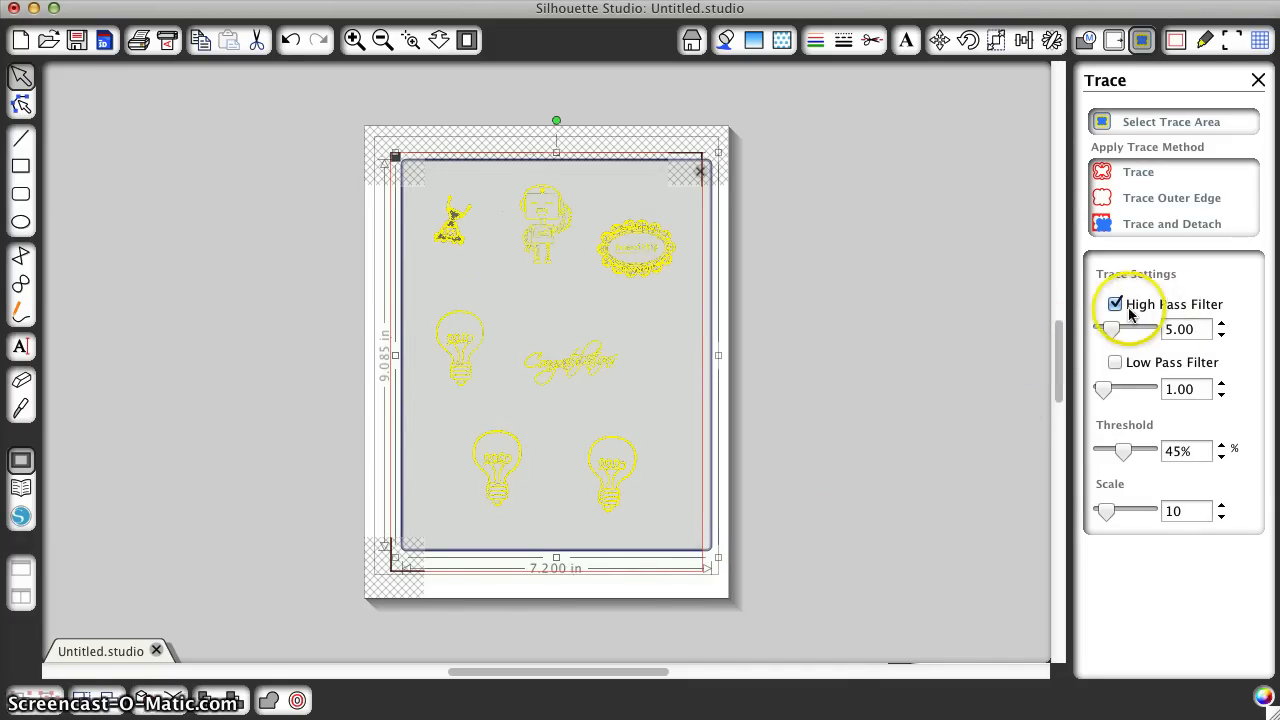
left_click(1116, 304)
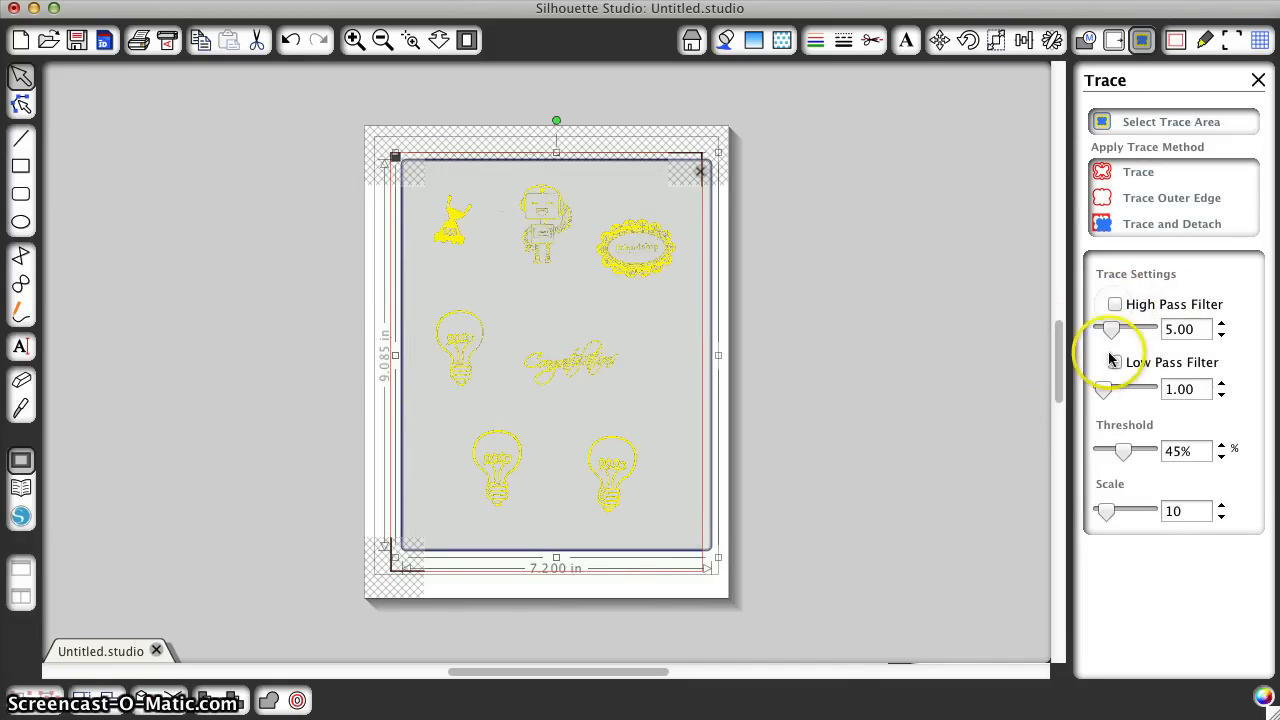
left_click(1114, 362)
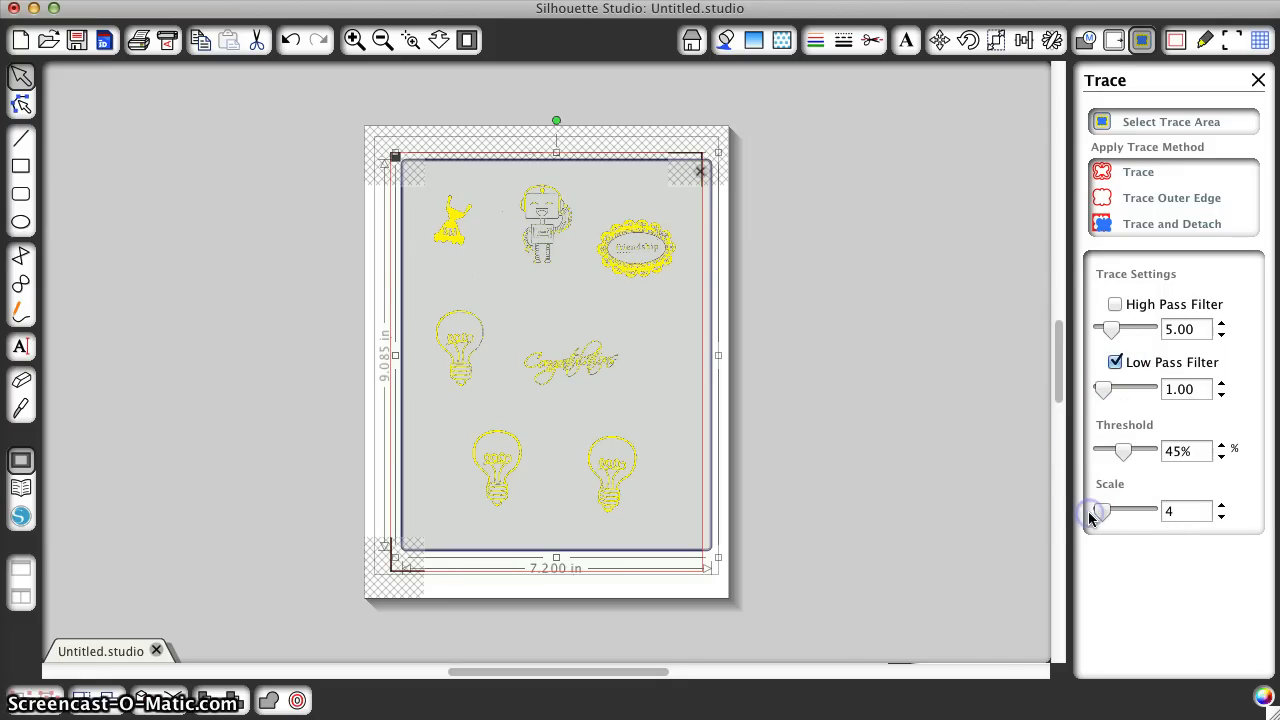
mouse_move(1128, 452)
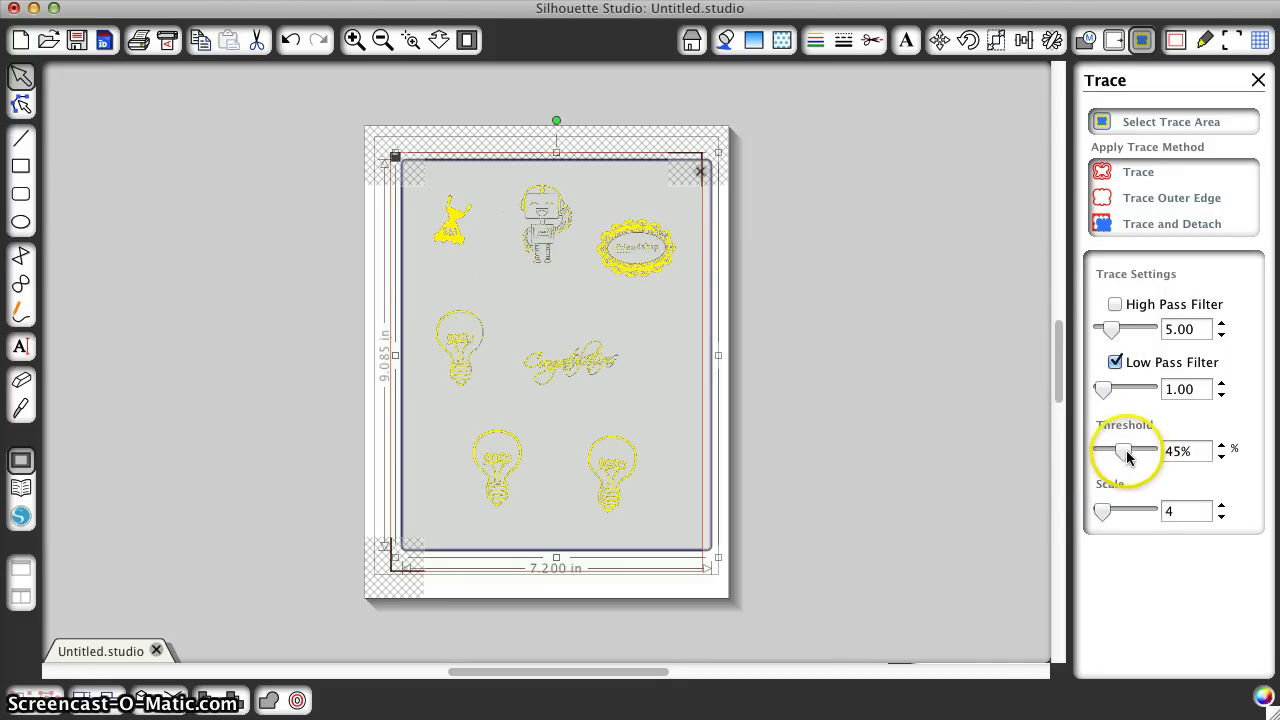
- Raise the trace threshold to 90% and trace the stamps into red cut outlines
left_click_drag(1122, 452, 1142, 452)
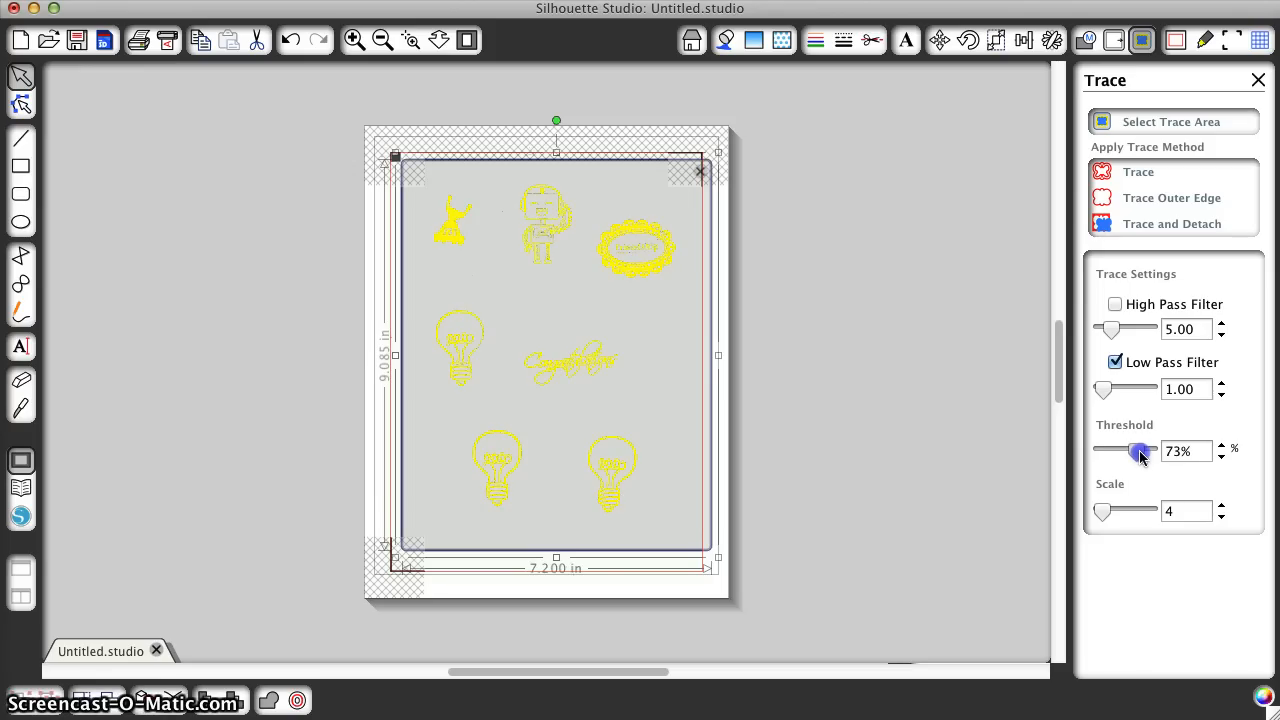
left_click_drag(1136, 452, 1144, 452)
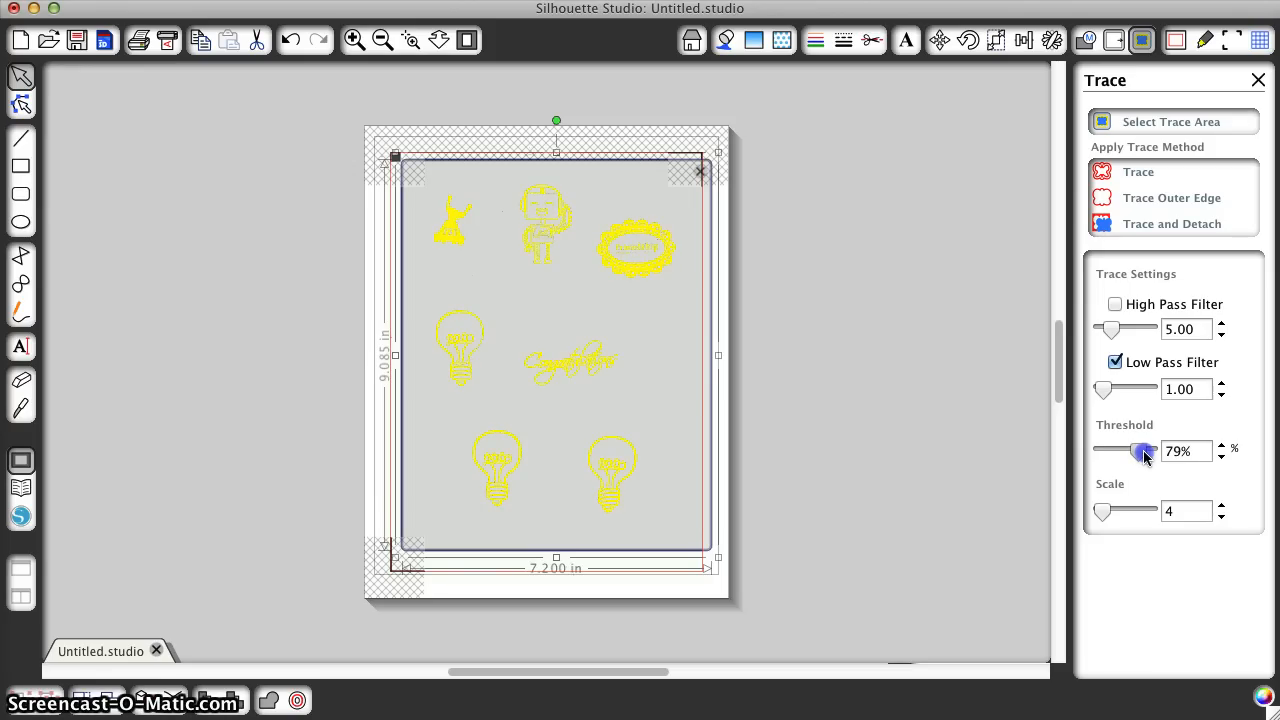
left_click_drag(1144, 452, 1148, 452)
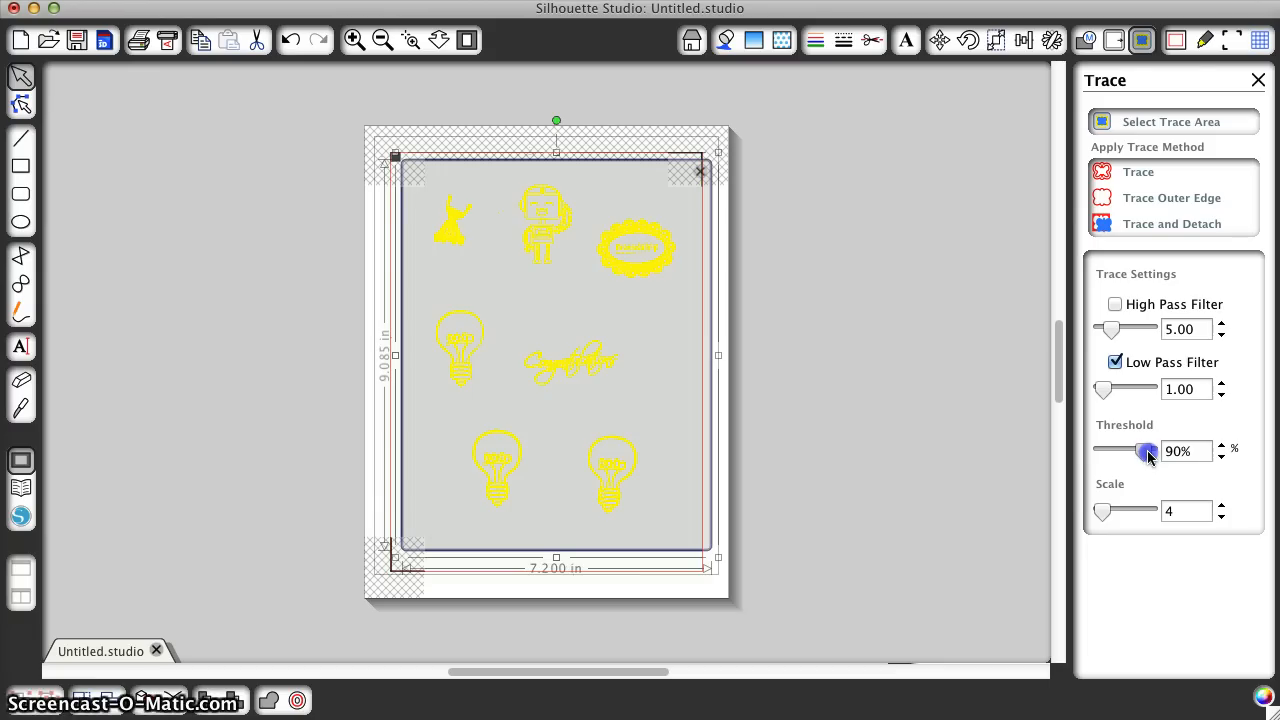
mouse_move(1132, 464)
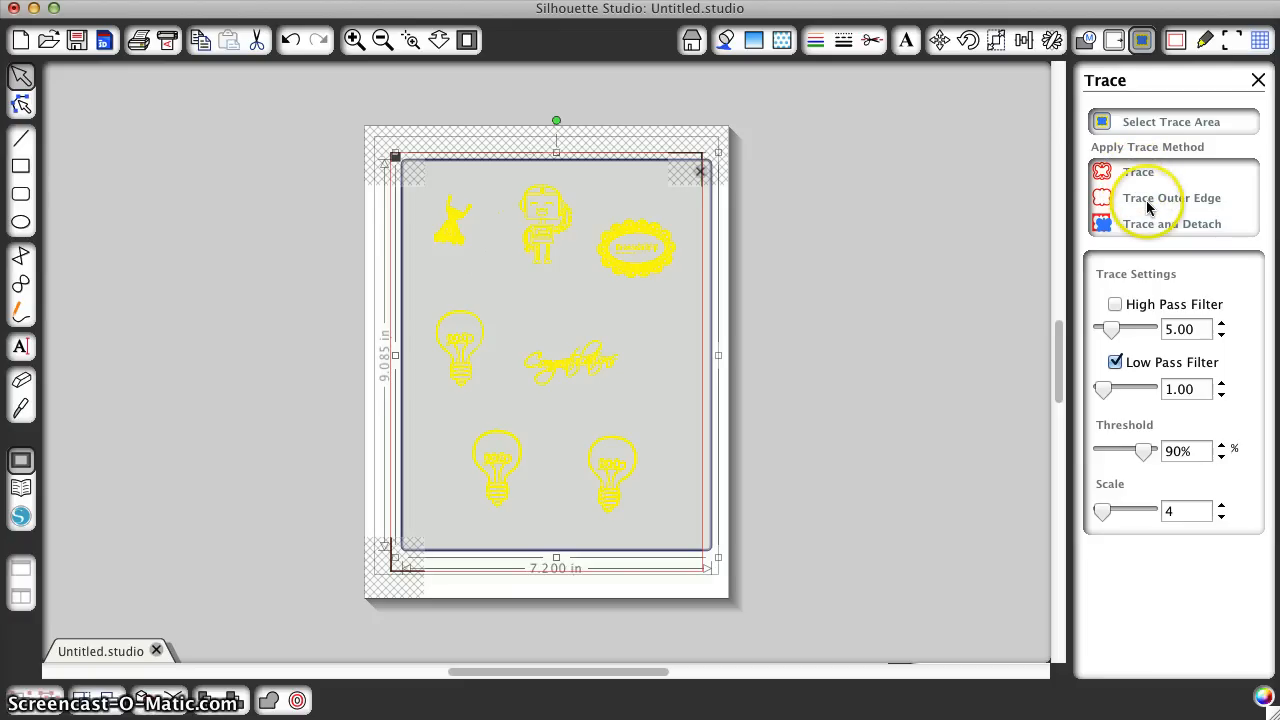
left_click(1138, 172)
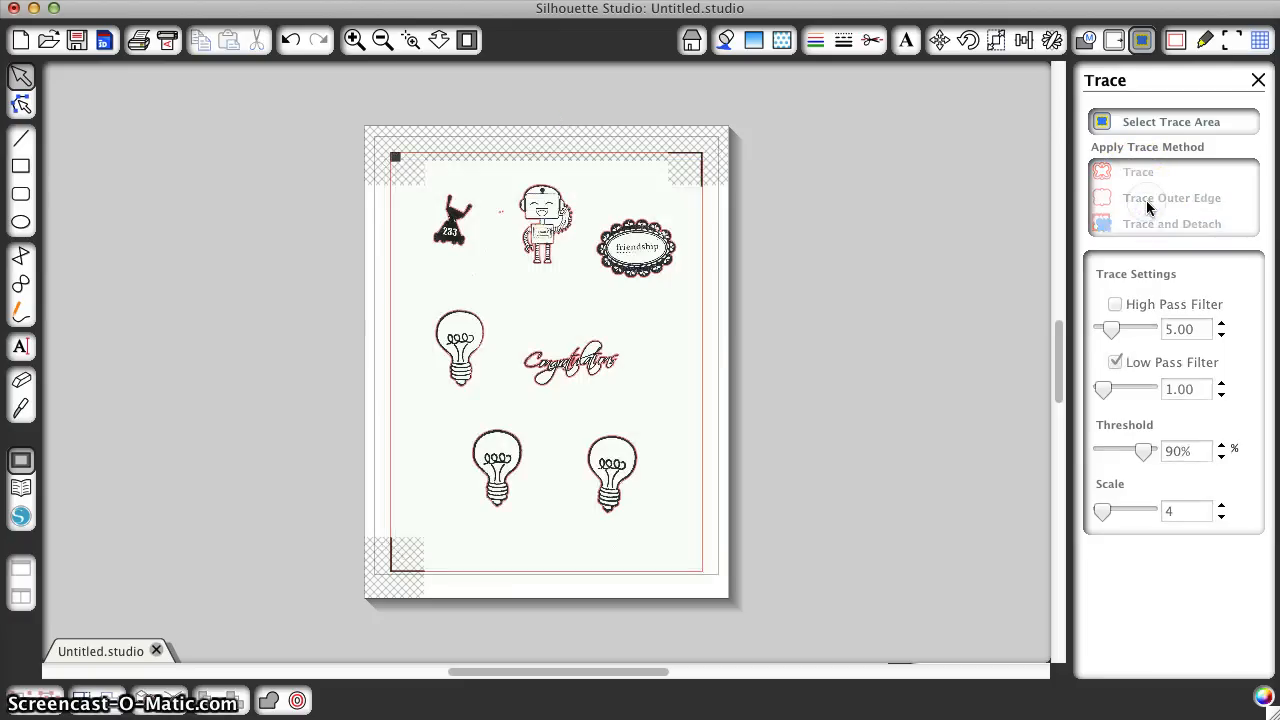
mouse_move(650, 272)
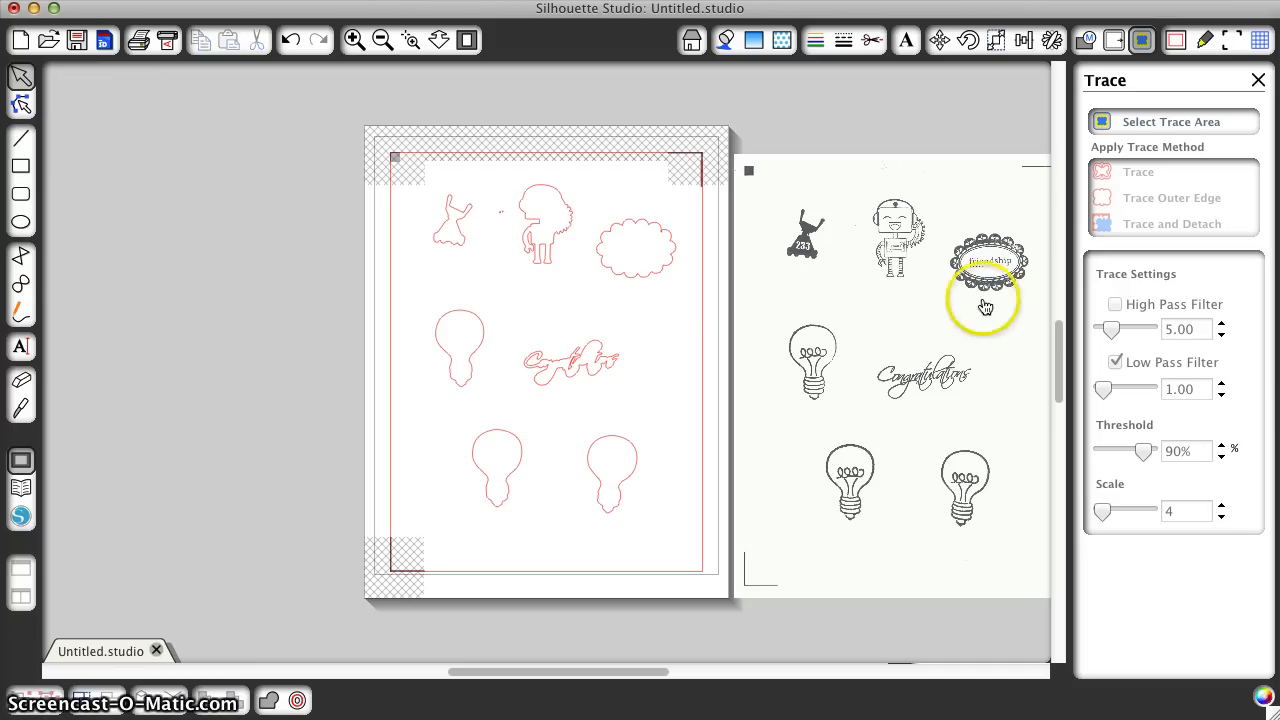
mouse_move(624, 280)
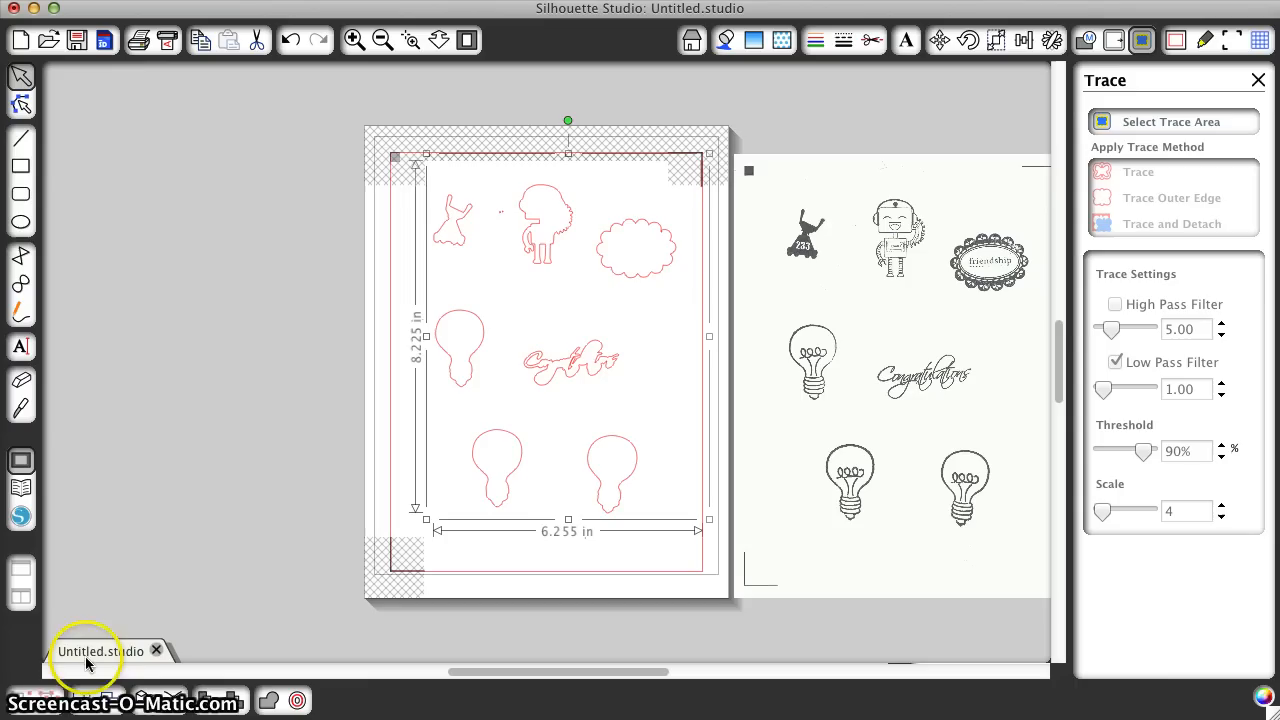
mouse_move(540, 336)
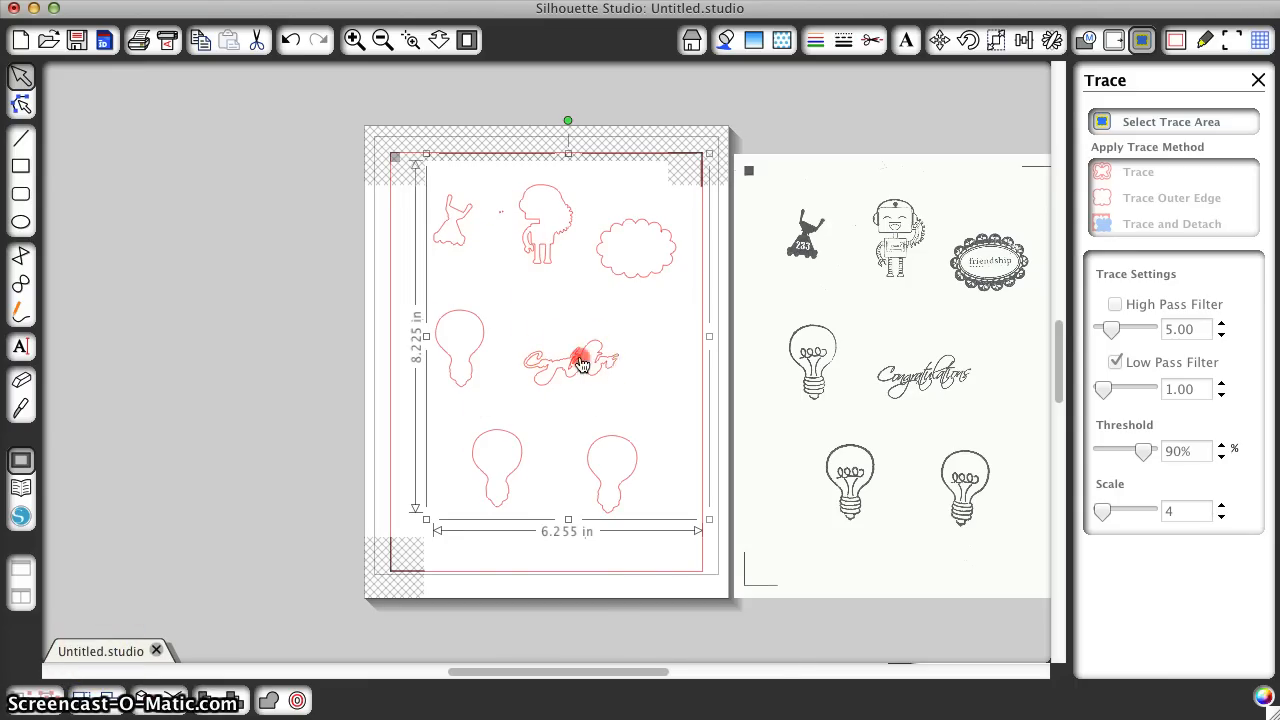
- Bring up the context menu on the traced Congratulations outline
right_click(580, 364)
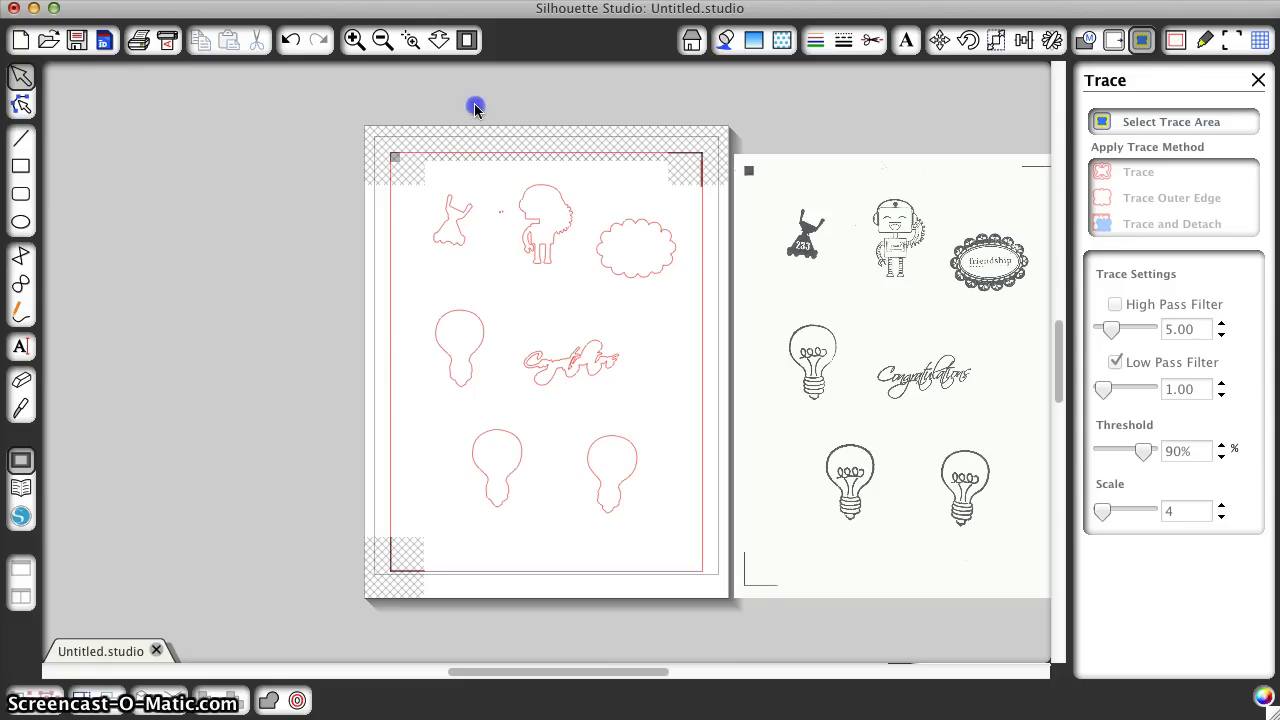
mouse_move(524, 292)
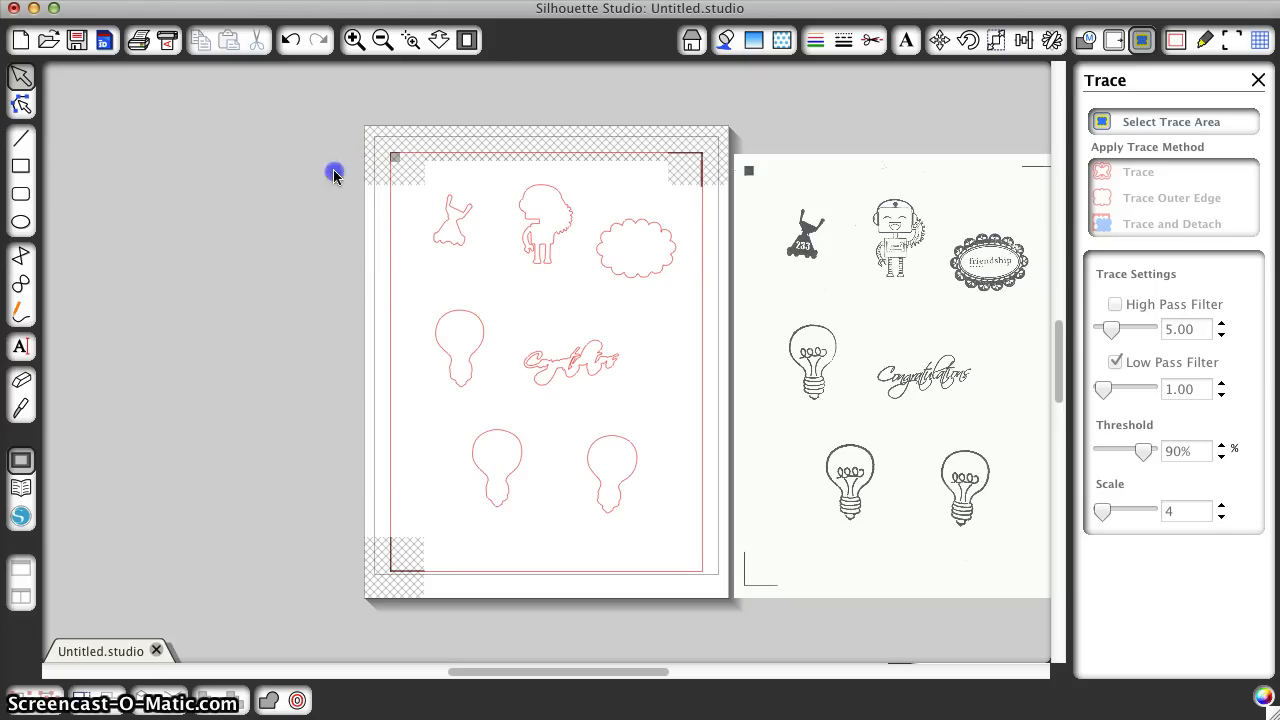
- Select and deselect the traced outlines, then zoom in twice on the top shapes
left_click_drag(336, 172, 704, 548)
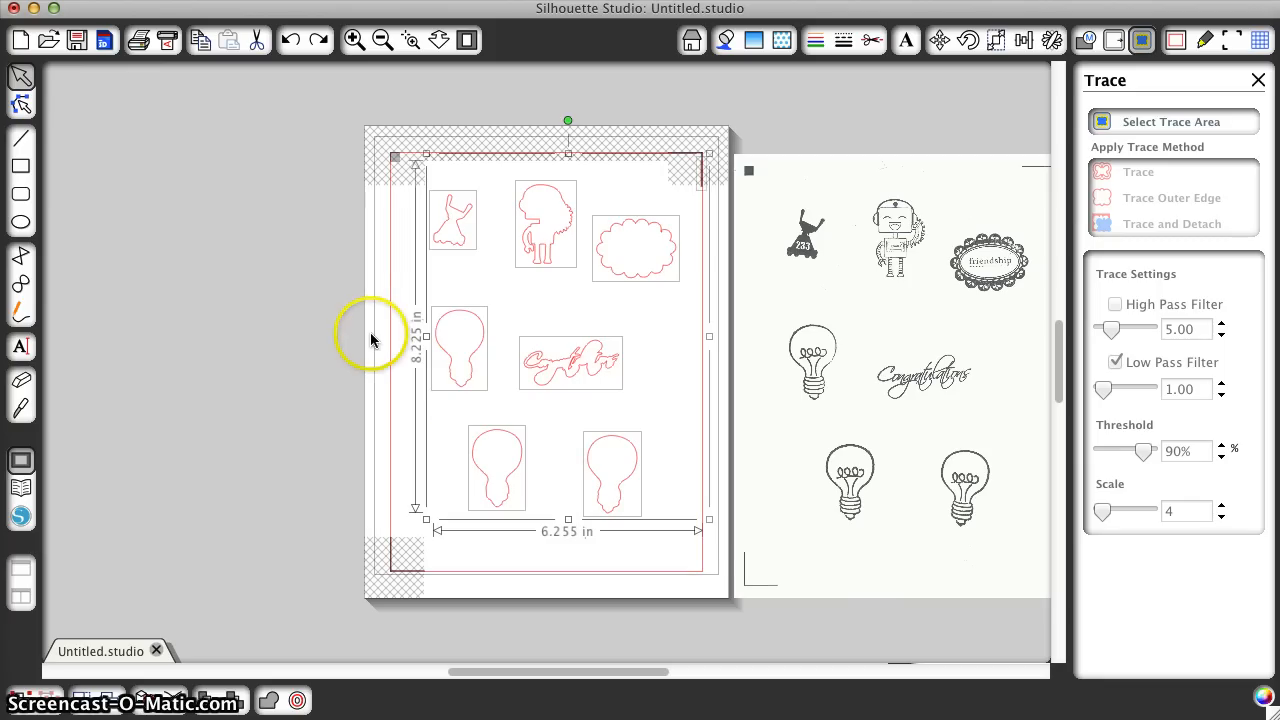
left_click(372, 336)
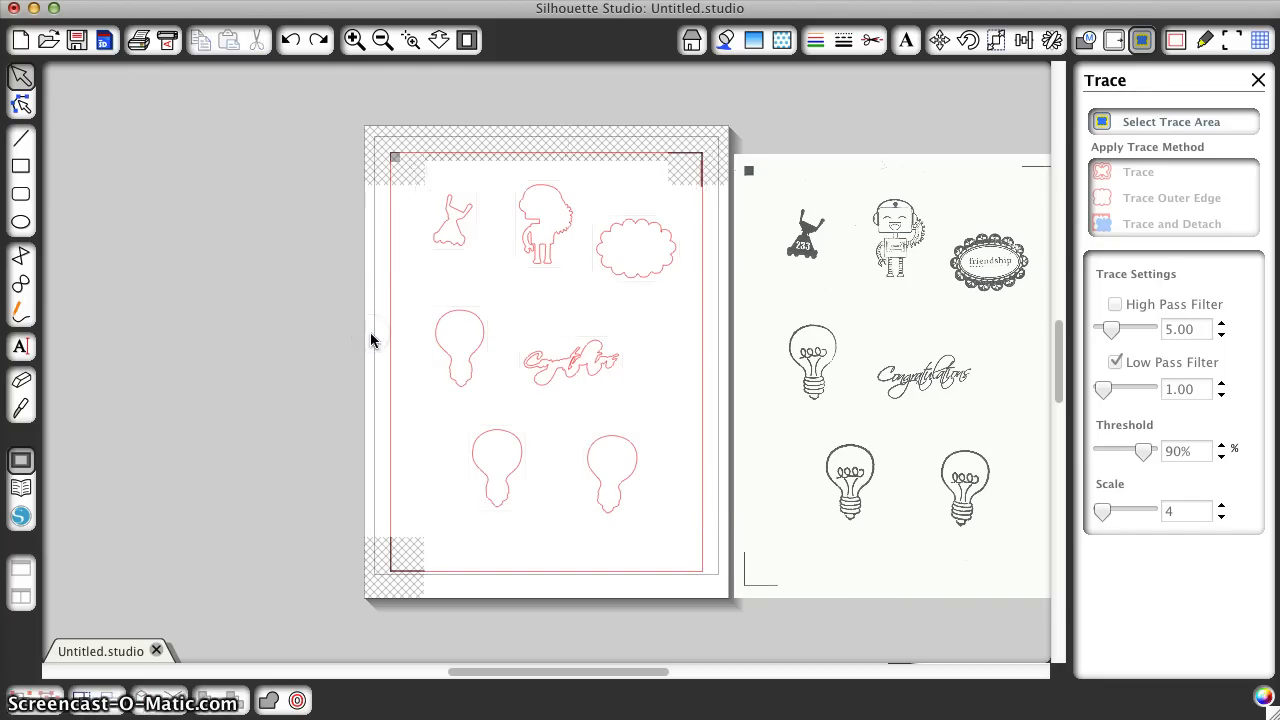
left_click(352, 40)
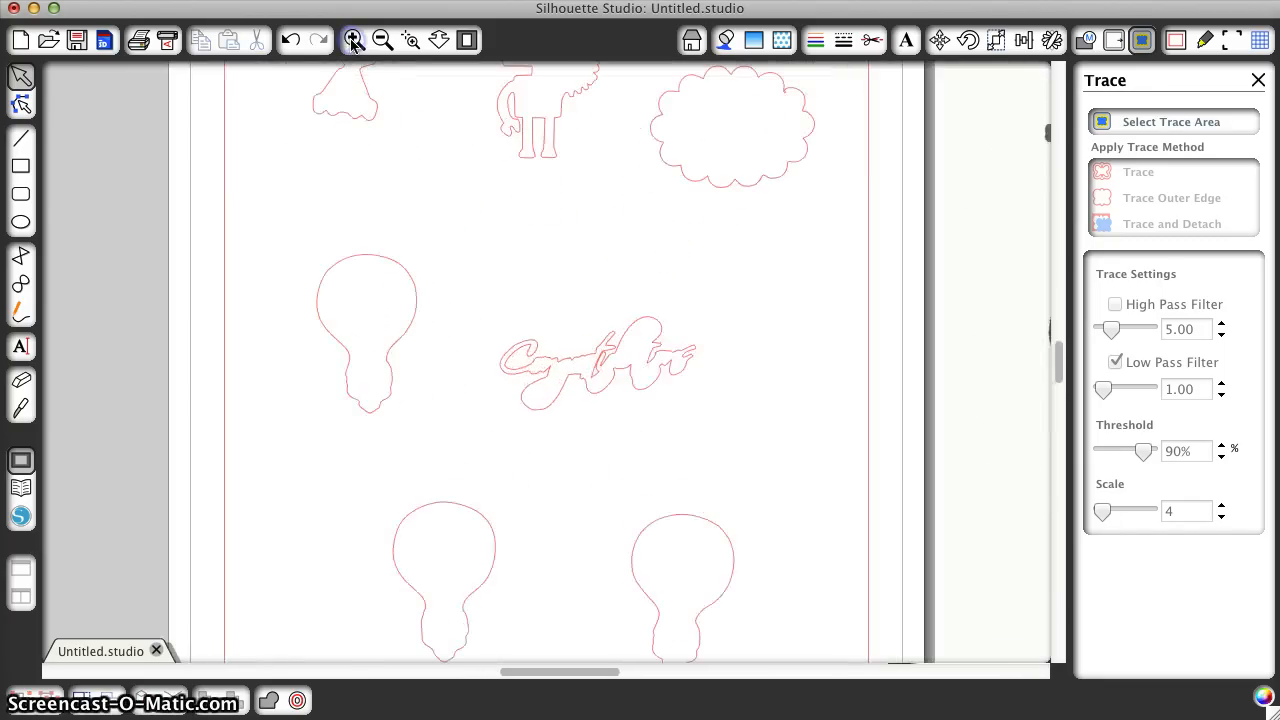
left_click(352, 40)
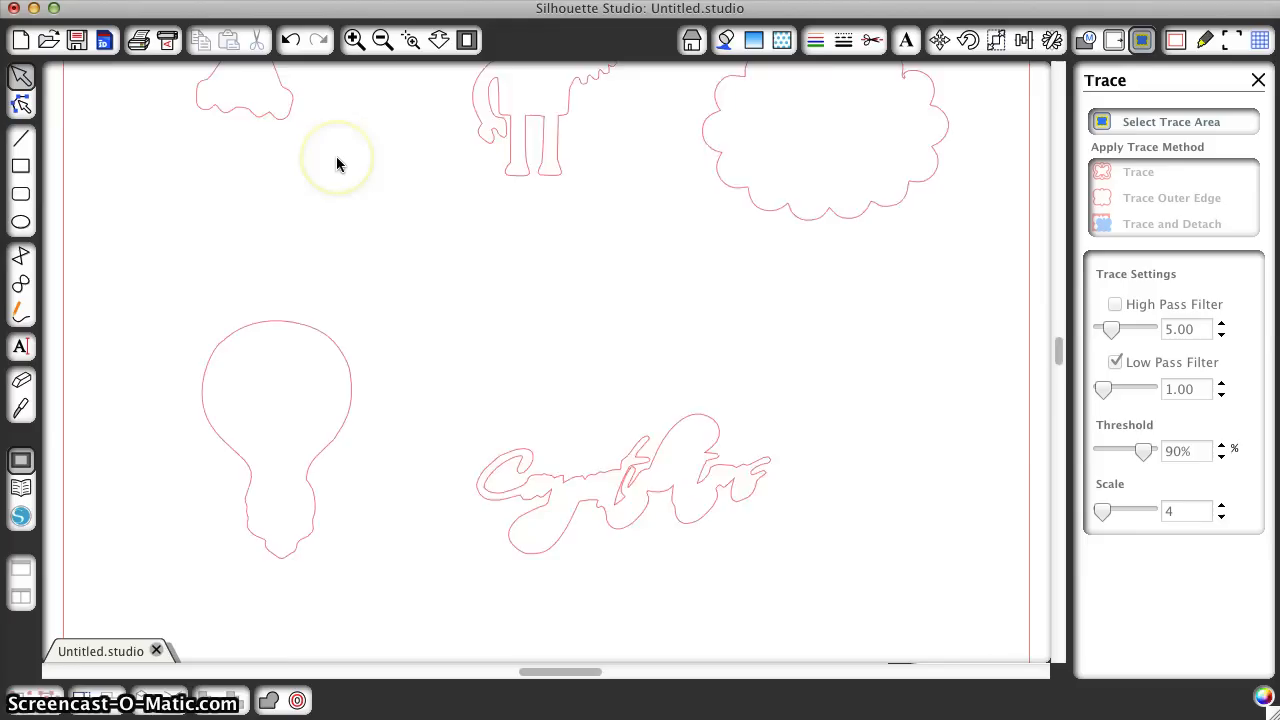
scroll("up", 3)
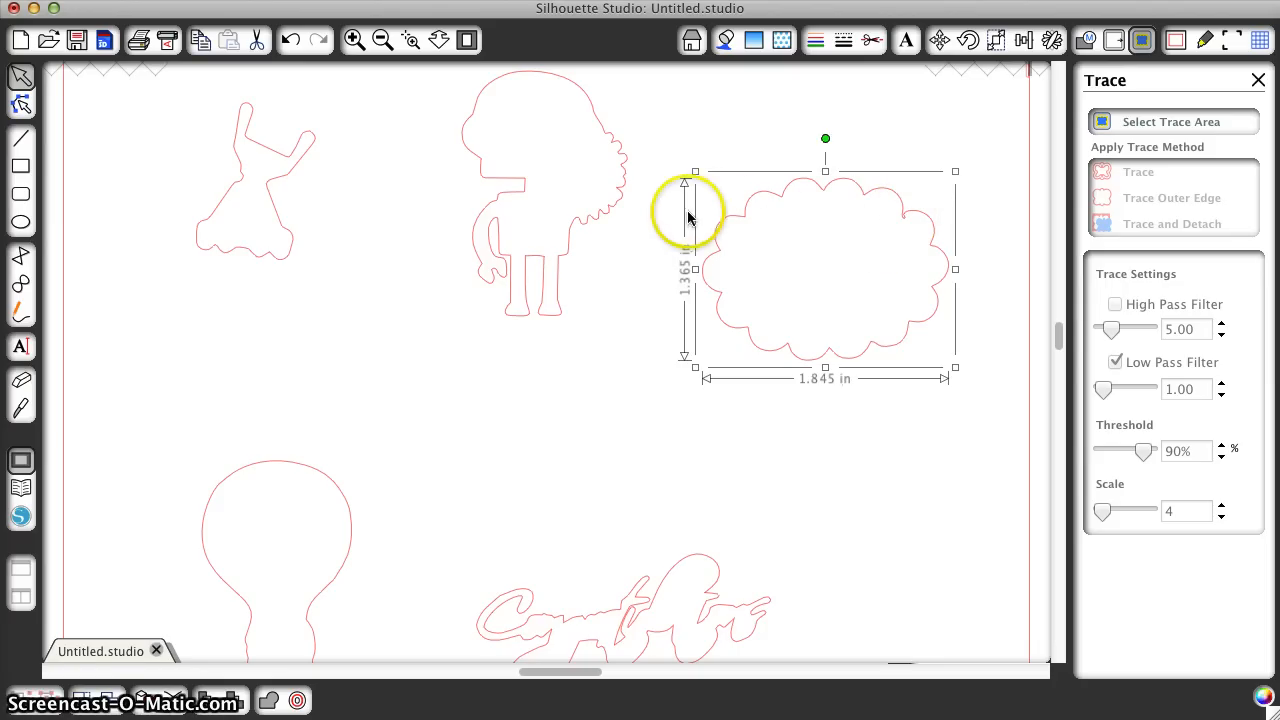
mouse_move(418, 108)
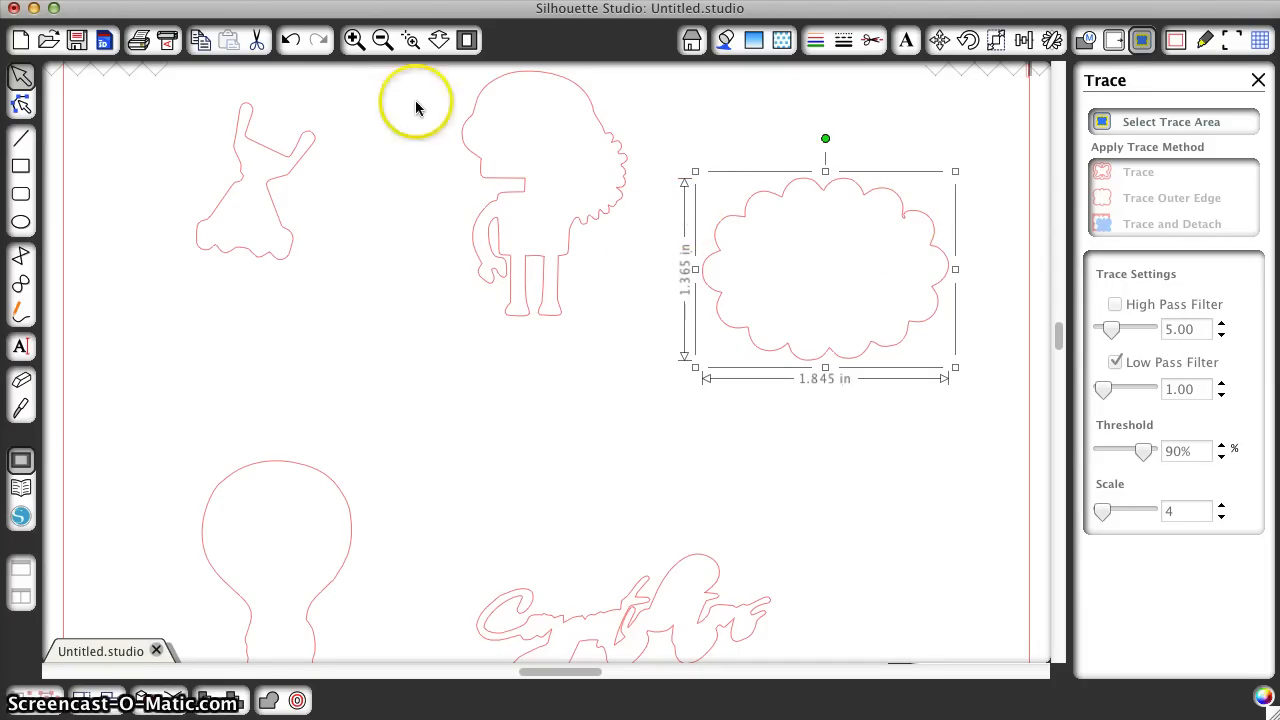
- Apply a rounded 0.085 in offset outline around the traced Congratulations word
left_click(382, 40)
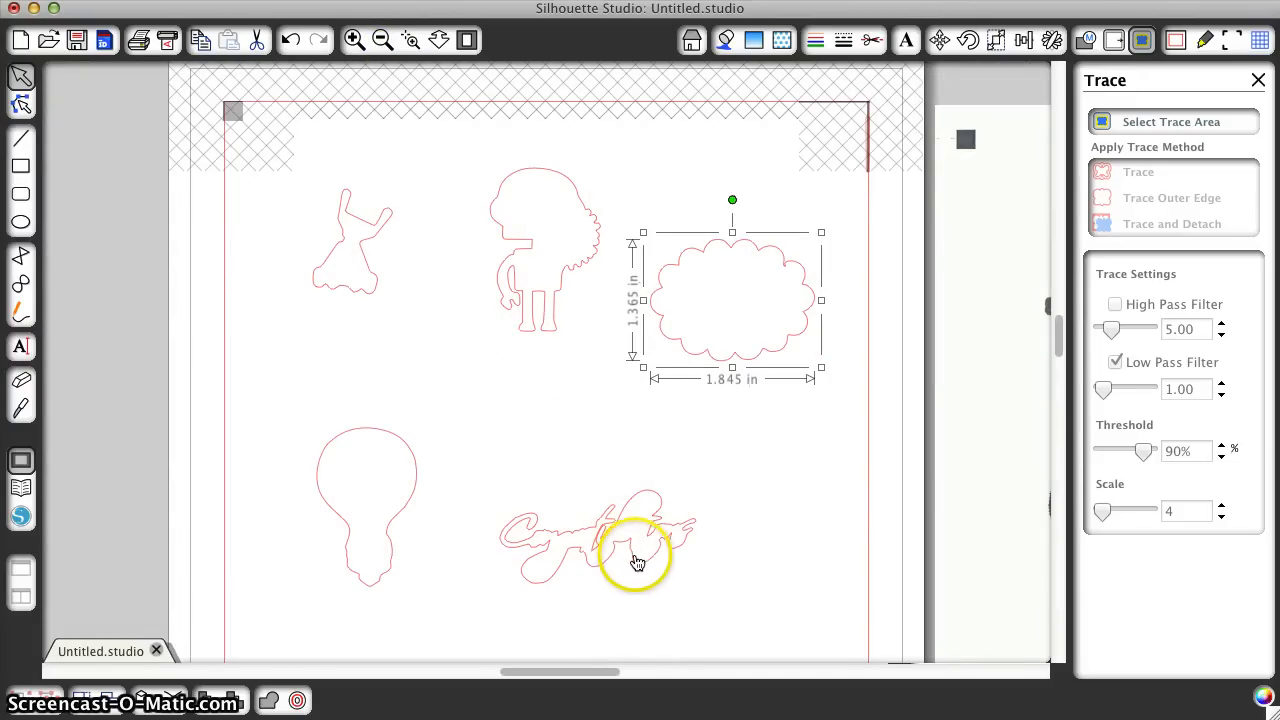
left_click(636, 560)
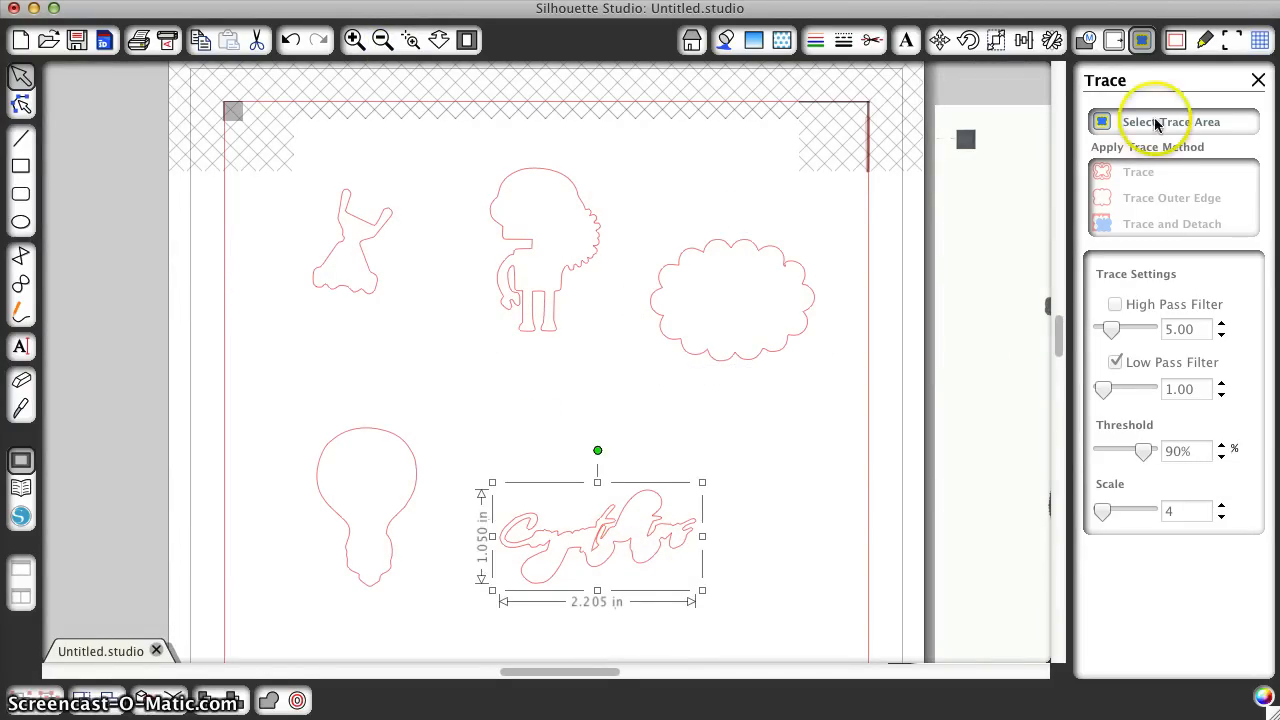
left_click(1112, 40)
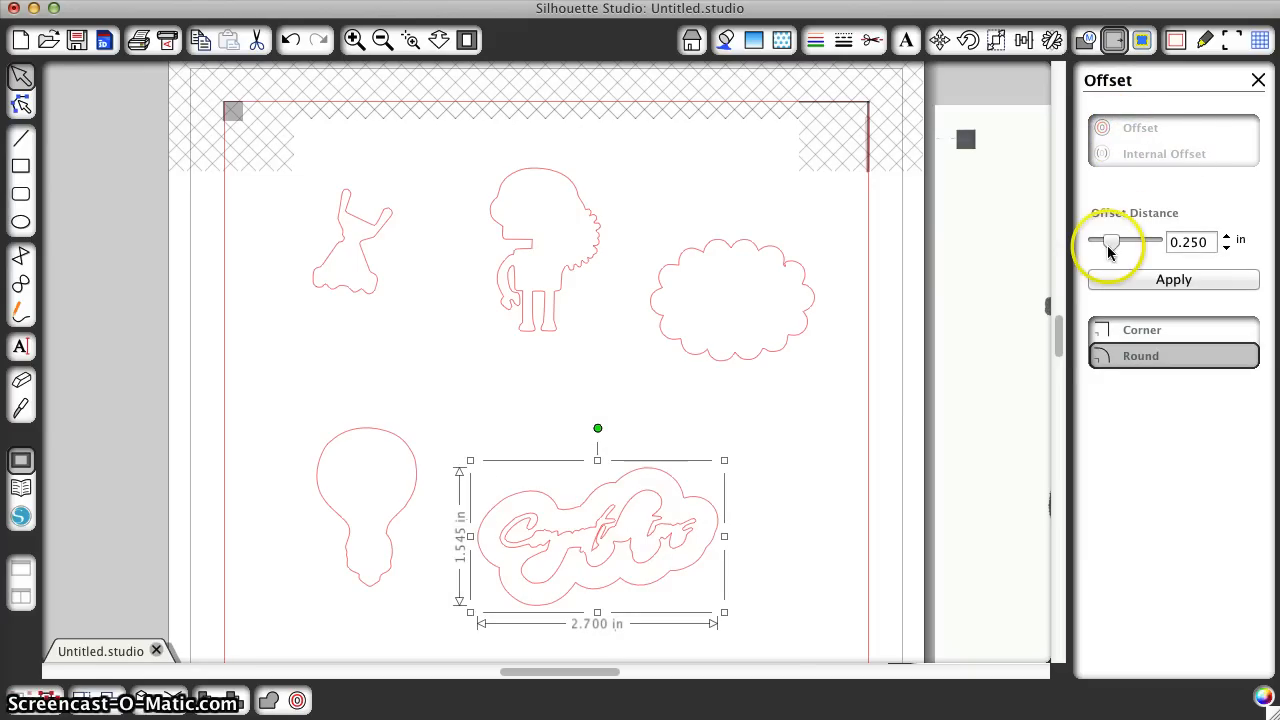
left_click_drag(1110, 244, 1104, 244)
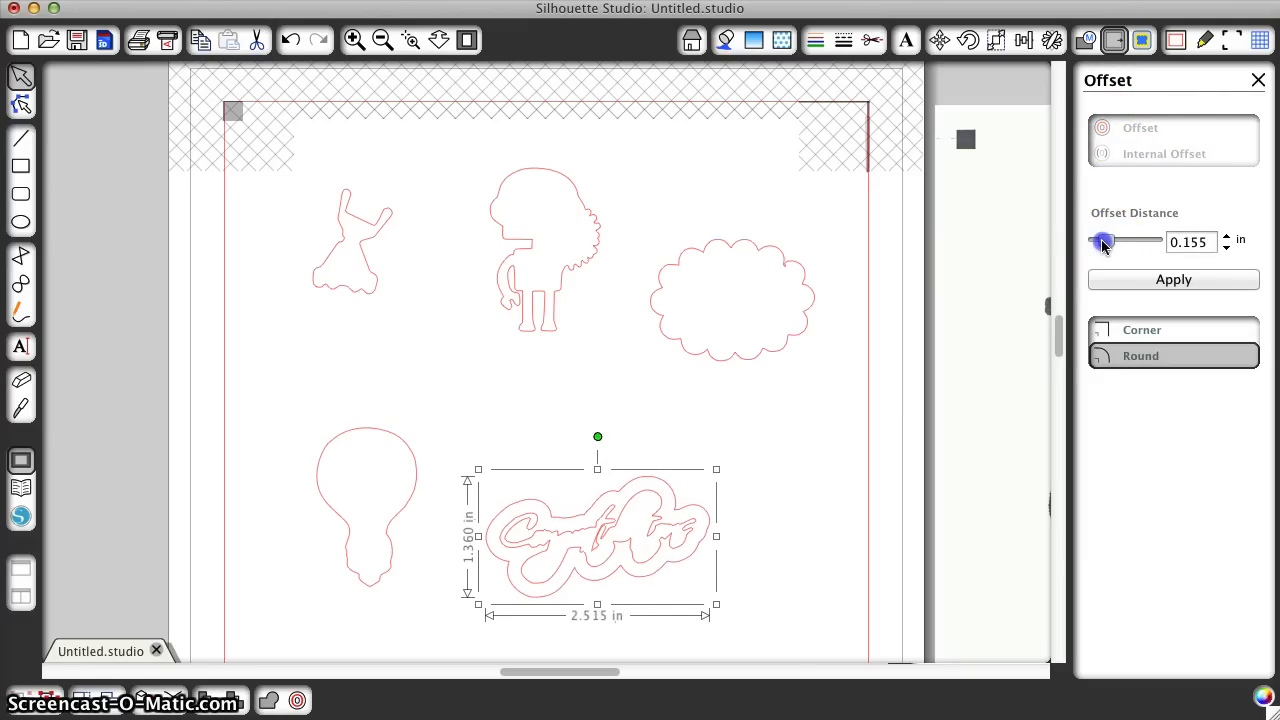
left_click_drag(1104, 242, 1100, 242)
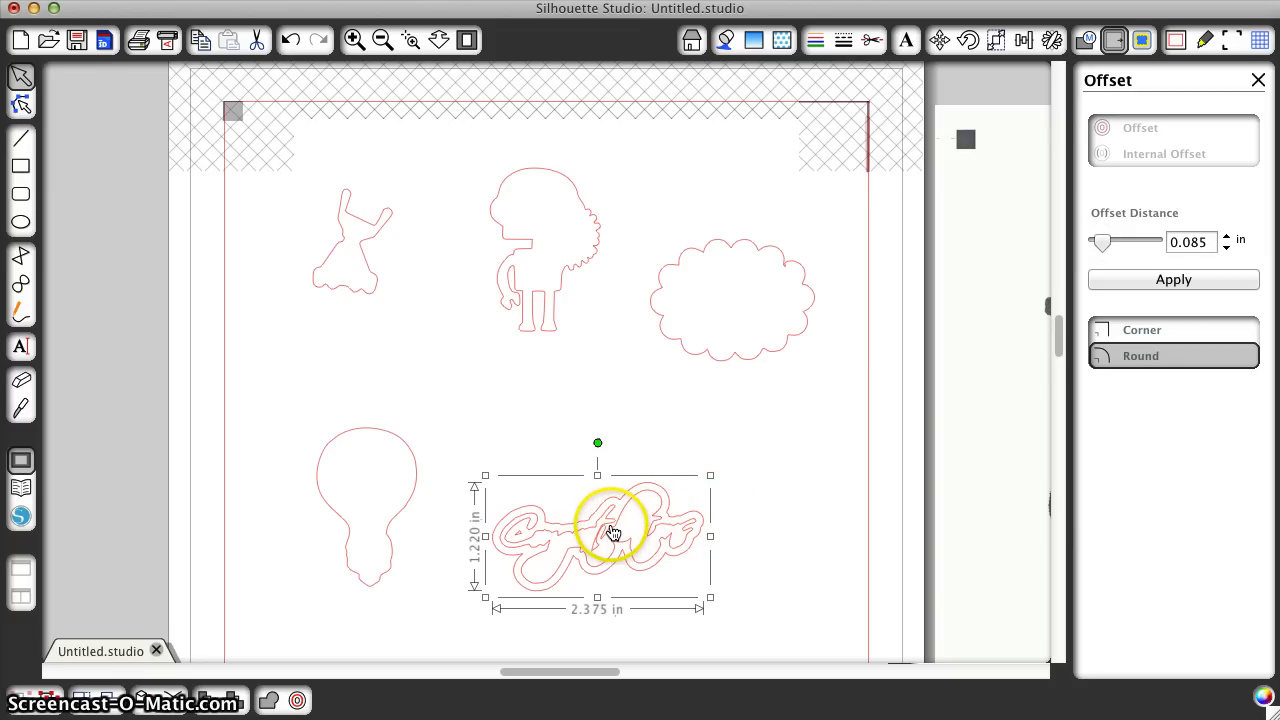
left_click(1172, 280)
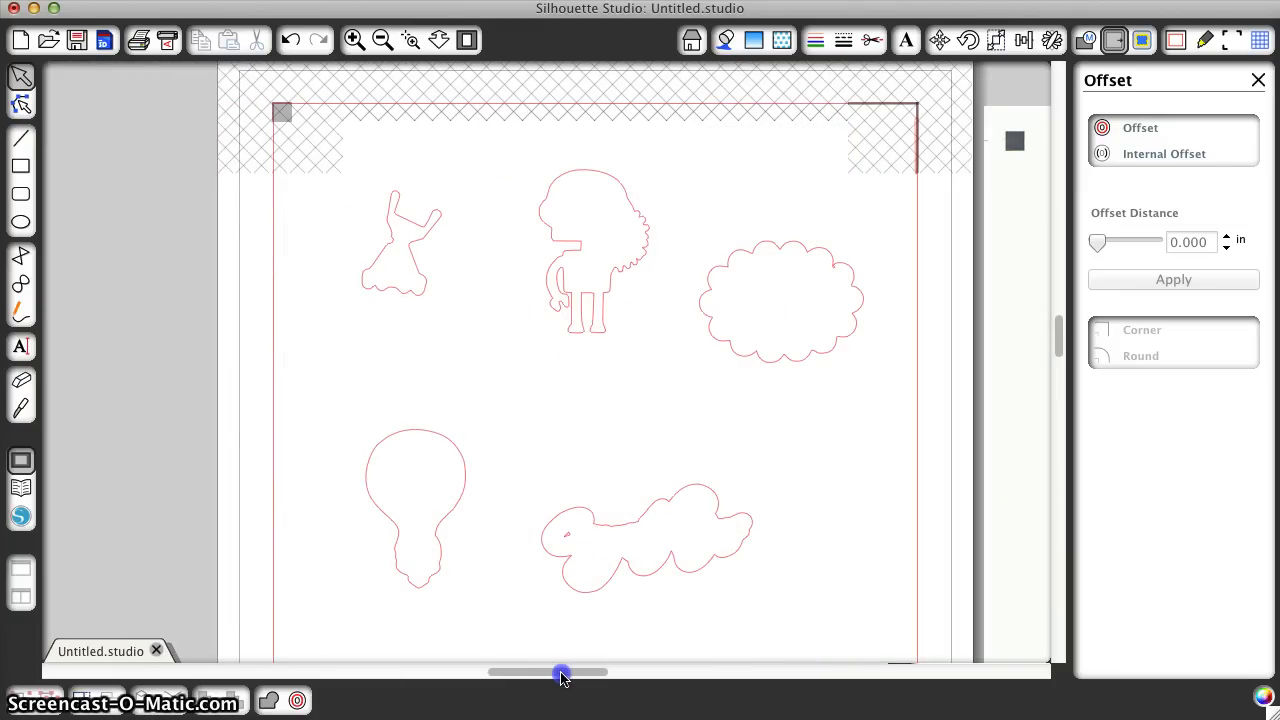
mouse_move(520, 336)
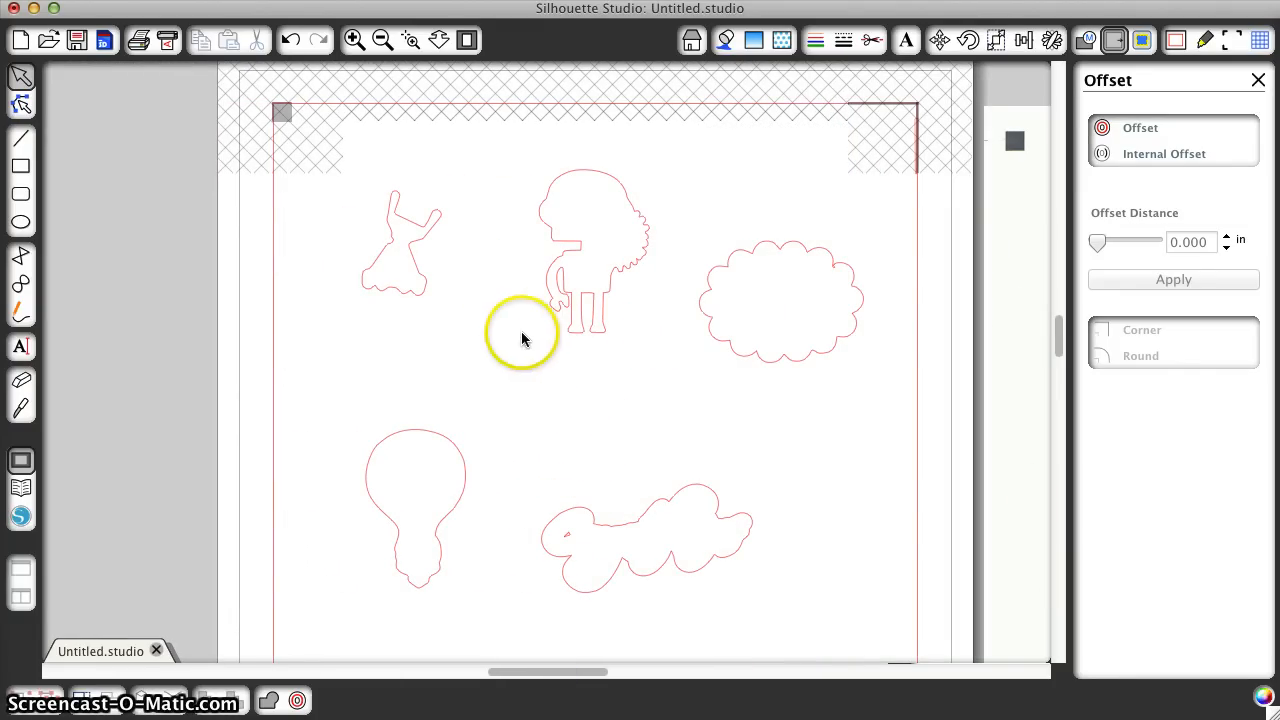
- Select the cloud outline and shrink its offset distance to a small value
left_click(780, 300)
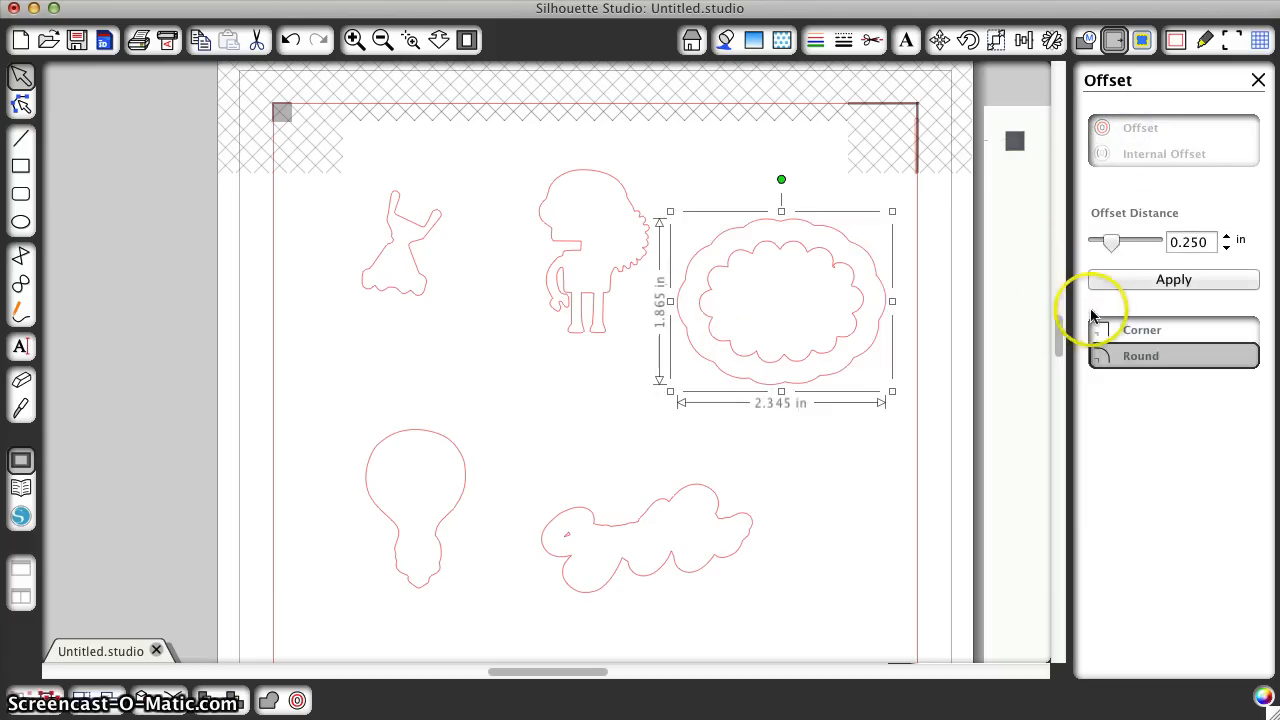
left_click_drag(1112, 242, 1104, 242)
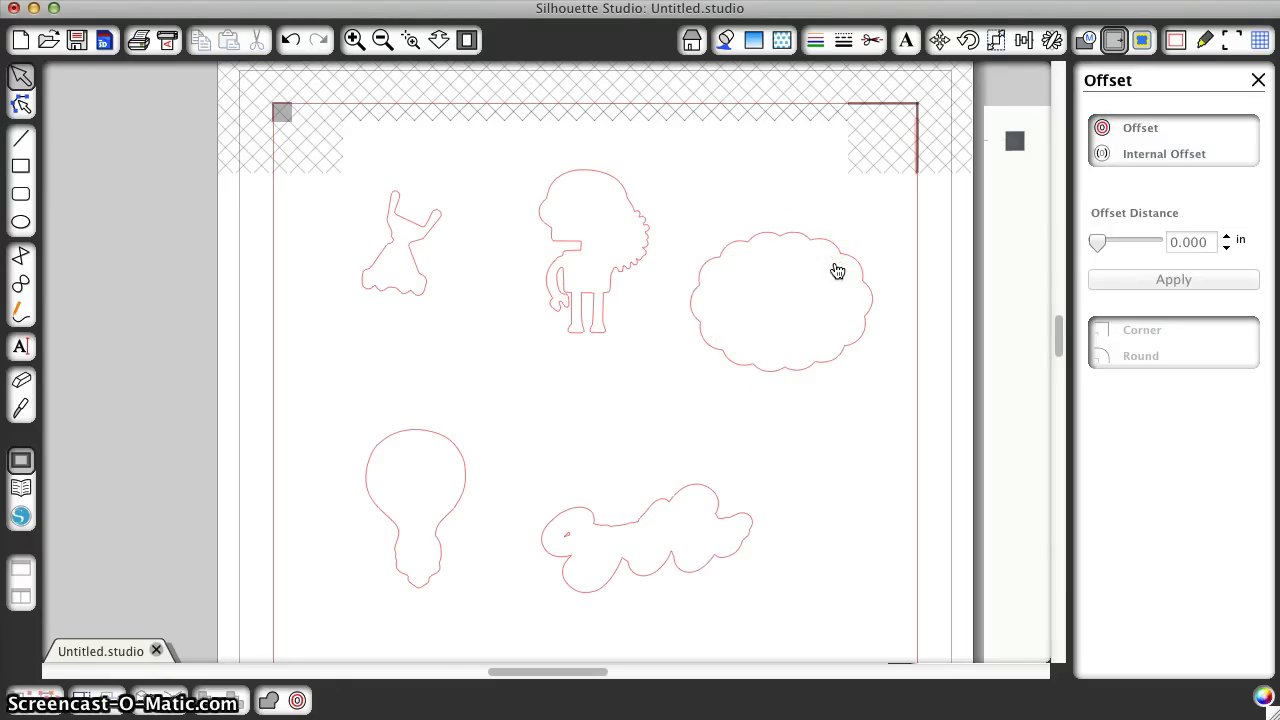
mouse_move(430, 278)
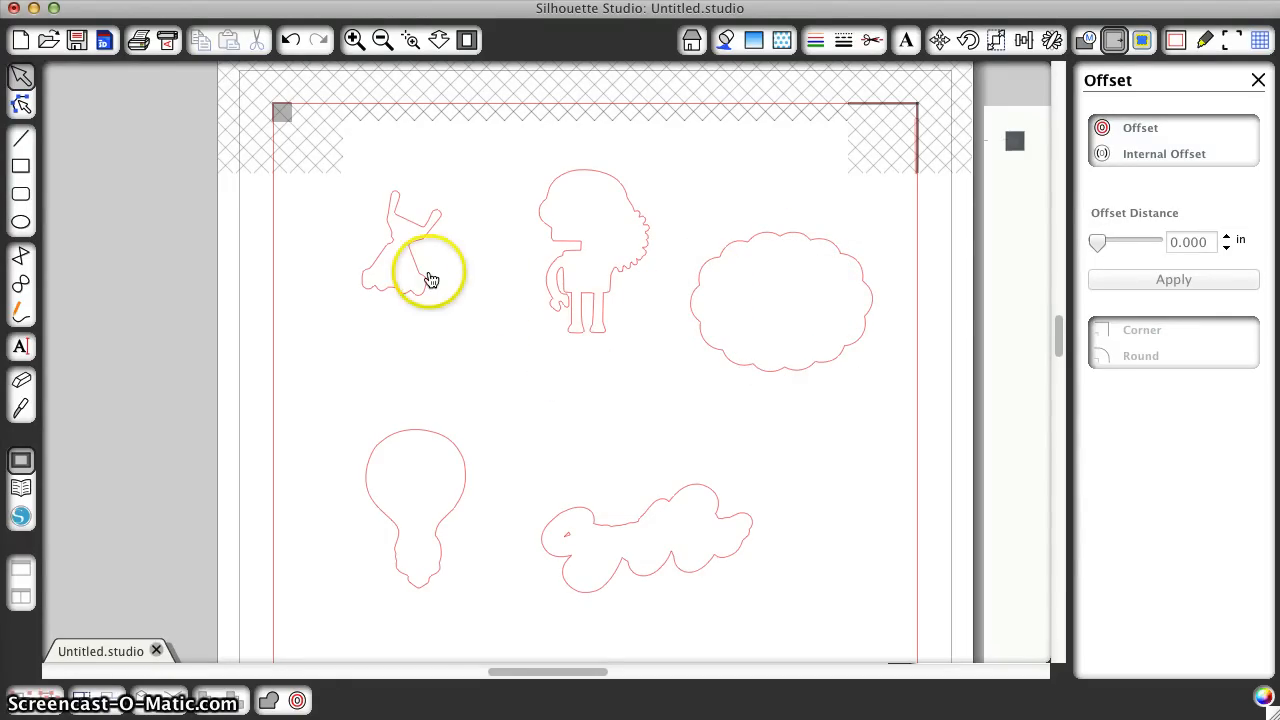
- Select the robot and neighbouring shapes, preview an offset and reduce its distance
left_click(594, 250)
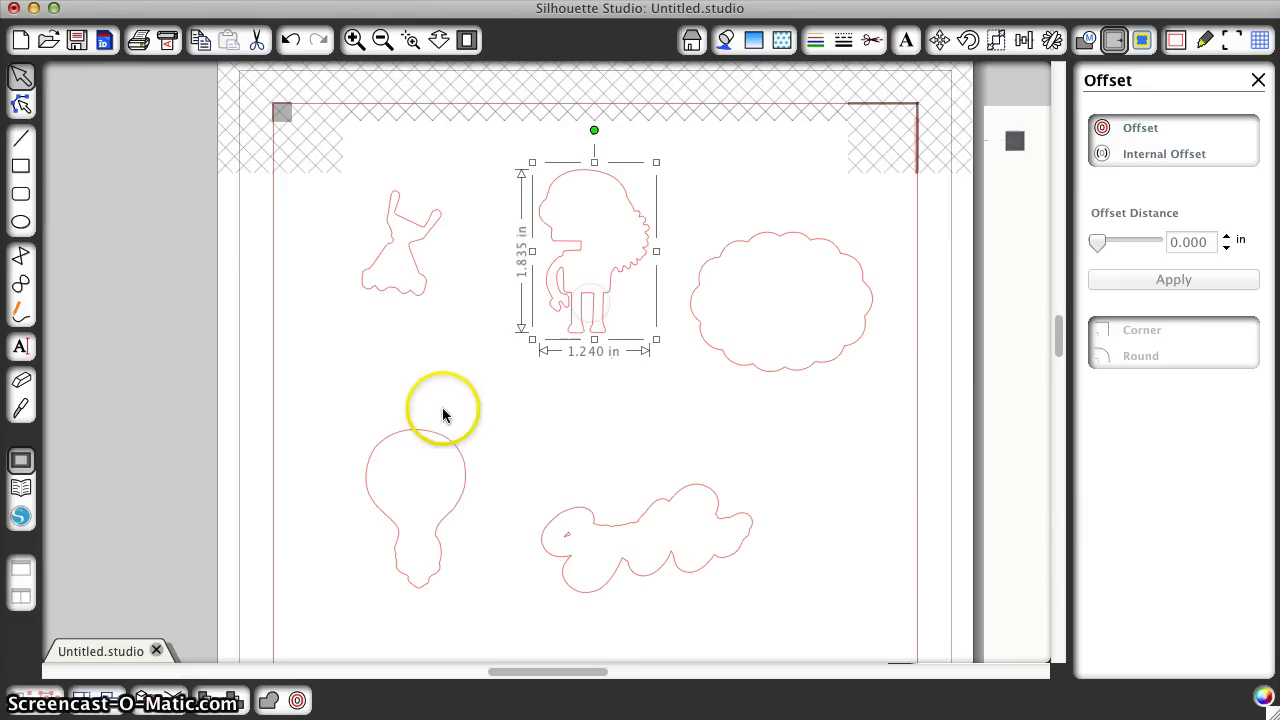
left_click(430, 282)
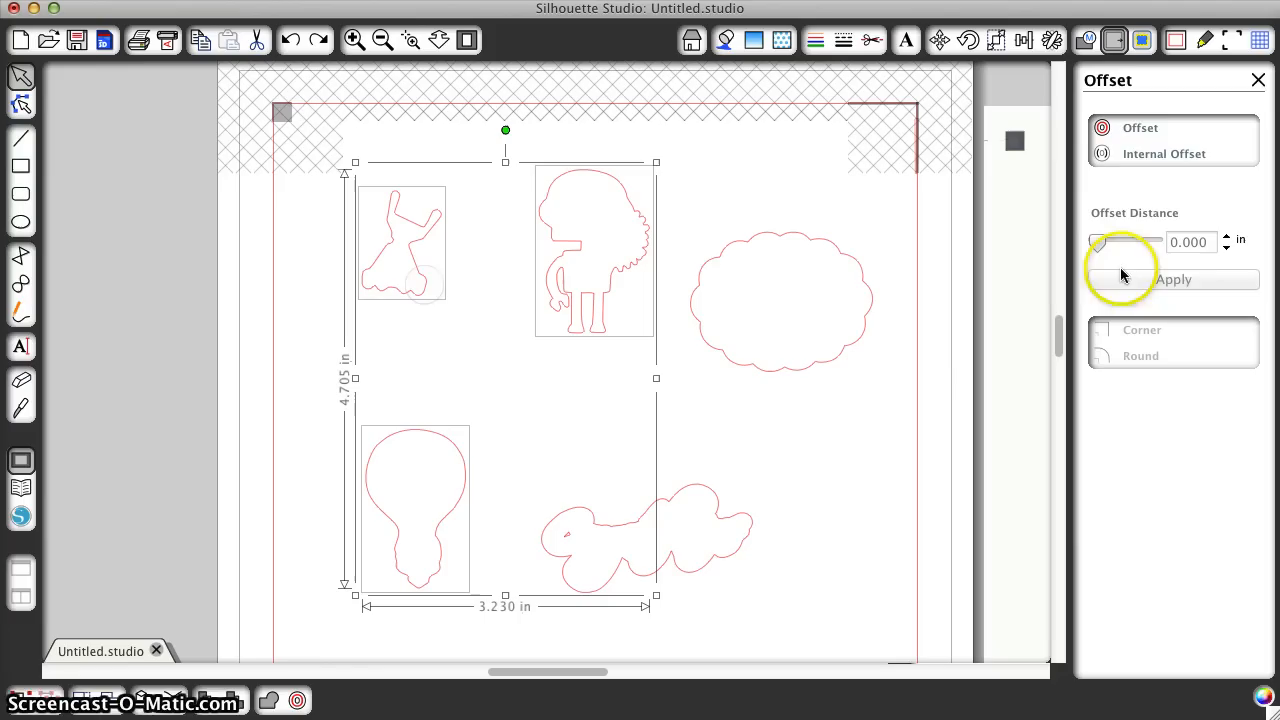
left_click(1172, 280)
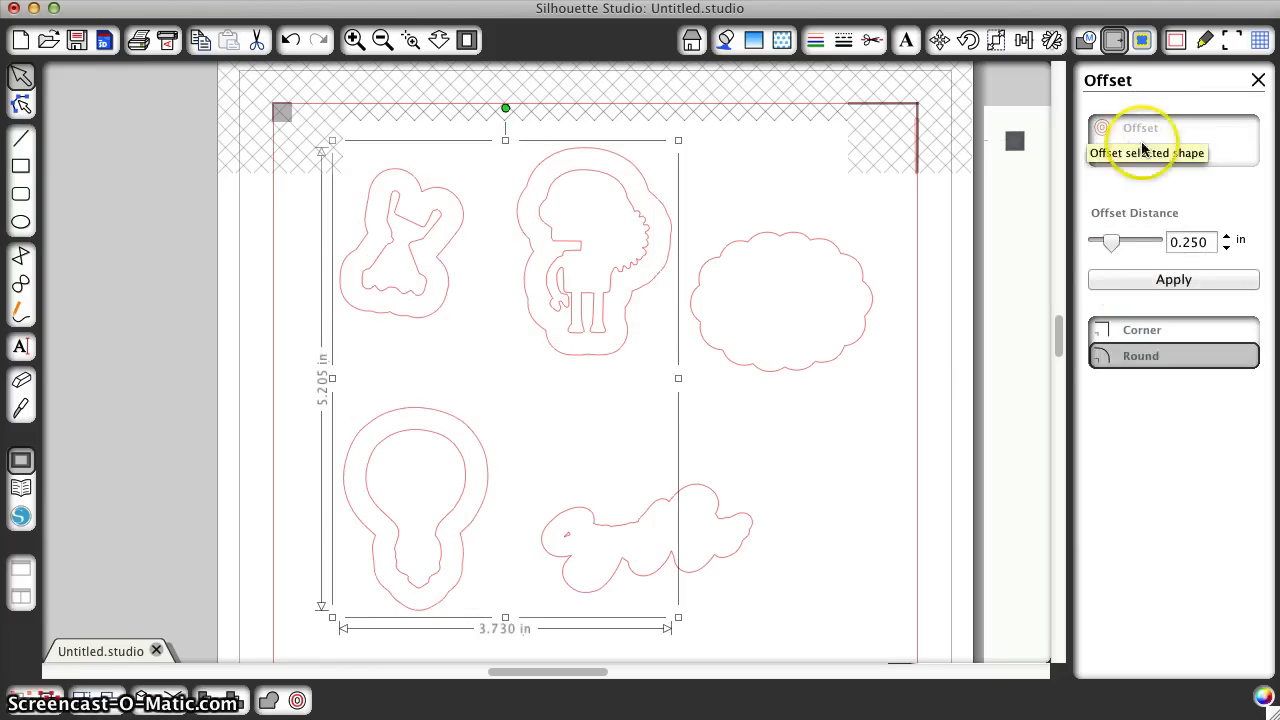
left_click_drag(1112, 244, 1102, 244)
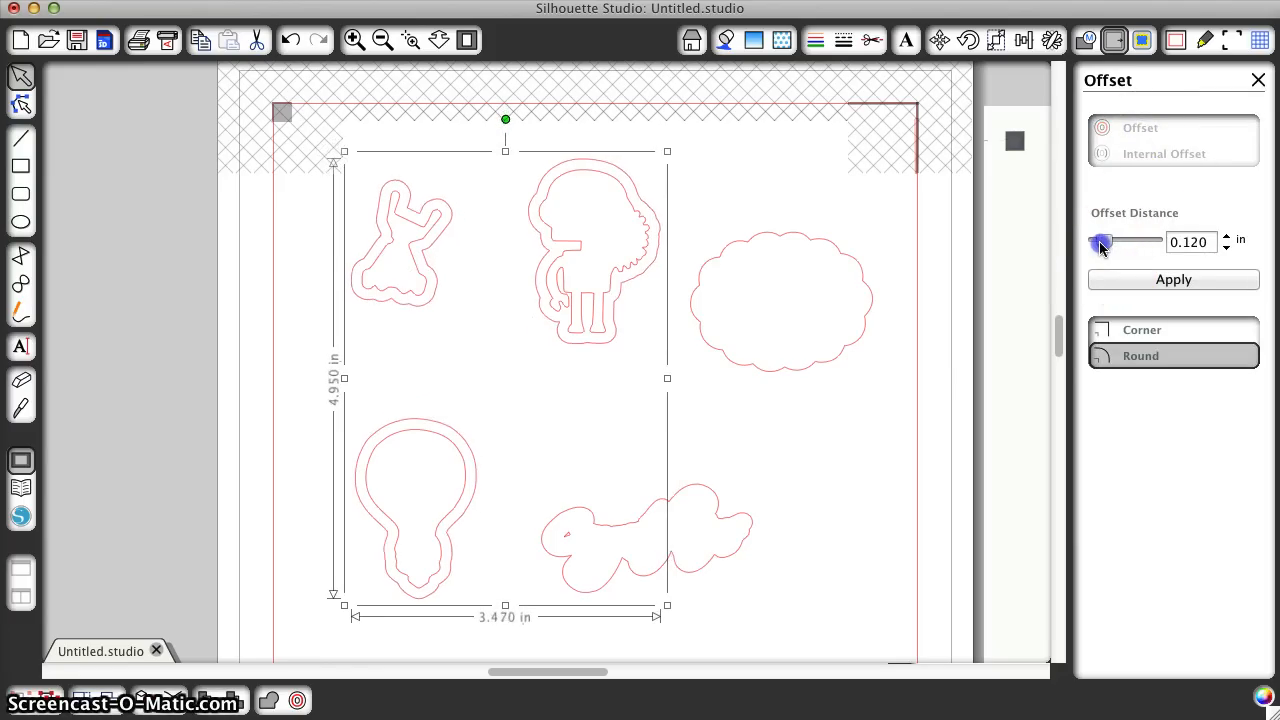
left_click_drag(1104, 242, 1100, 242)
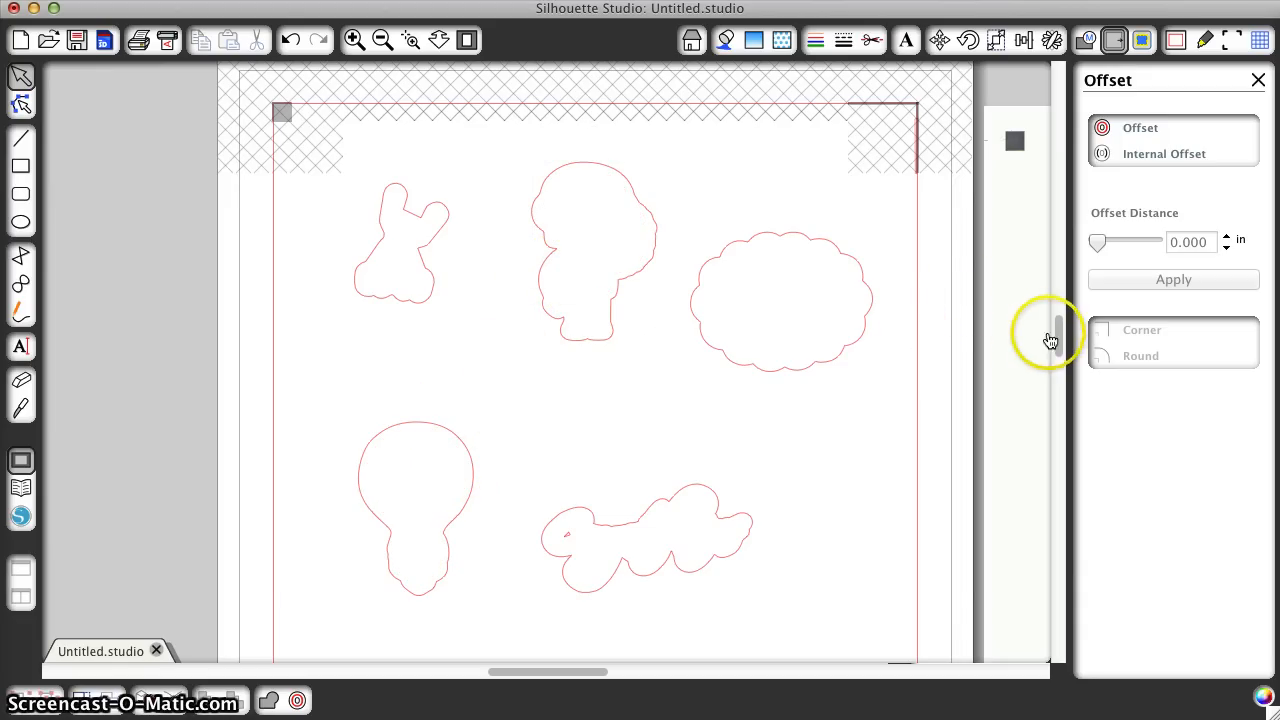
scroll("down", 3)
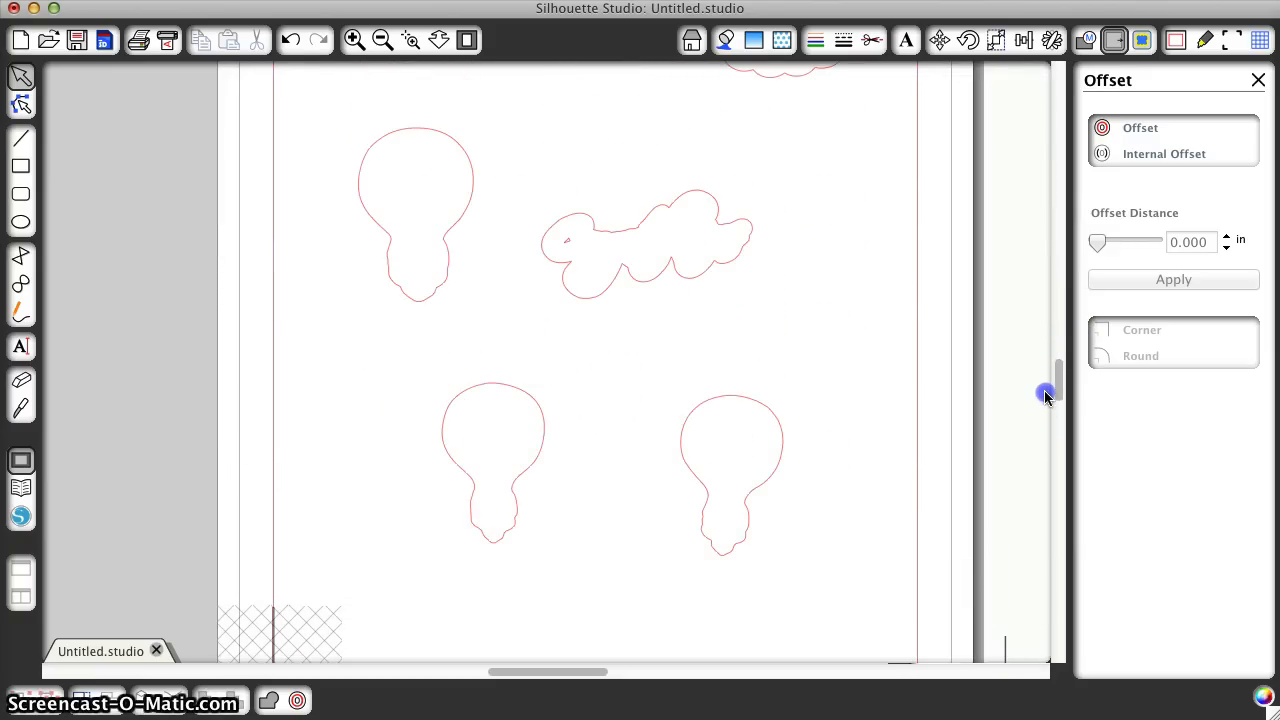
left_click(492, 464)
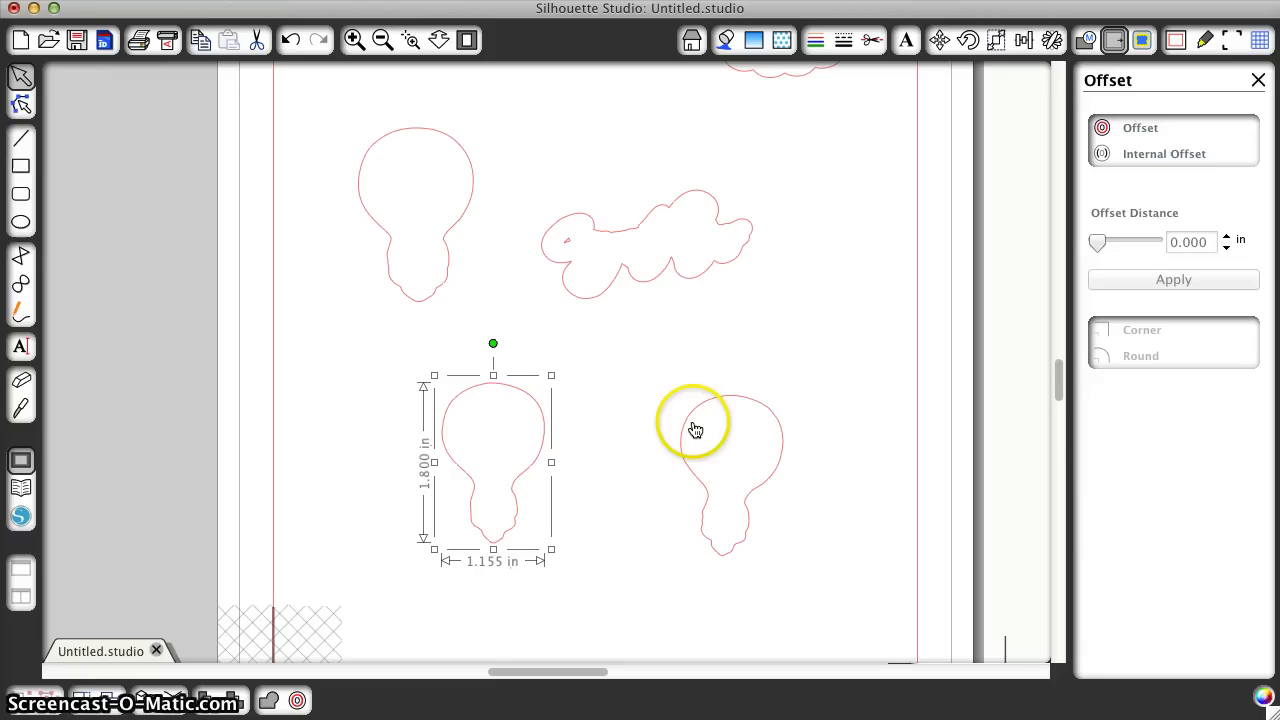
left_click(730, 420)
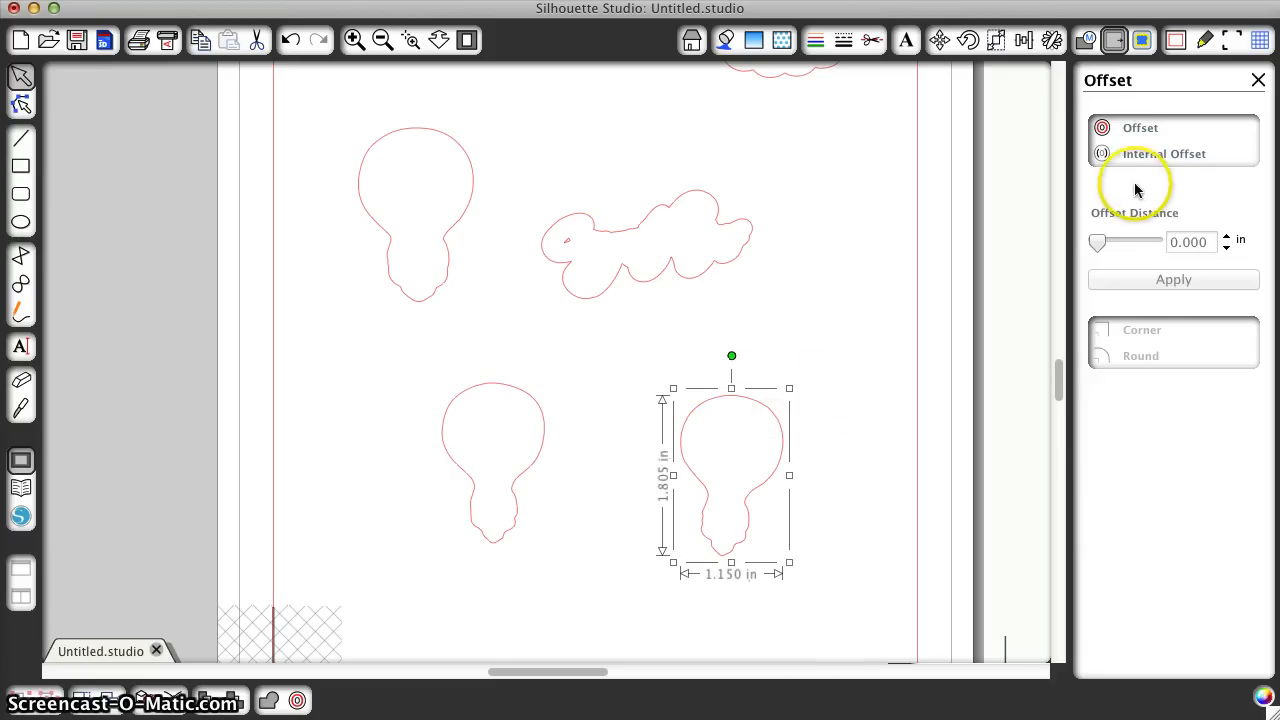
mouse_move(1138, 130)
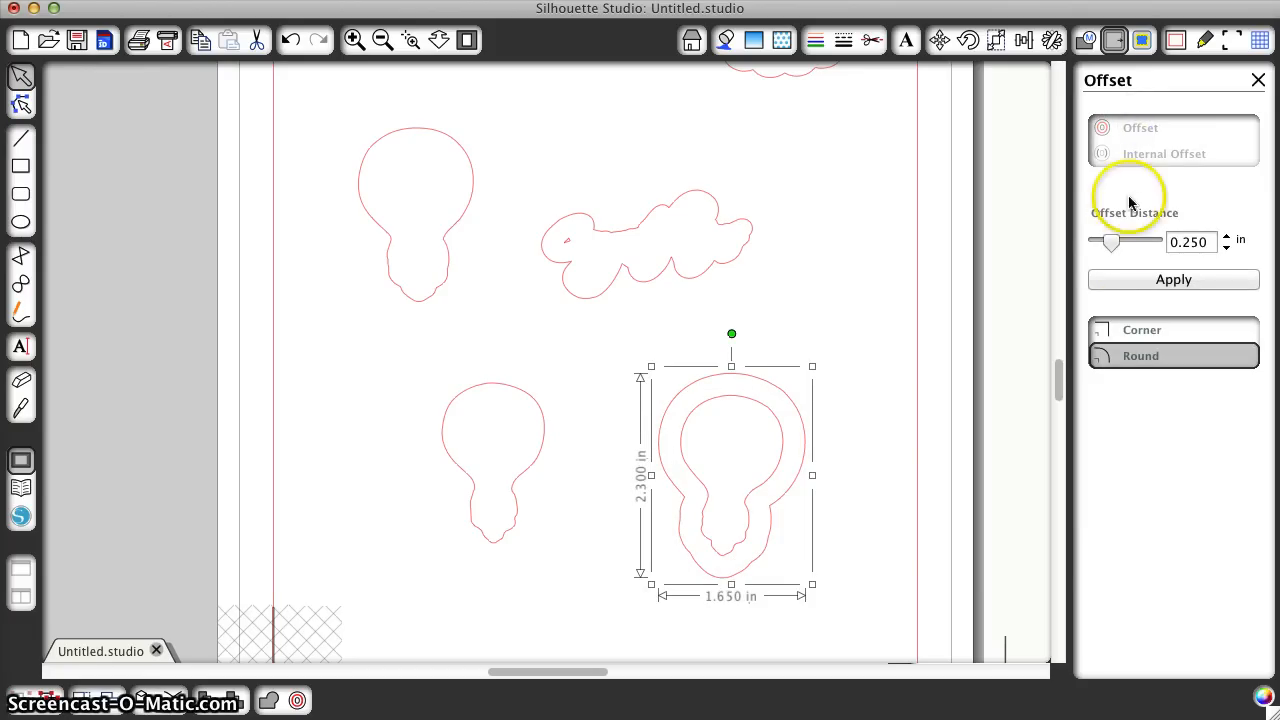
left_click_drag(1110, 242, 1100, 242)
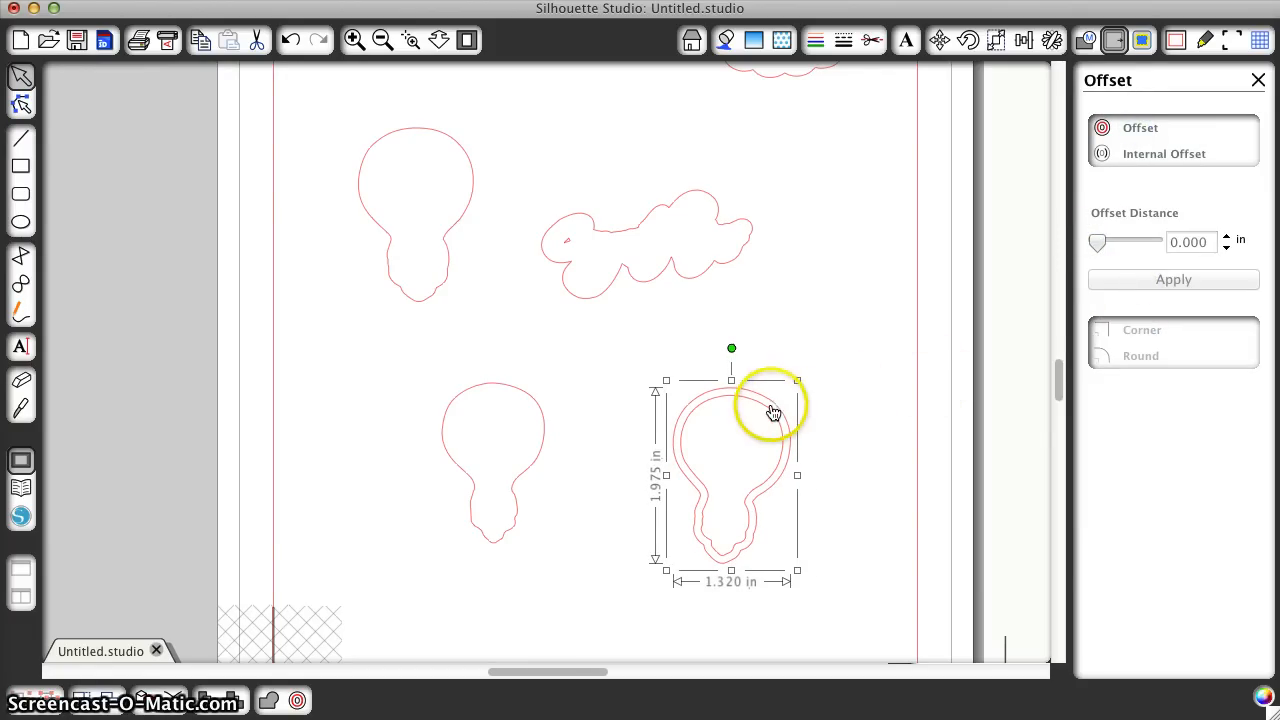
left_click_drag(798, 382, 790, 390)
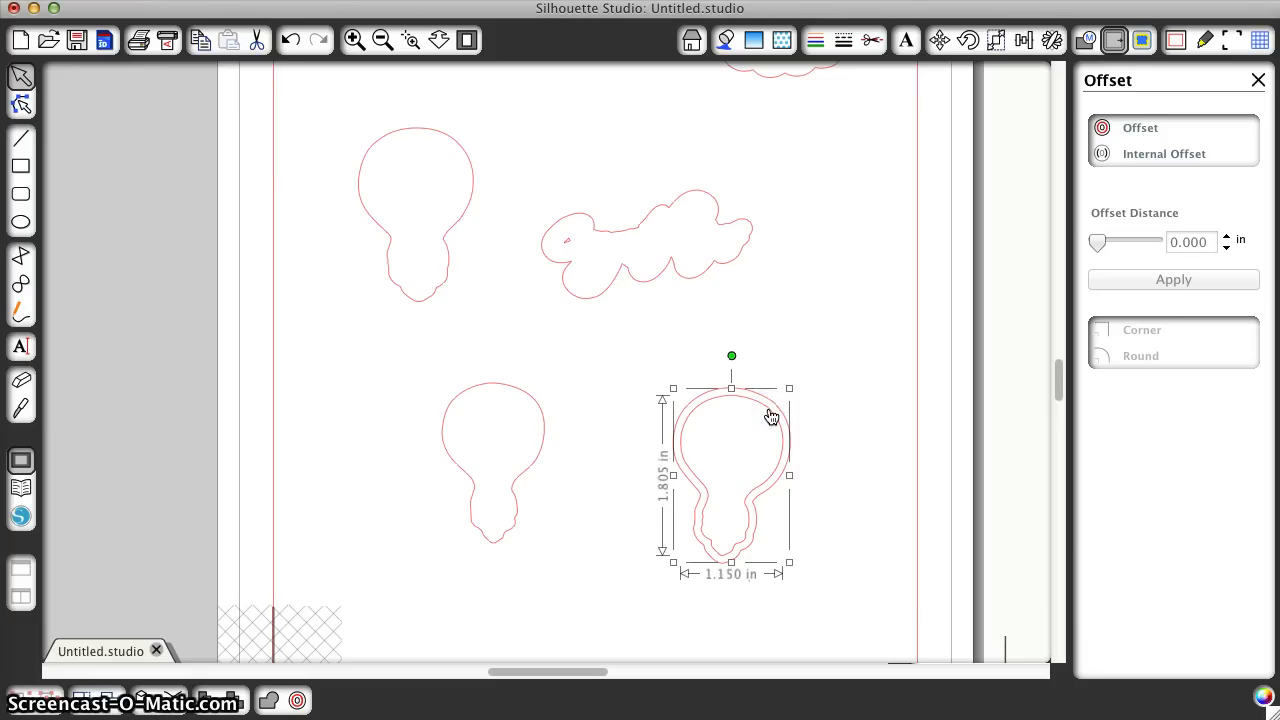
left_click(468, 40)
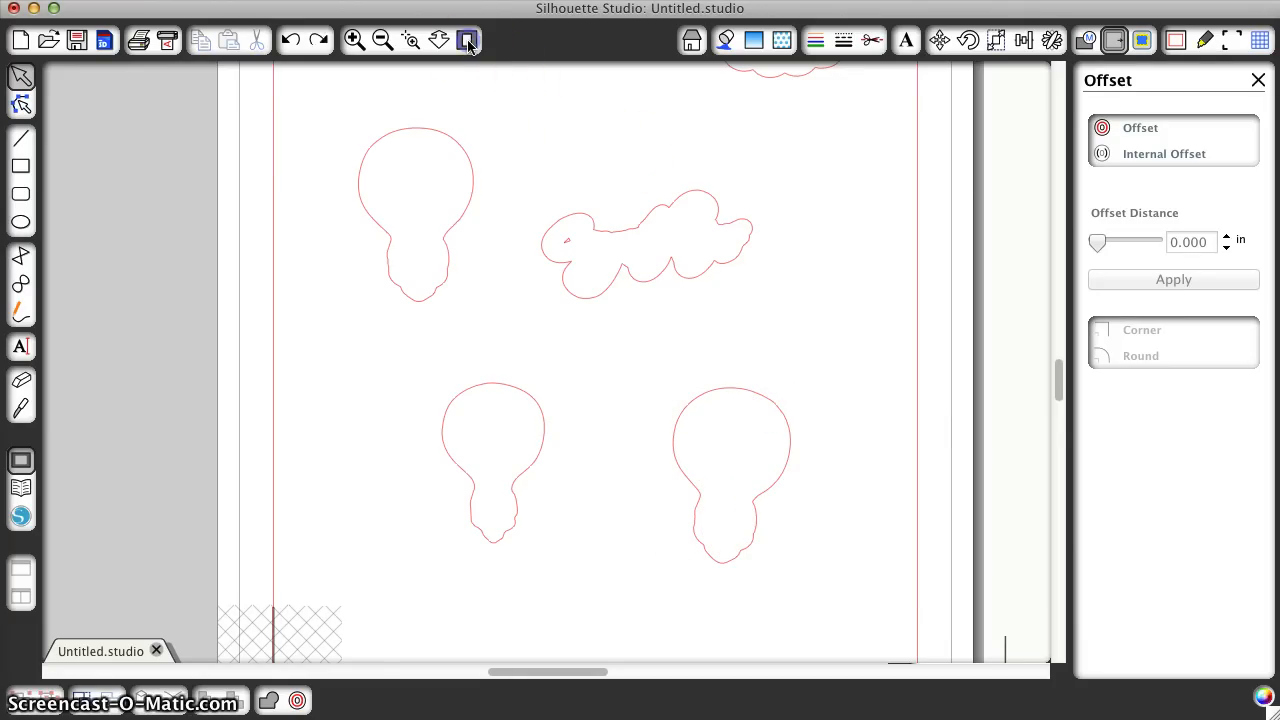
left_click(468, 40)
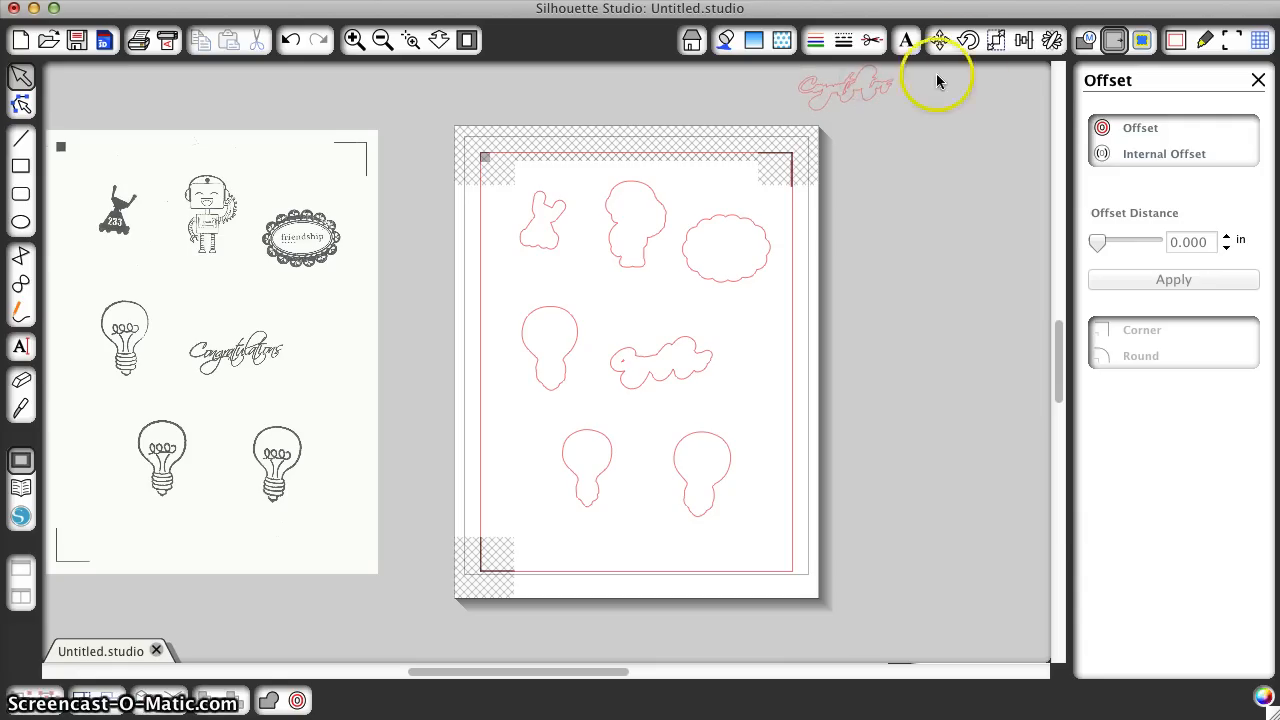
- Bring up the Cut Style settings for the red stamp outlines
left_click(872, 40)
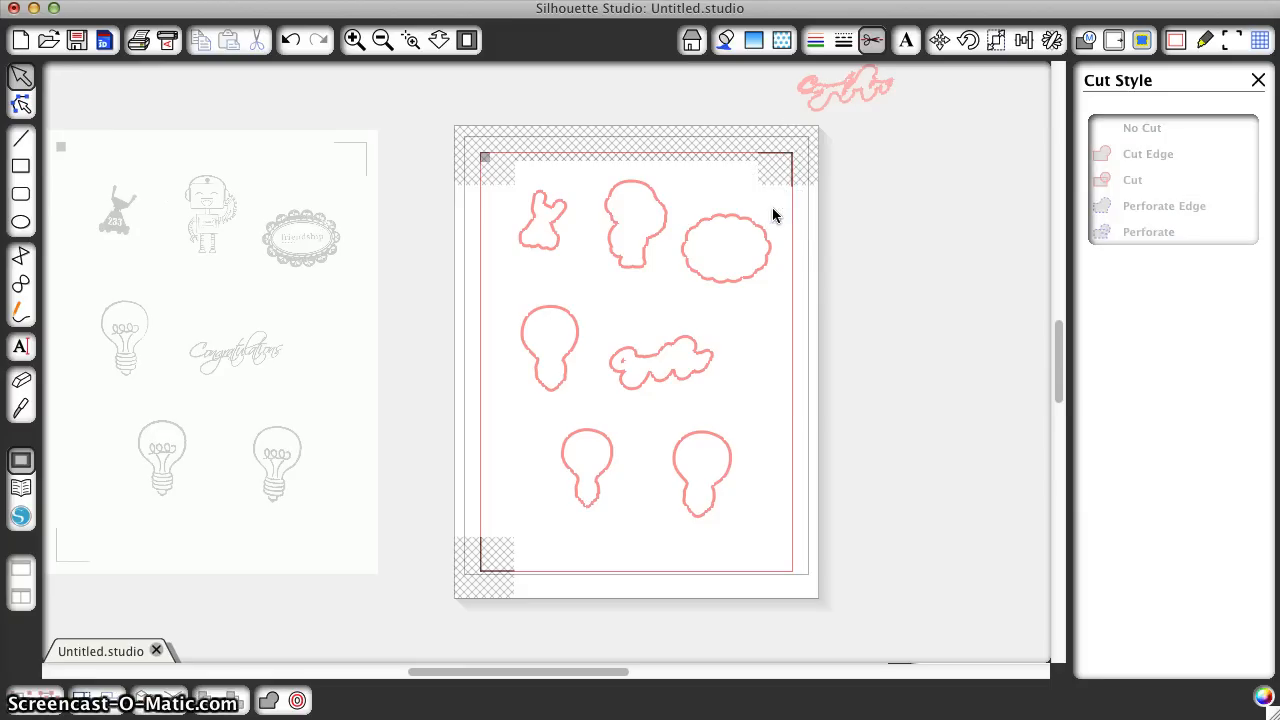
mouse_move(1148, 76)
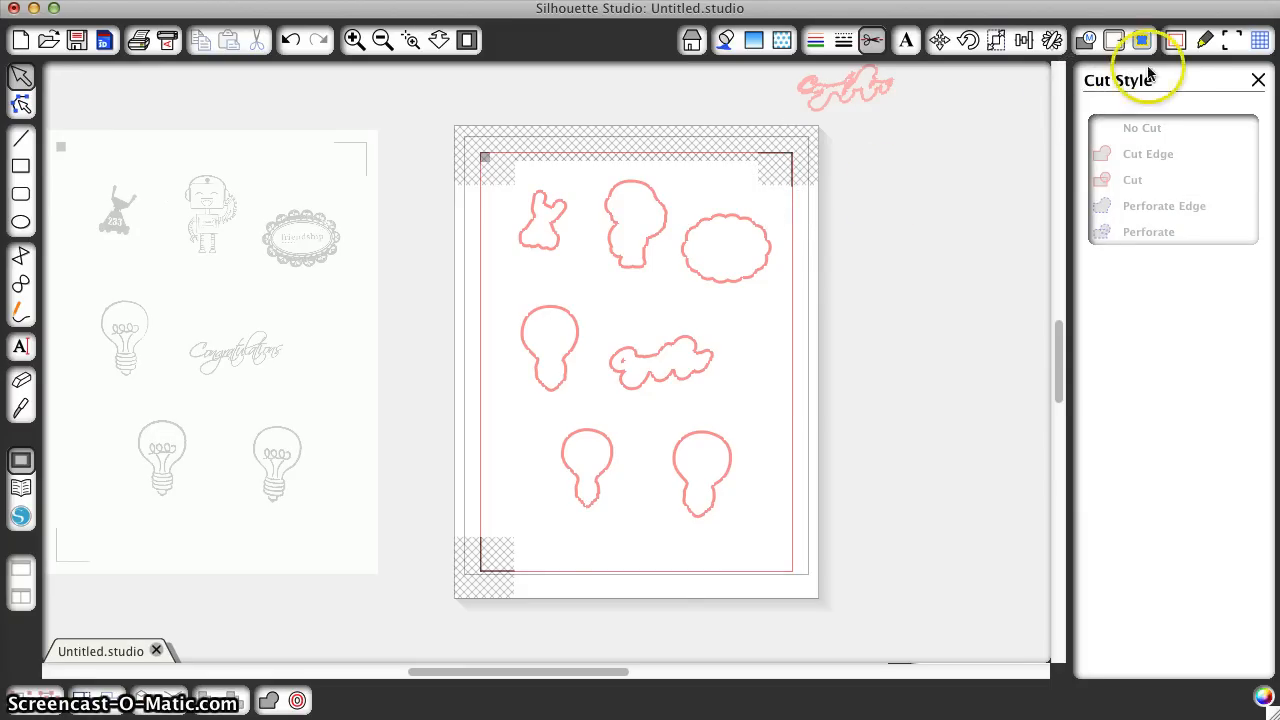
mouse_move(1176, 58)
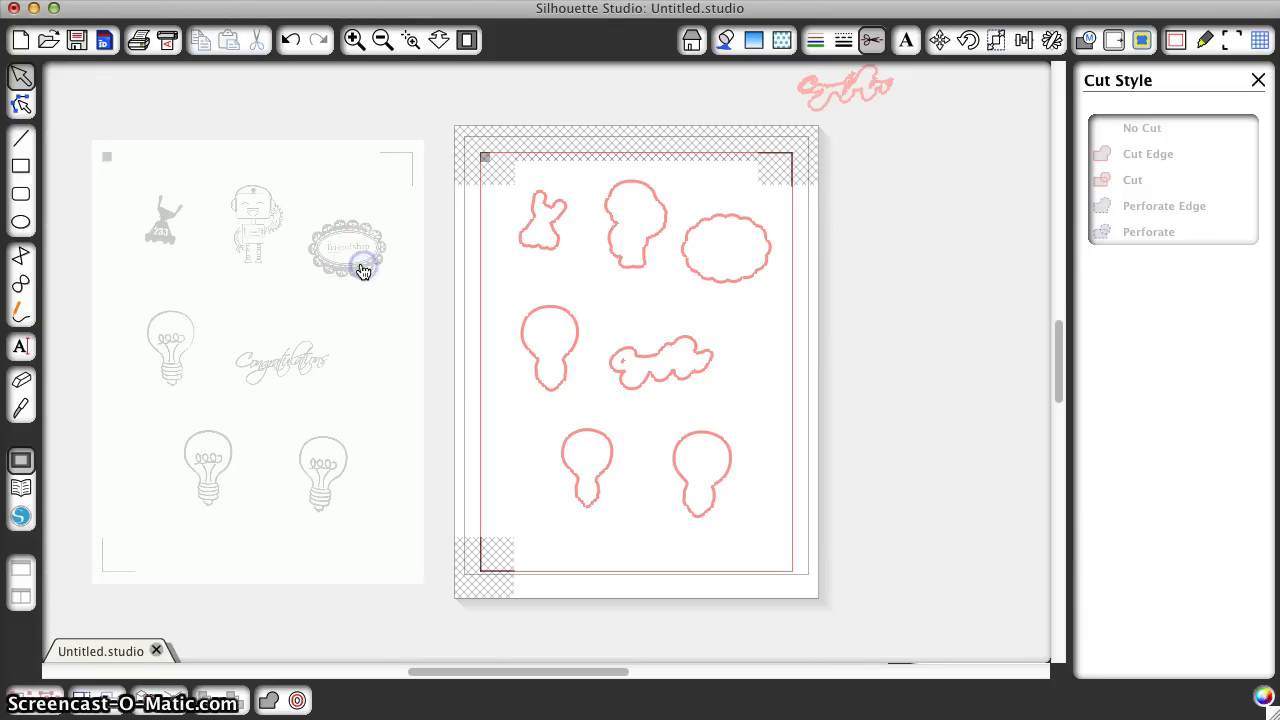
left_click(1140, 128)
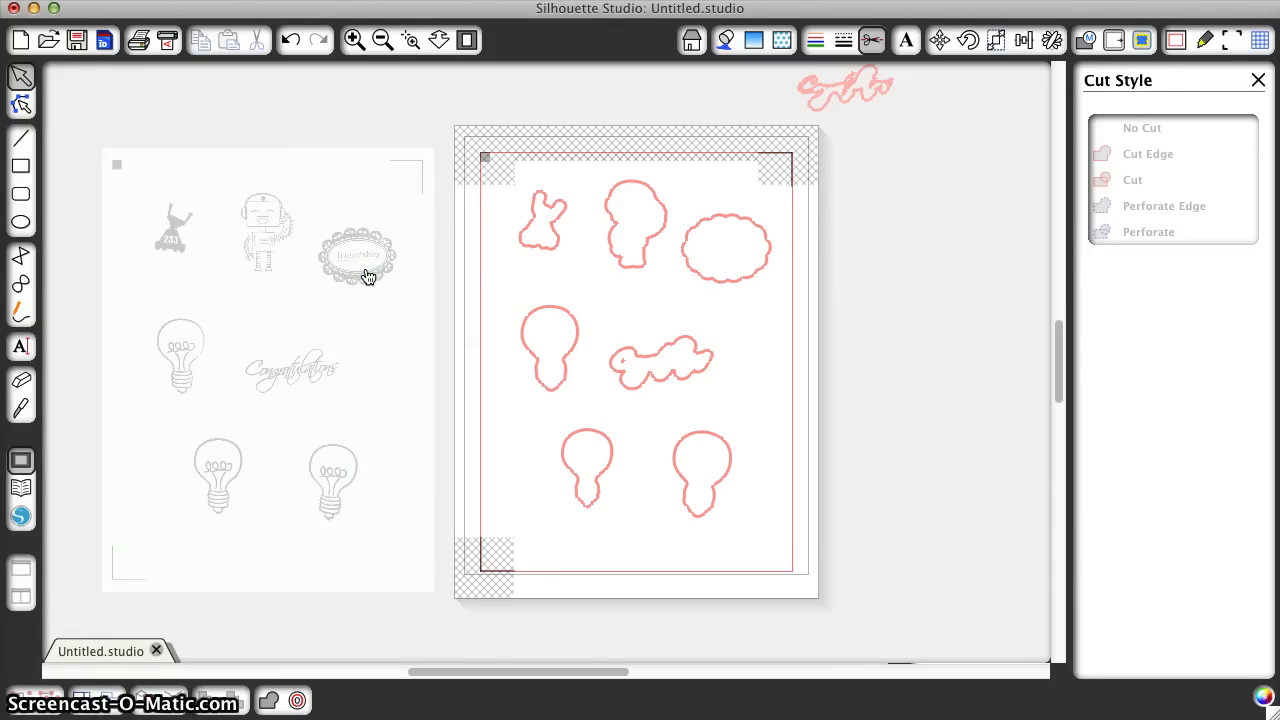
mouse_move(412, 256)
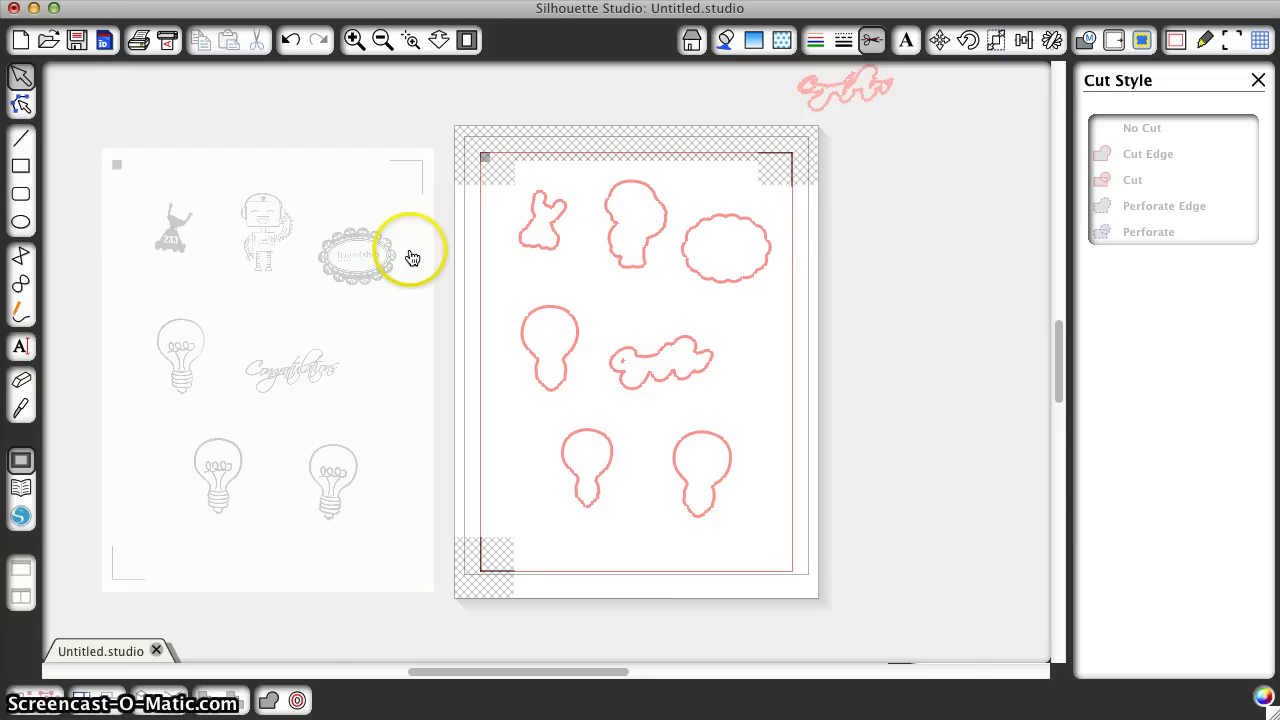
mouse_move(578, 512)
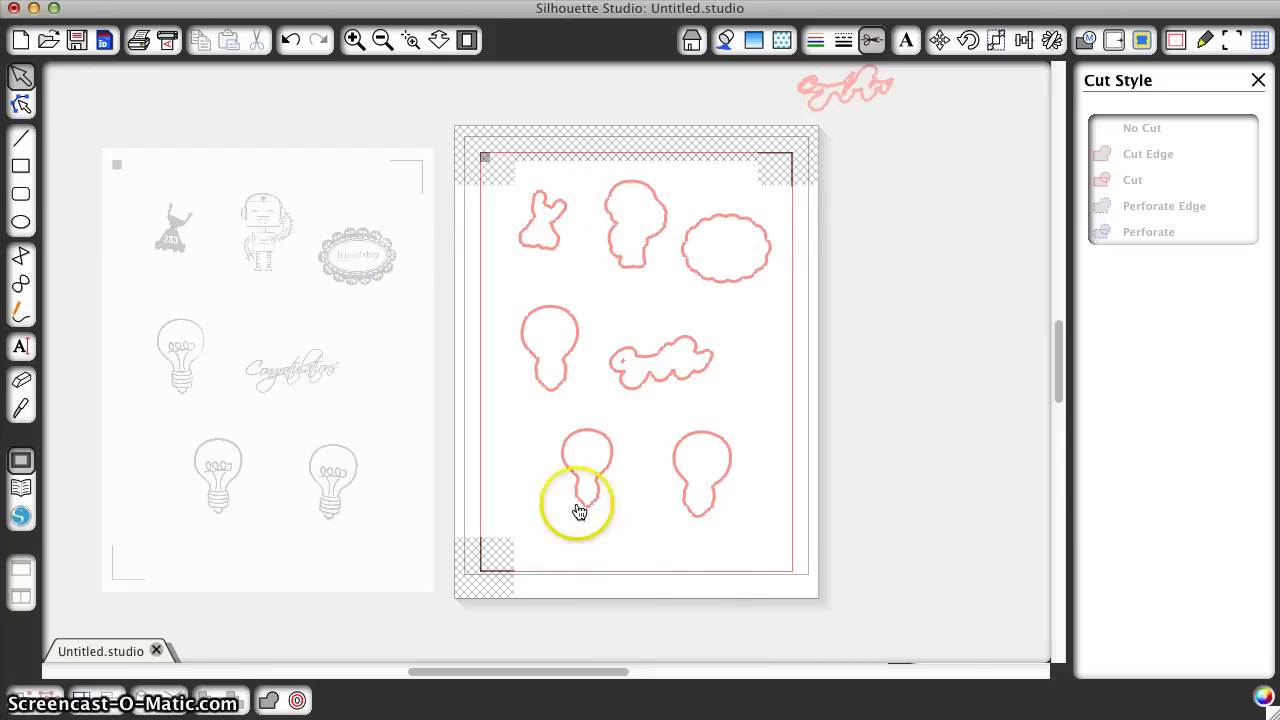
mouse_move(548, 414)
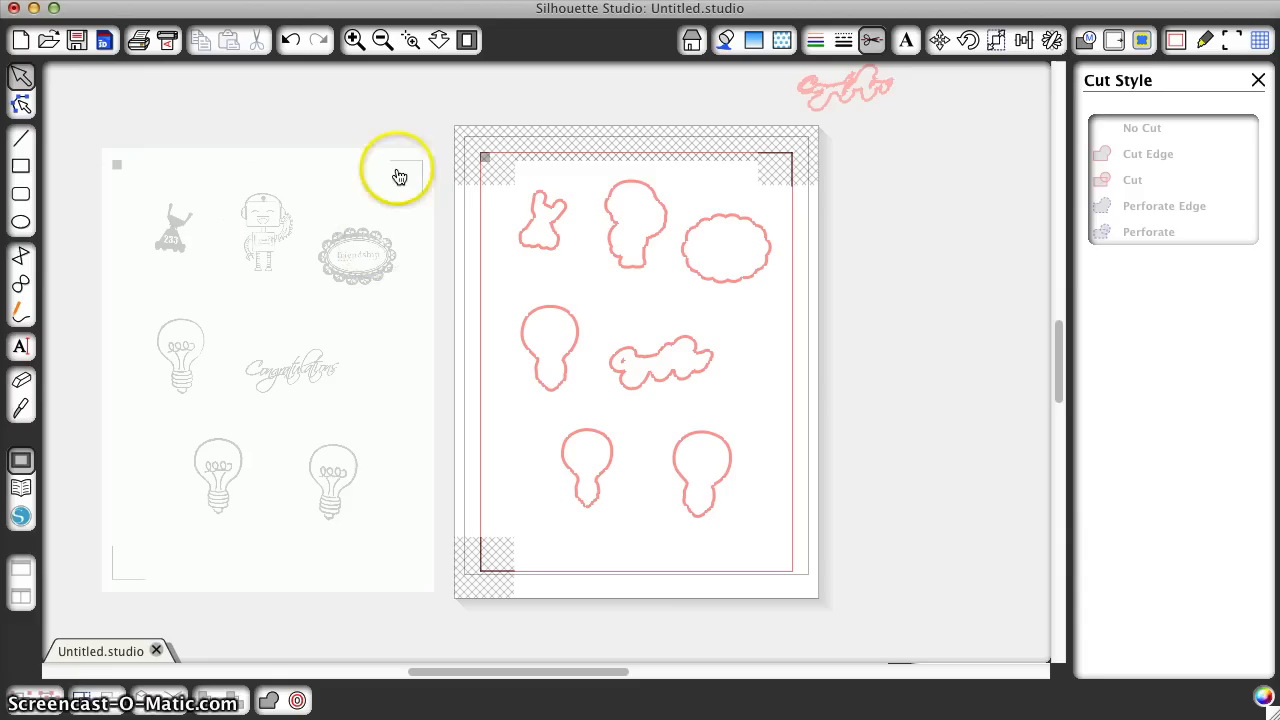
mouse_move(146, 188)
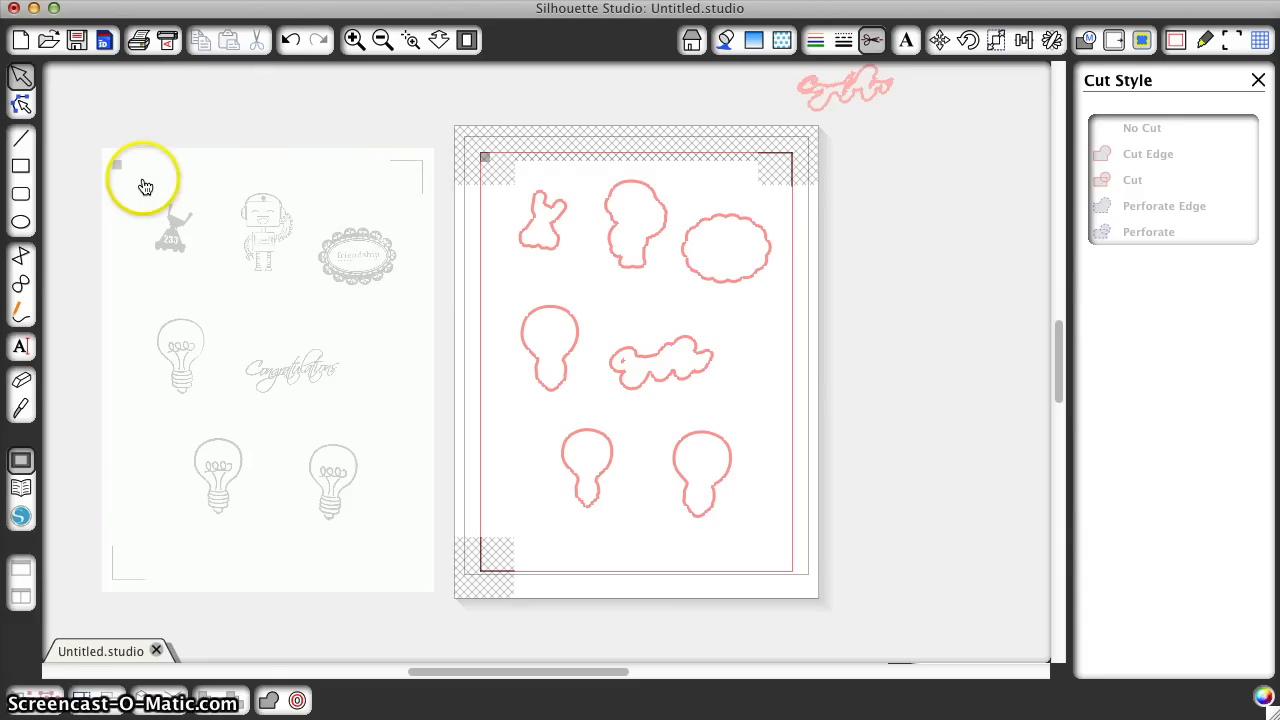
mouse_move(380, 530)
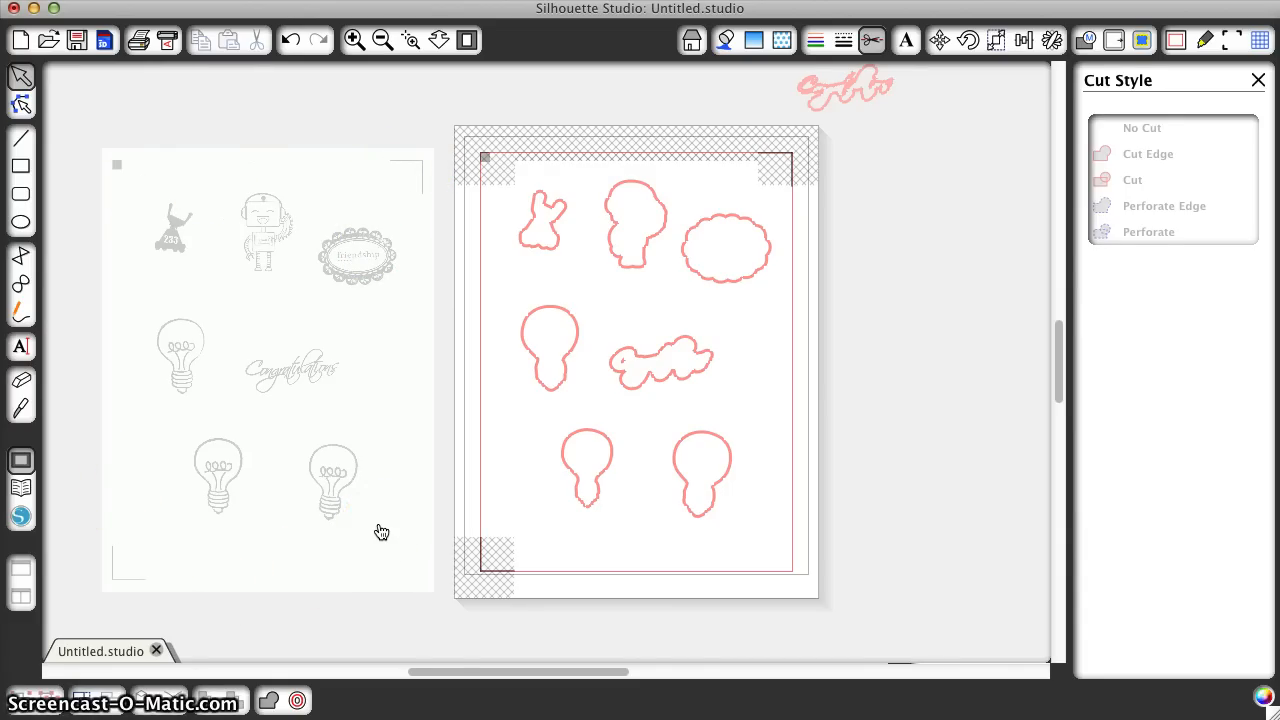
mouse_move(152, 580)
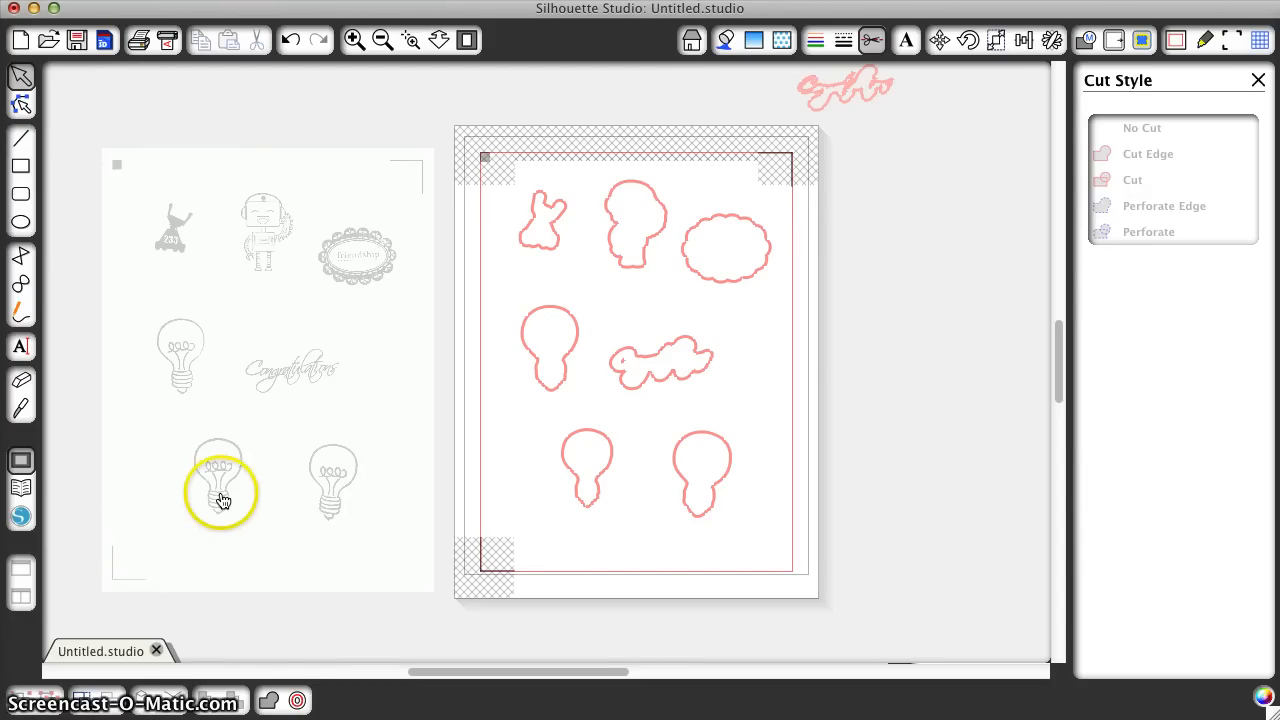
mouse_move(250, 248)
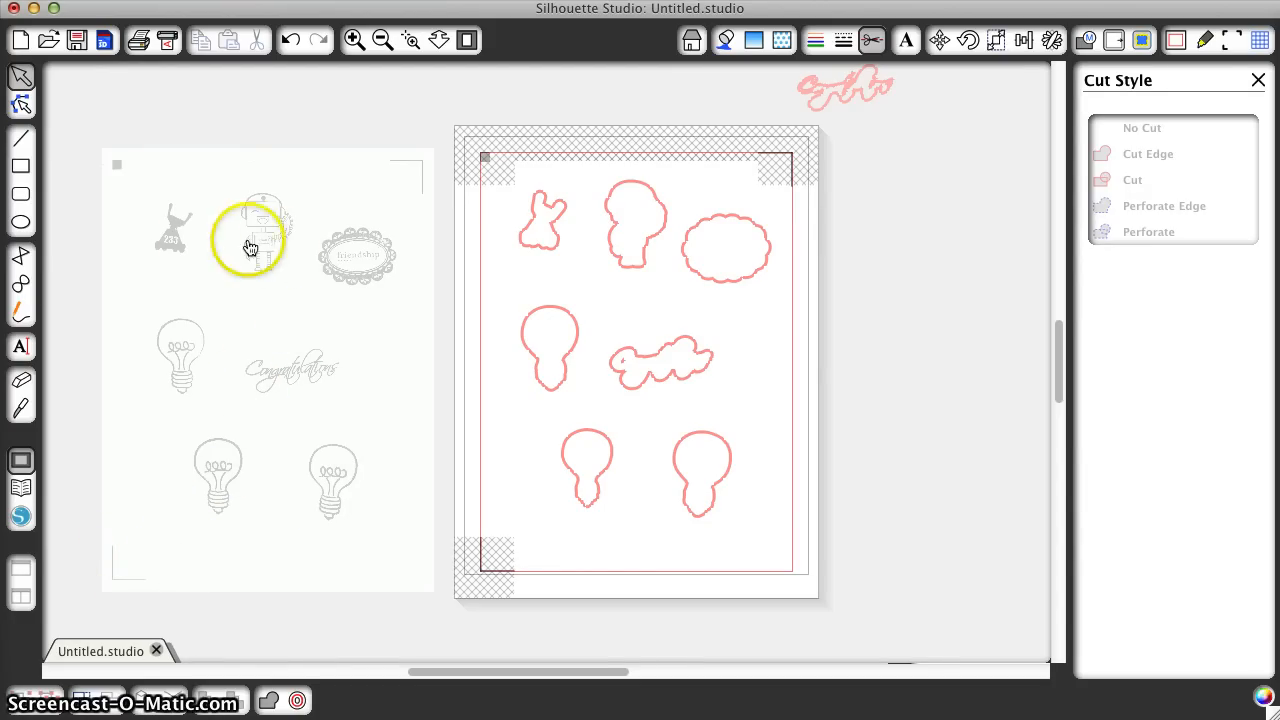
mouse_move(308, 472)
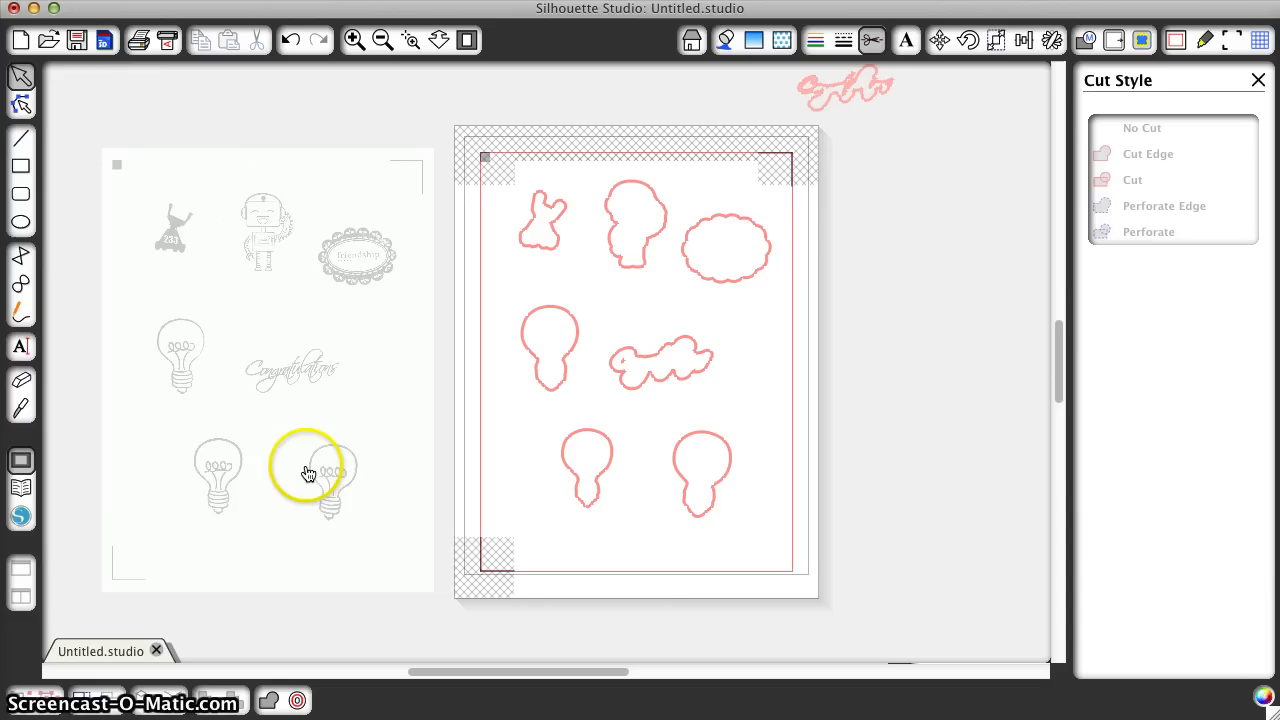
mouse_move(576, 508)
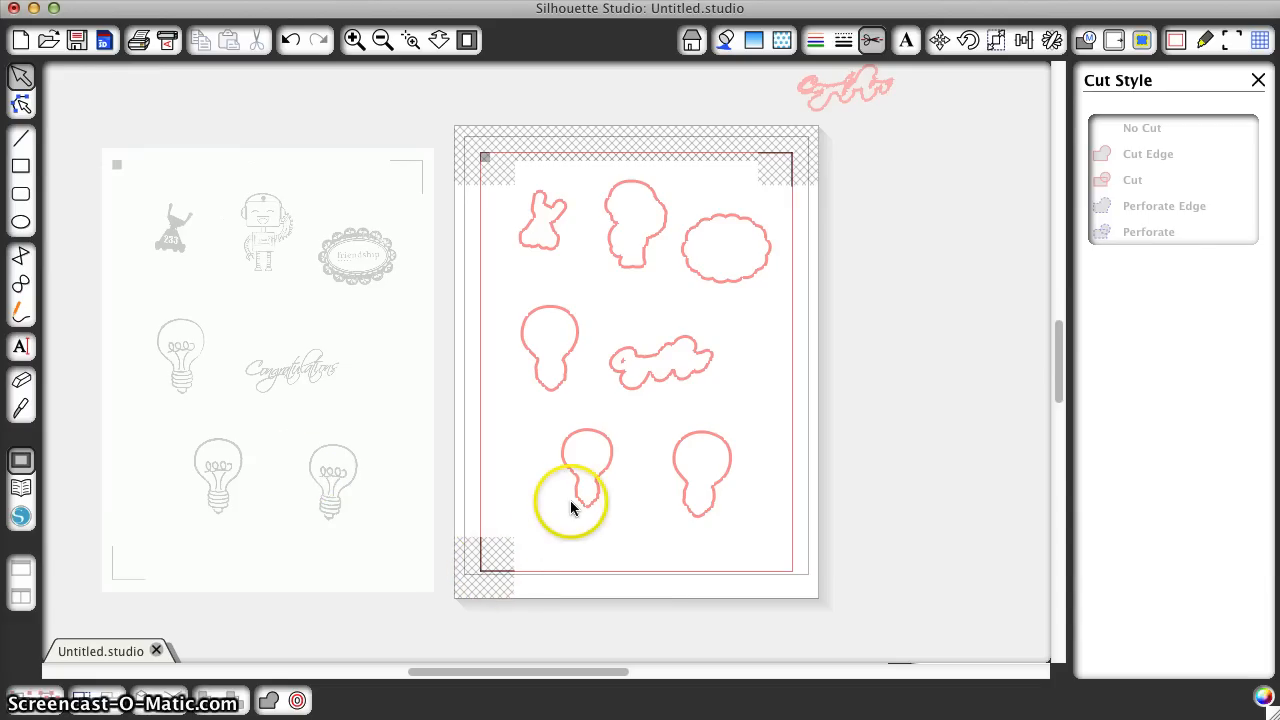
mouse_move(508, 196)
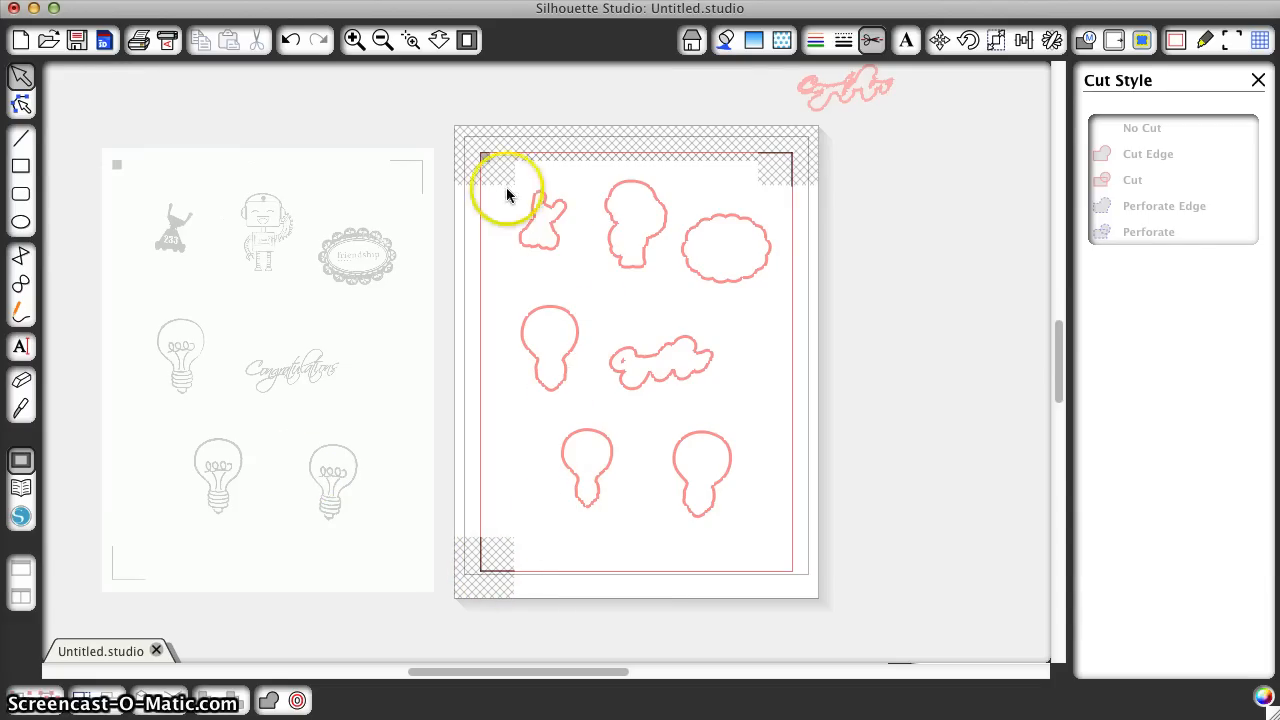
mouse_move(336, 444)
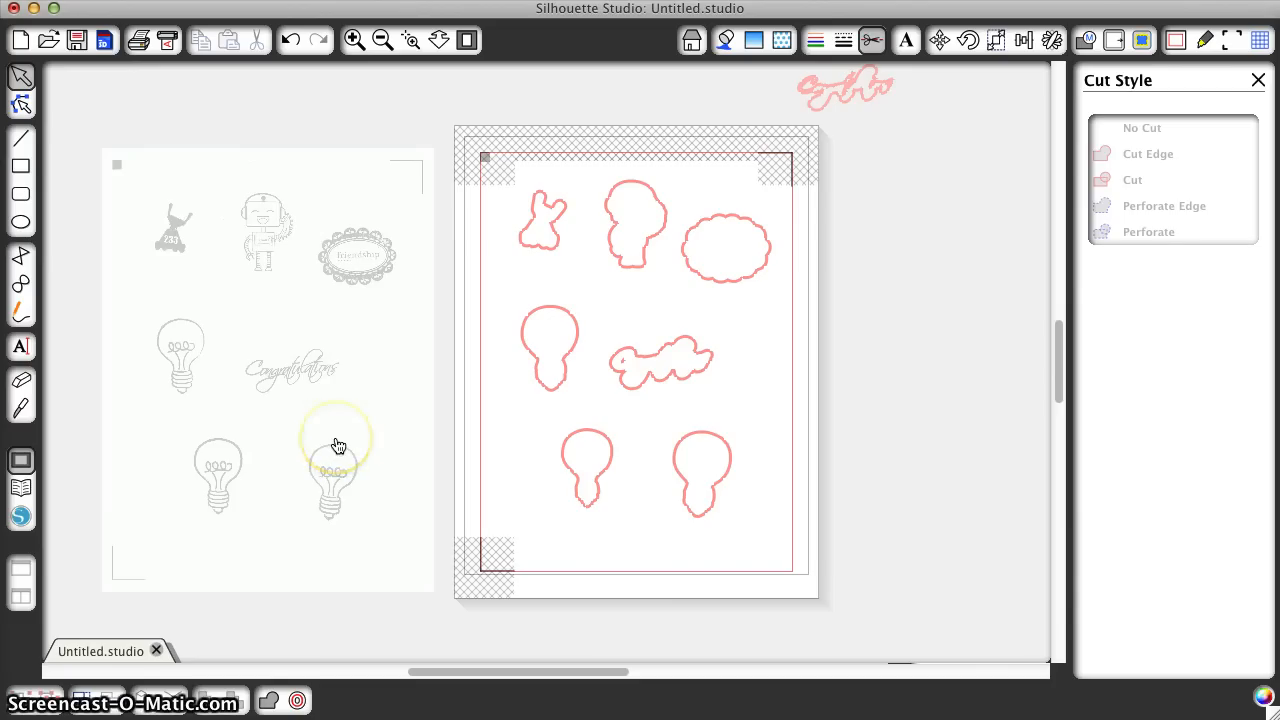
mouse_move(408, 524)
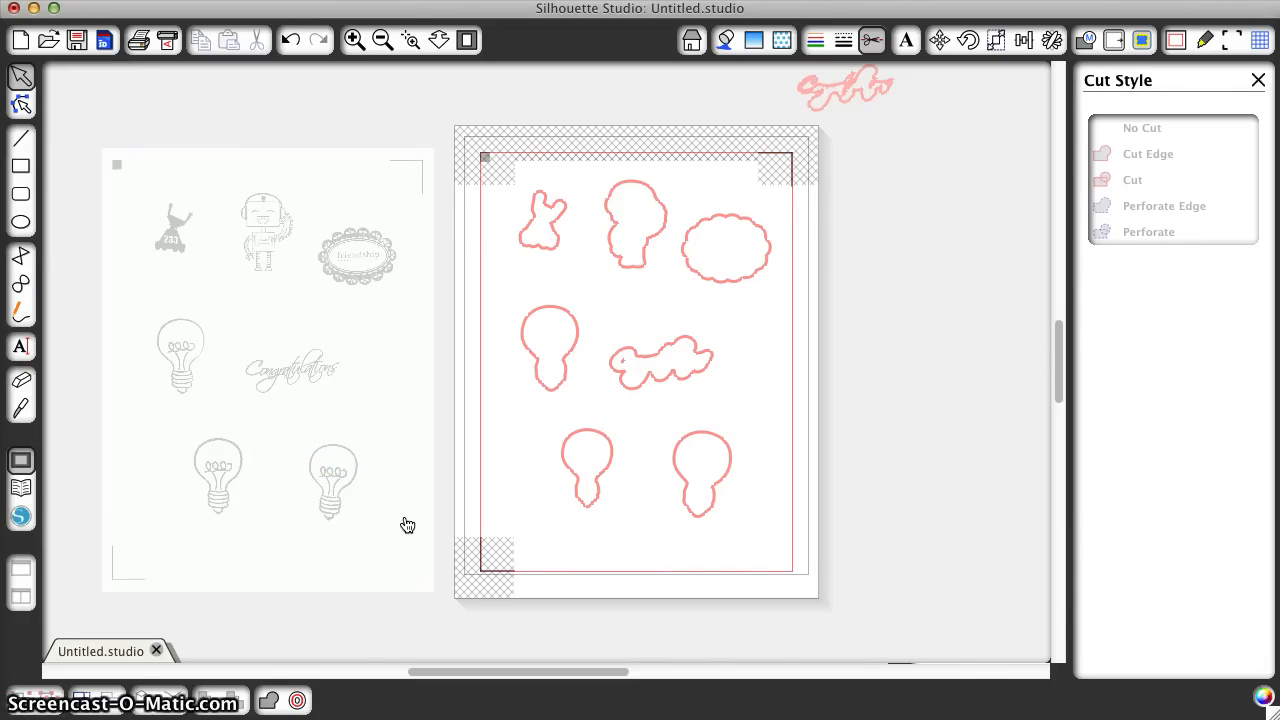
mouse_move(388, 532)
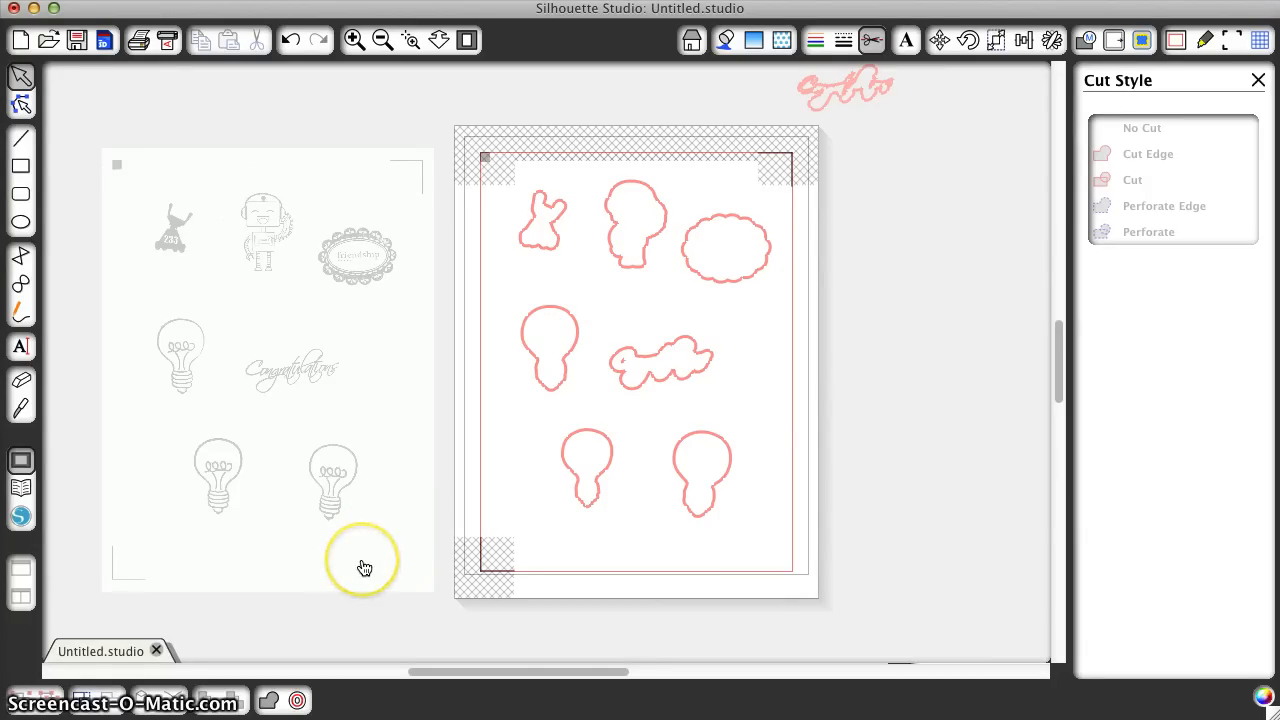
mouse_move(352, 660)
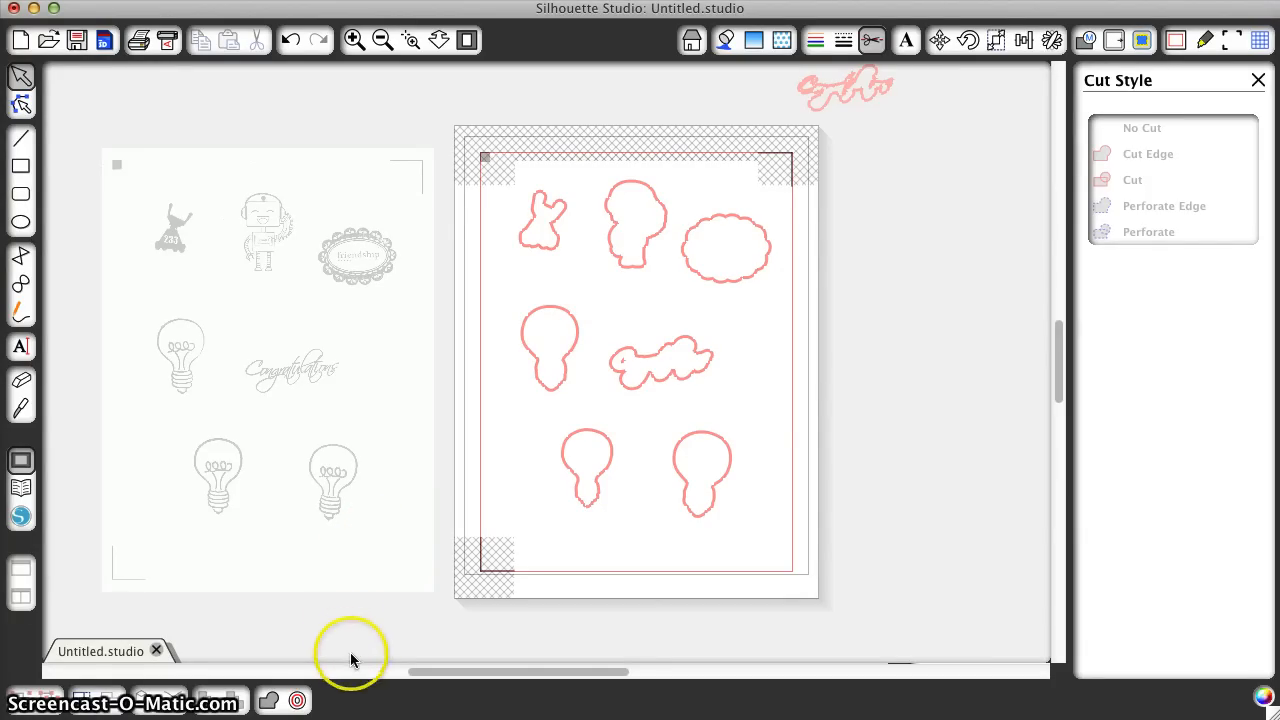